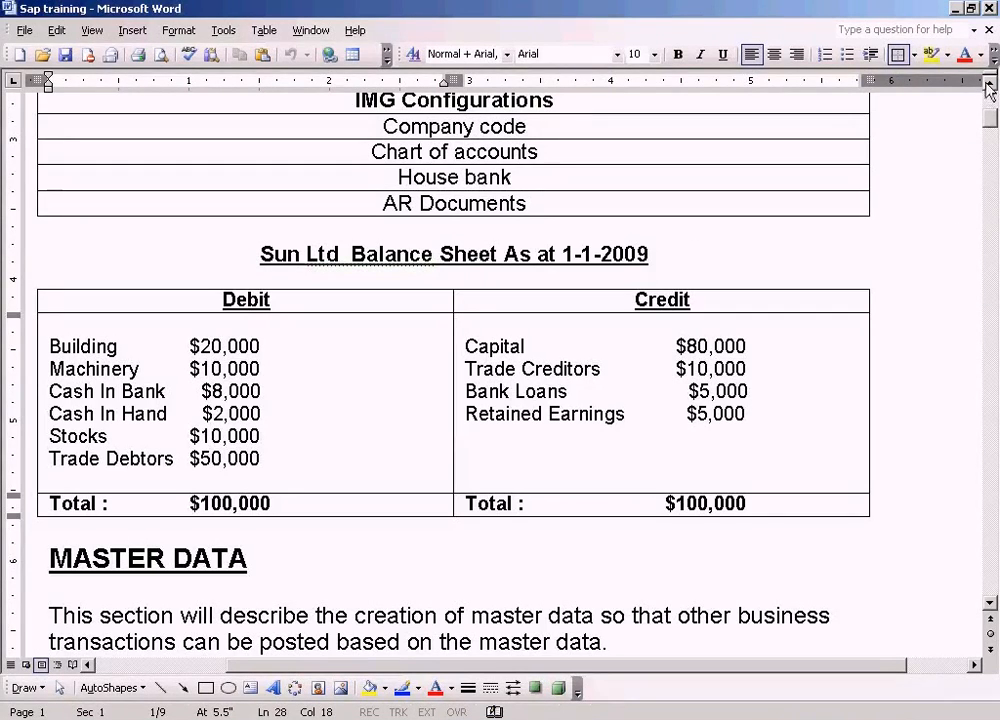
Expand Enterprise Structure > Definition > Financial Accounting in Display IMG to reveal Define company
{"action": "scroll", "scroll_direction": "up", "scroll_amount": 3}
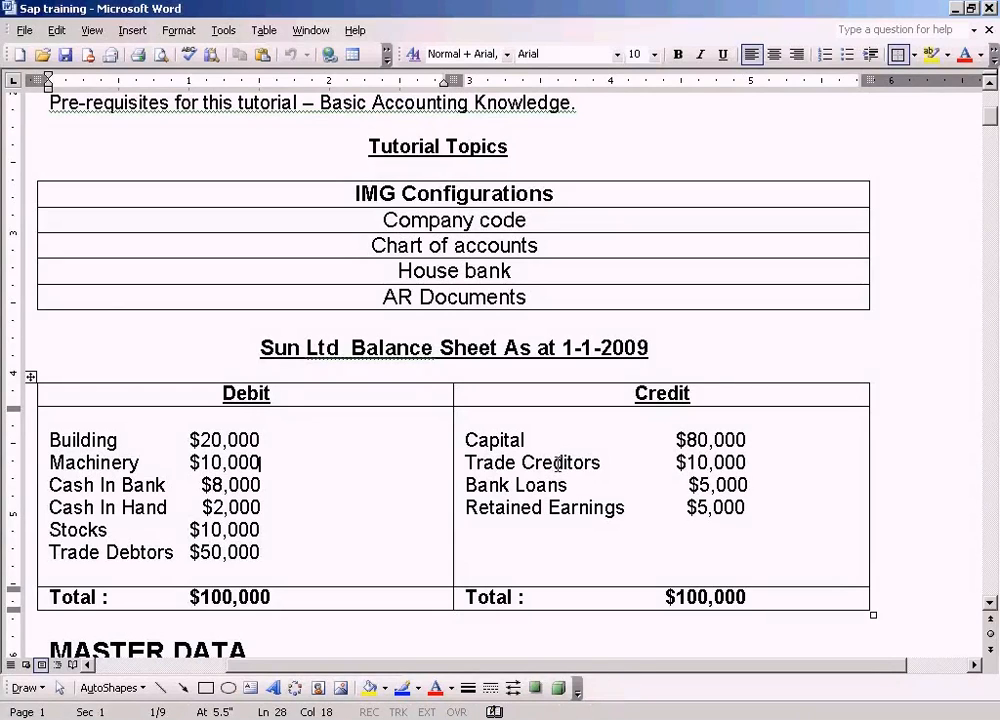
{"action": "scroll", "scroll_direction": "down", "scroll_amount": 3}
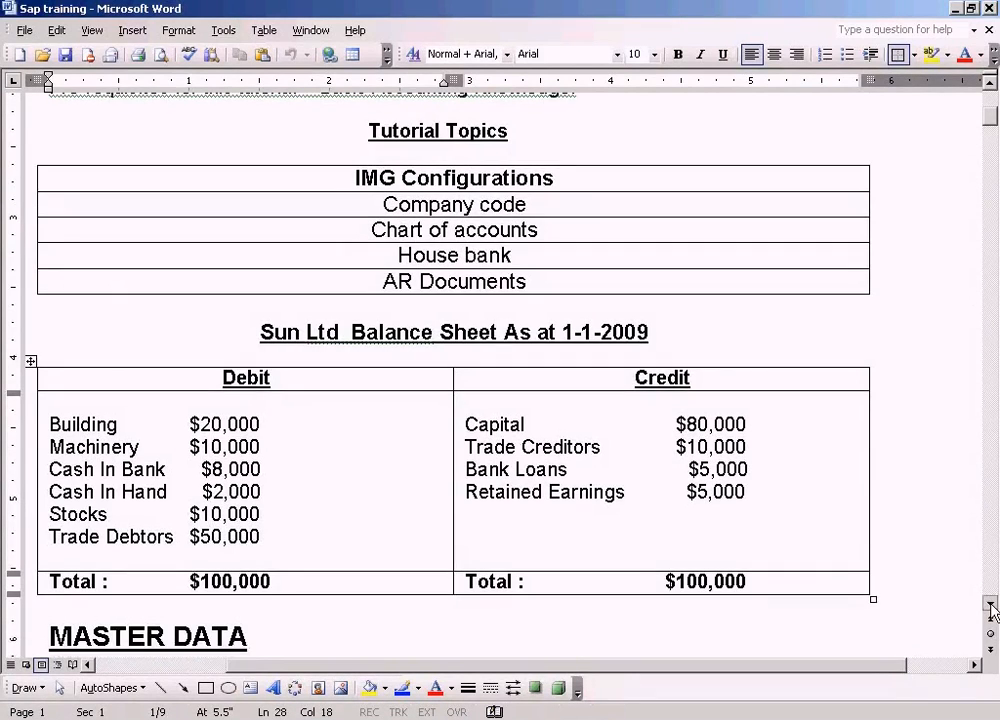
{"action": "scroll", "scroll_direction": "down", "scroll_amount": 3}
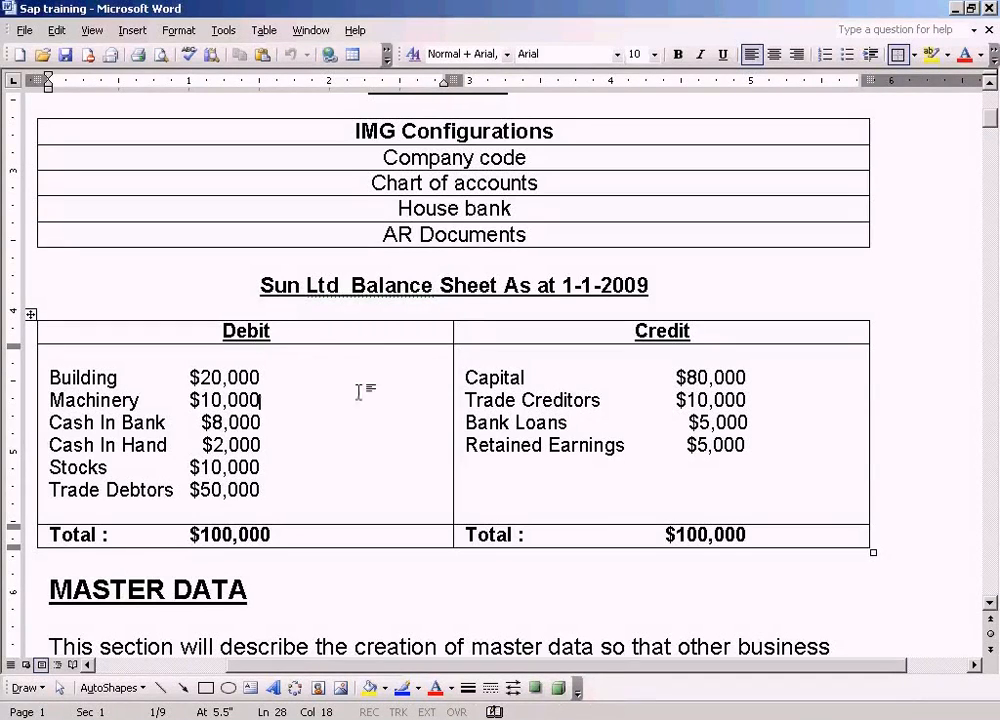
{"action": "scroll", "scroll_direction": "down", "scroll_amount": 3}
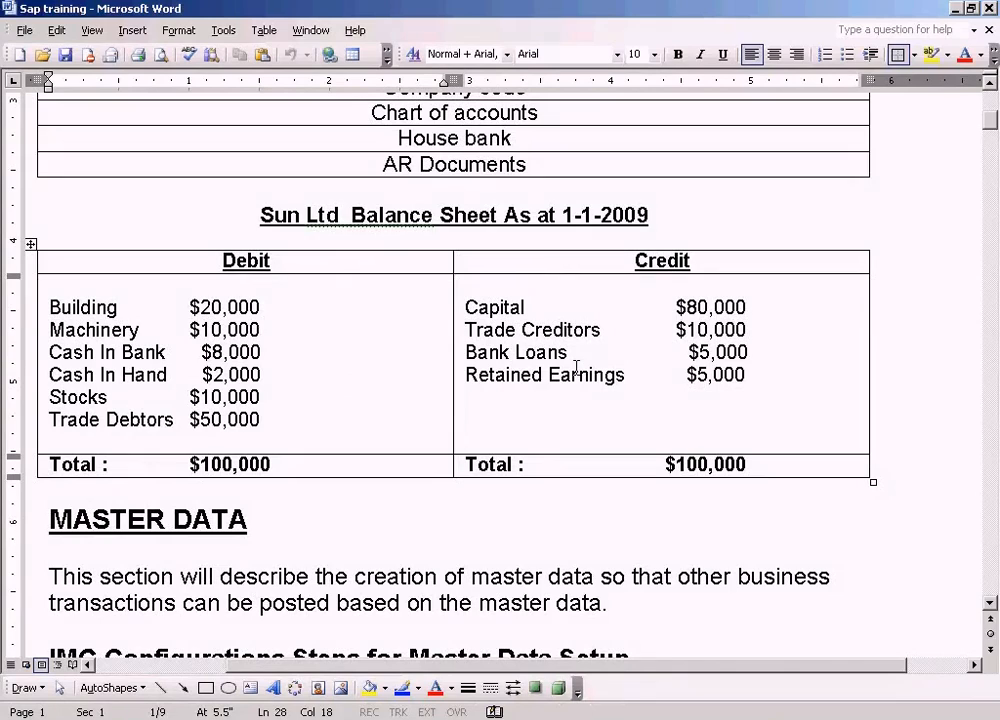
{"action": "mouse_move", "coordinate": [362, 359]}
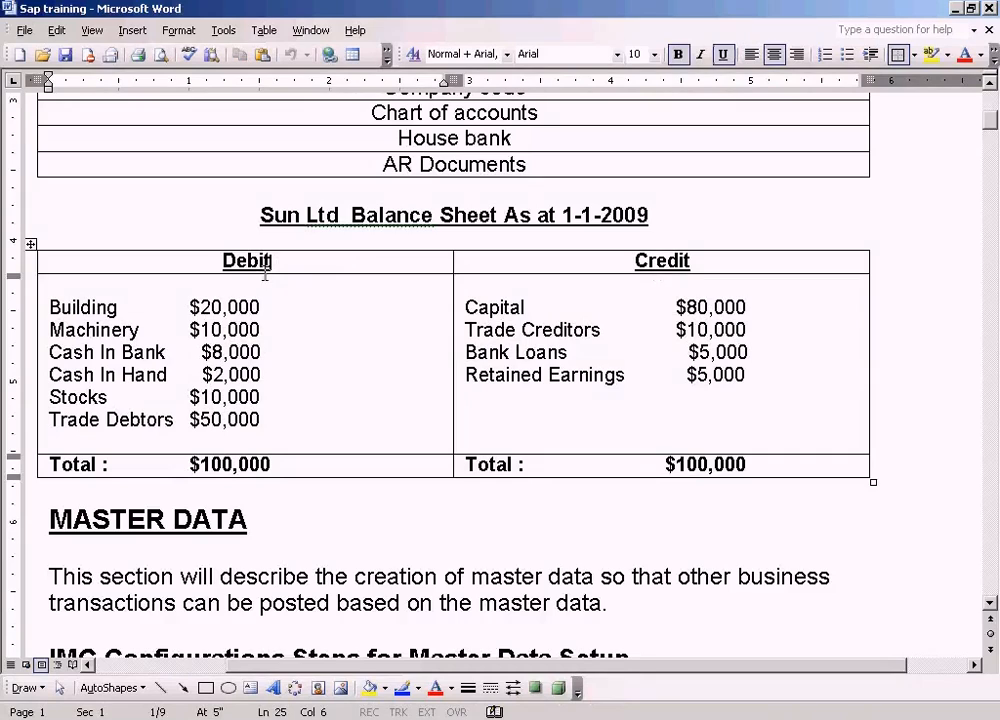
{"action": "mouse_move", "coordinate": [252, 307]}
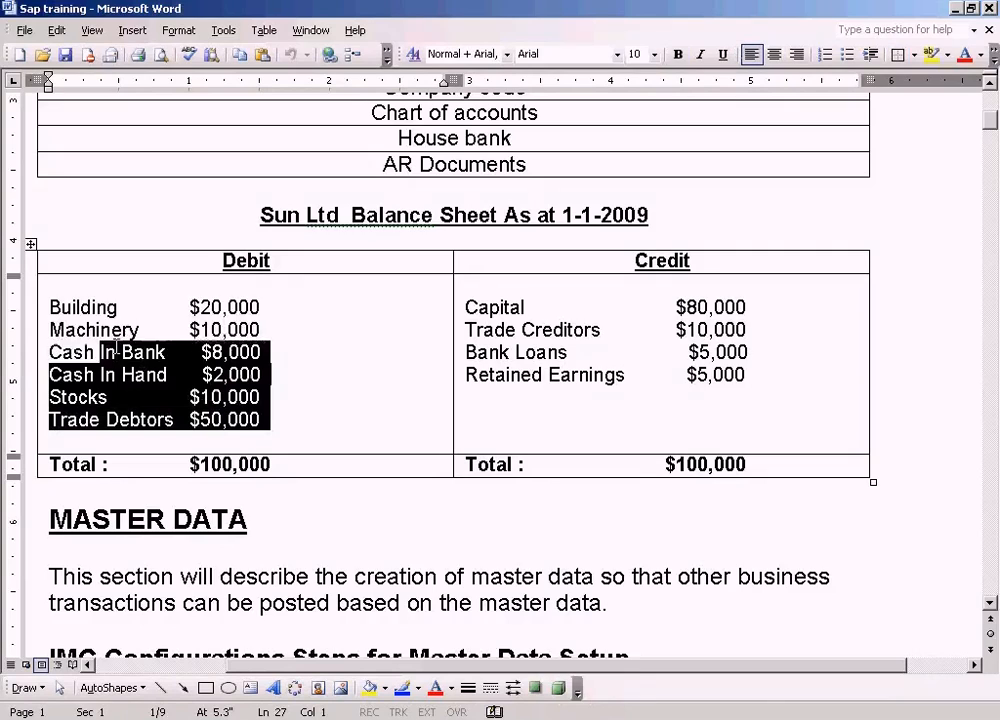
{"action": "left_click_drag", "start_coordinate": [110, 352], "coordinate": [225, 307]}
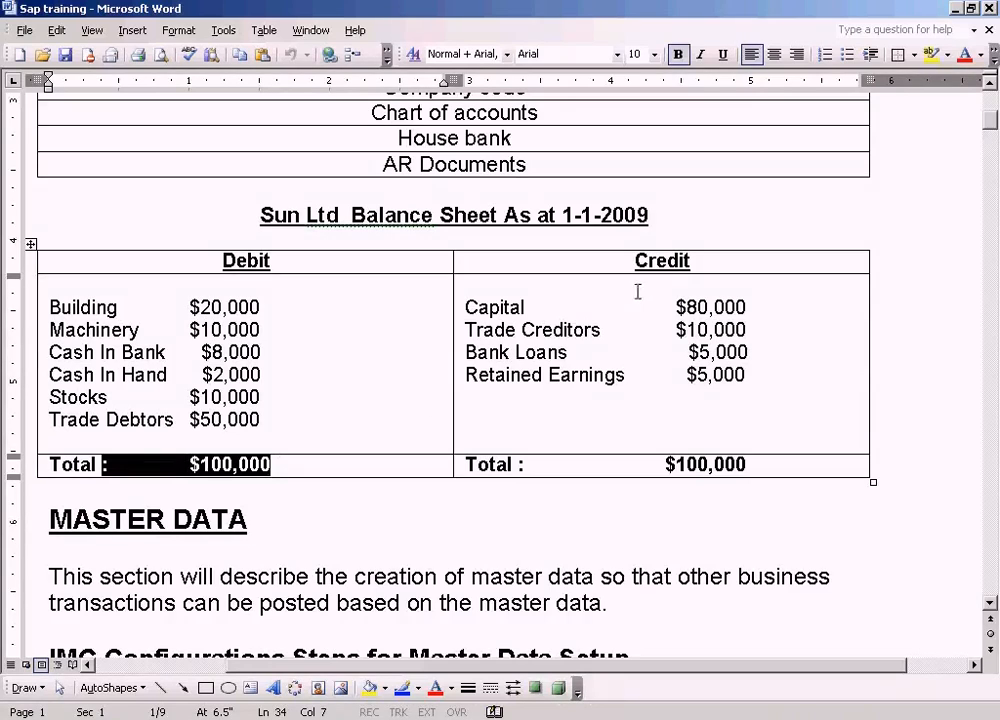
{"action": "mouse_move", "coordinate": [624, 266]}
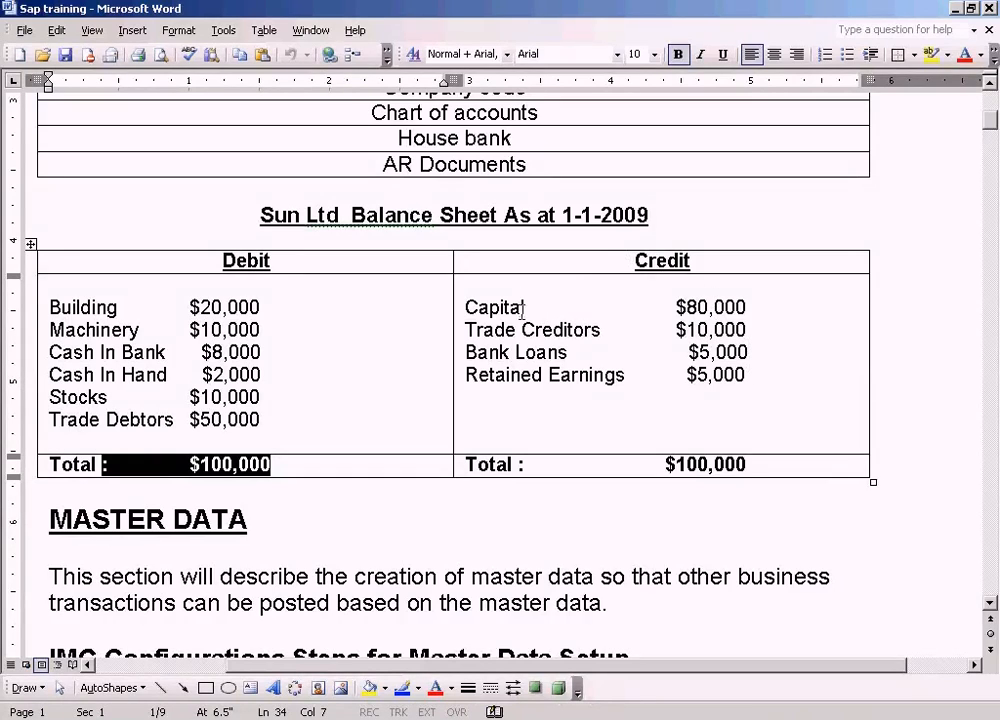
{"action": "left_click_drag", "start_coordinate": [465, 330], "coordinate": [760, 352]}
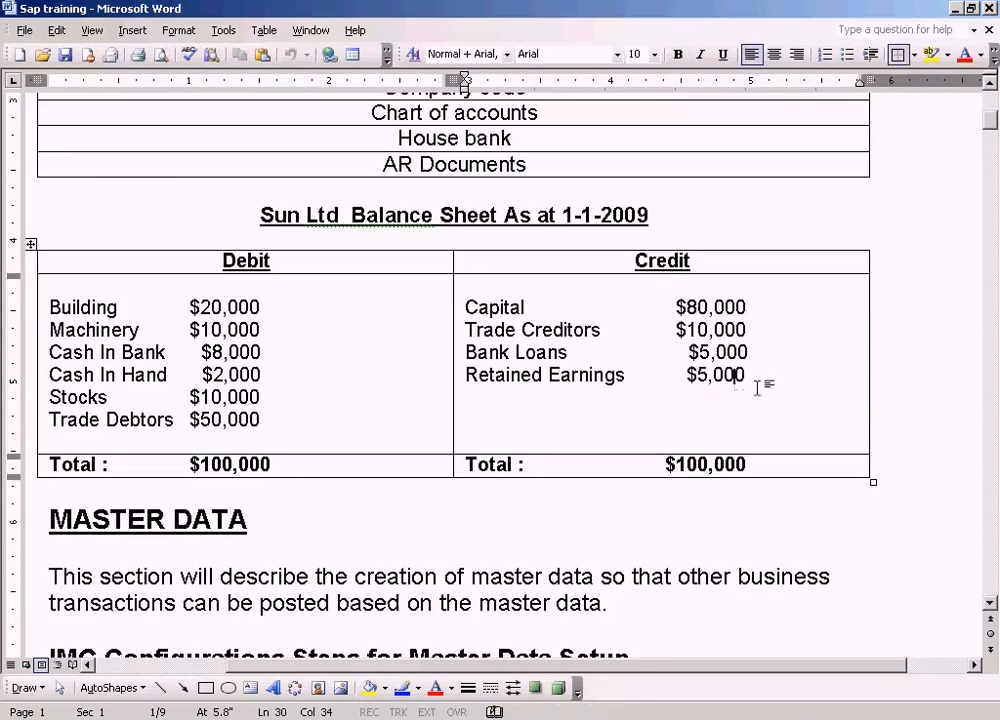
{"action": "mouse_move", "coordinate": [720, 375]}
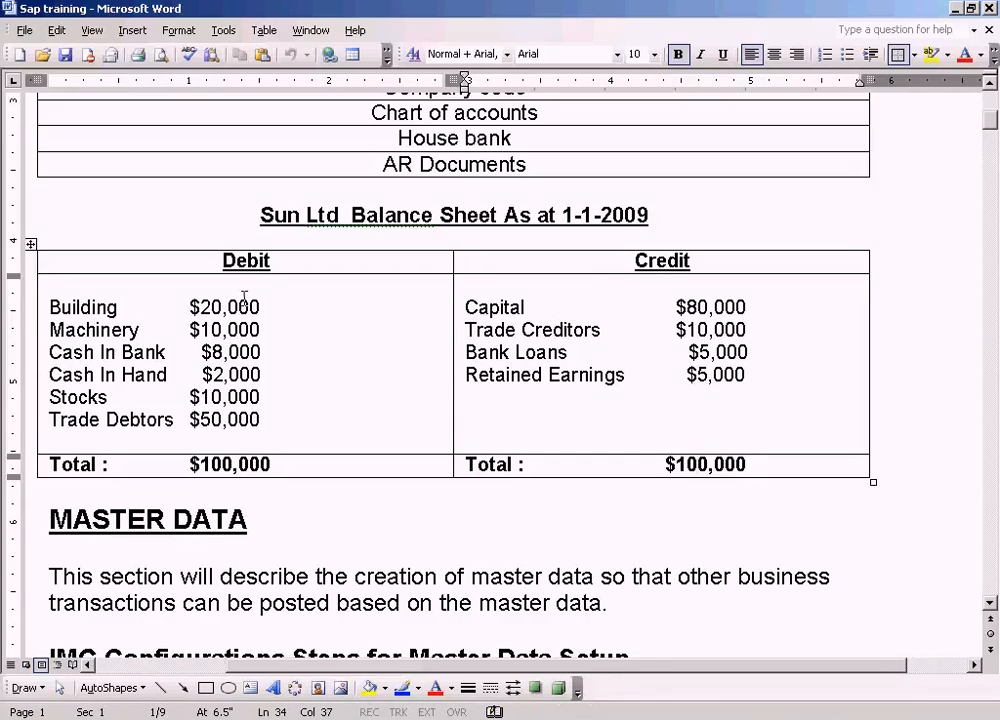
{"action": "mouse_move", "coordinate": [279, 400]}
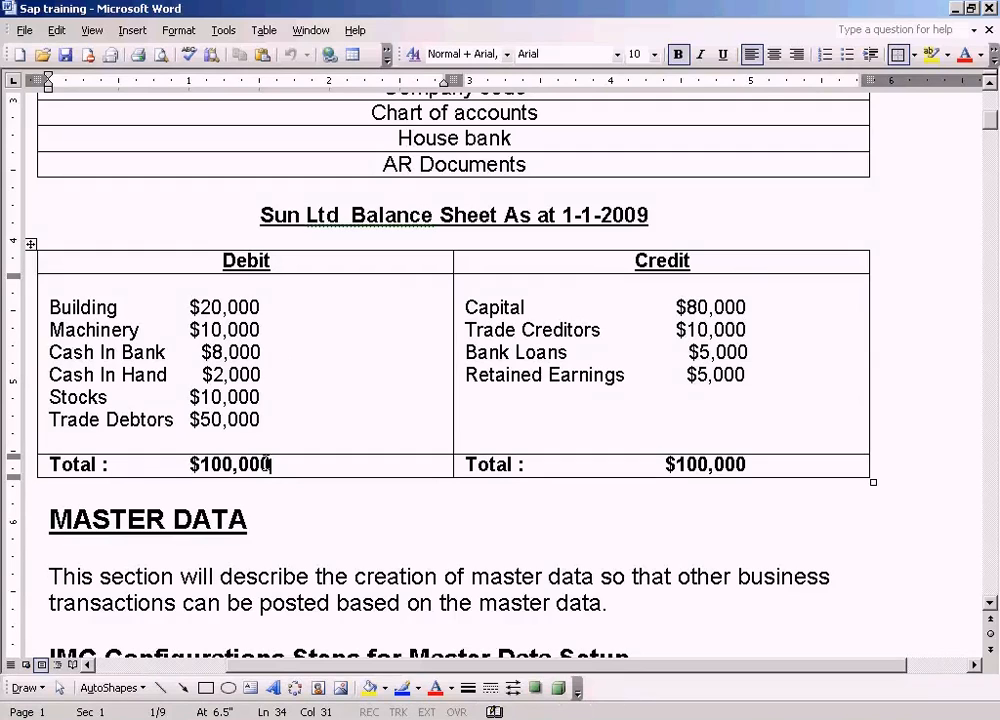
{"action": "scroll", "scroll_direction": "down", "scroll_amount": 3}
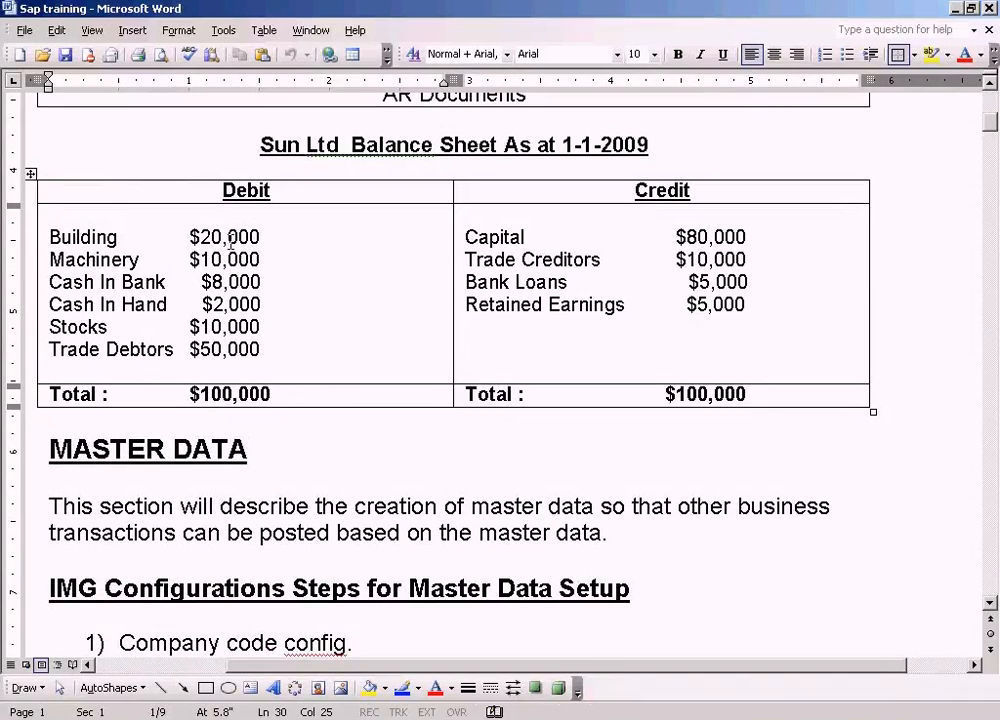
{"action": "mouse_move", "coordinate": [390, 322]}
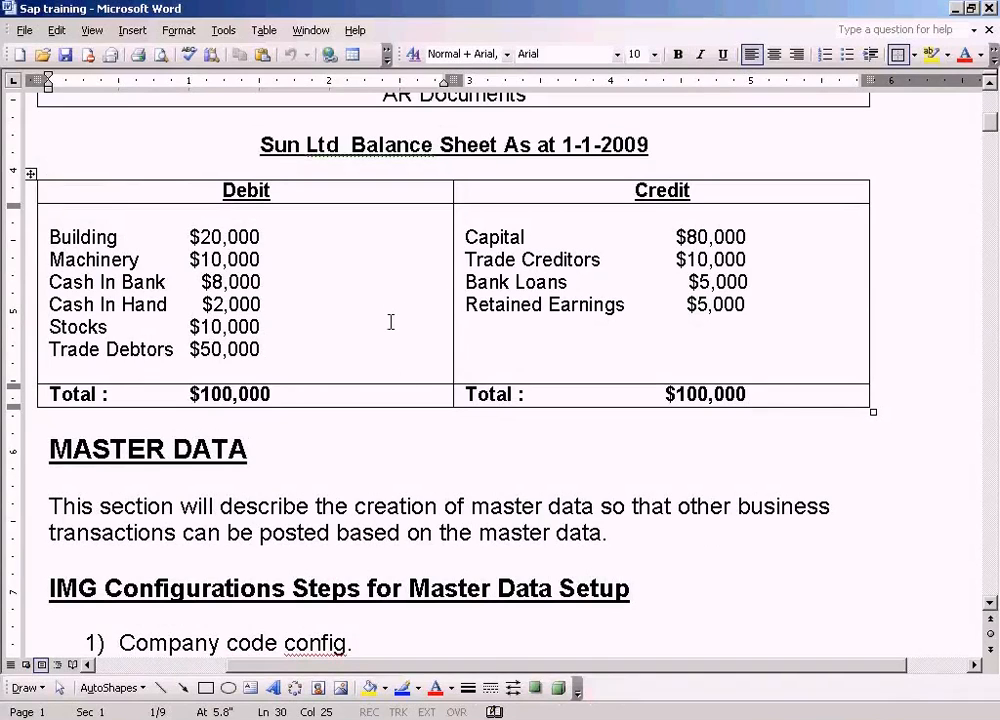
{"action": "mouse_move", "coordinate": [347, 301]}
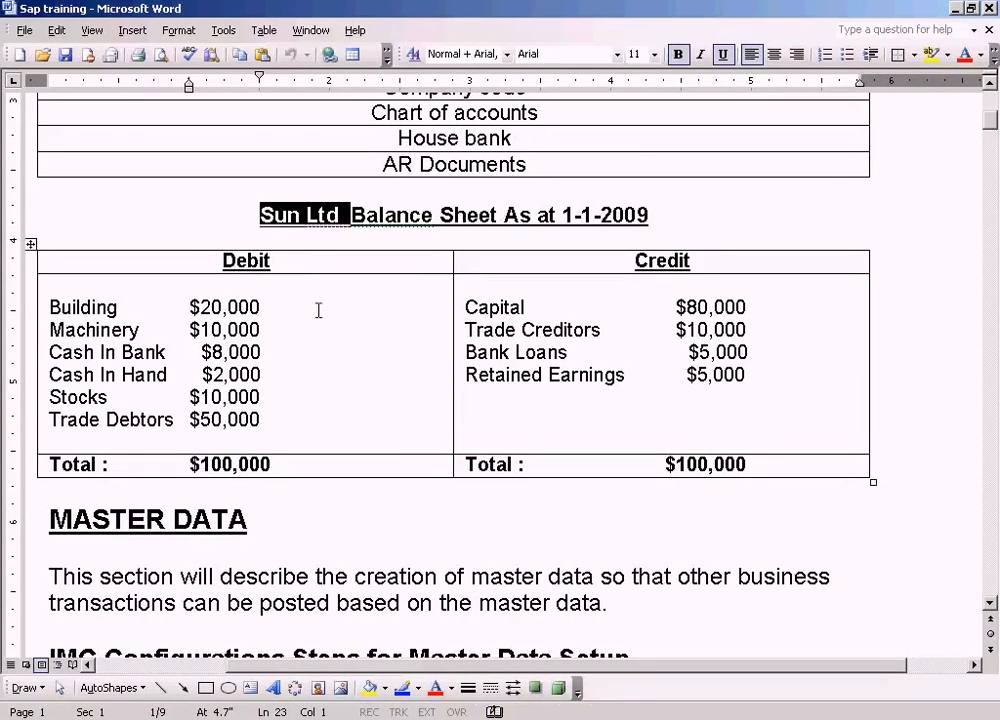
{"action": "mouse_move", "coordinate": [532, 371]}
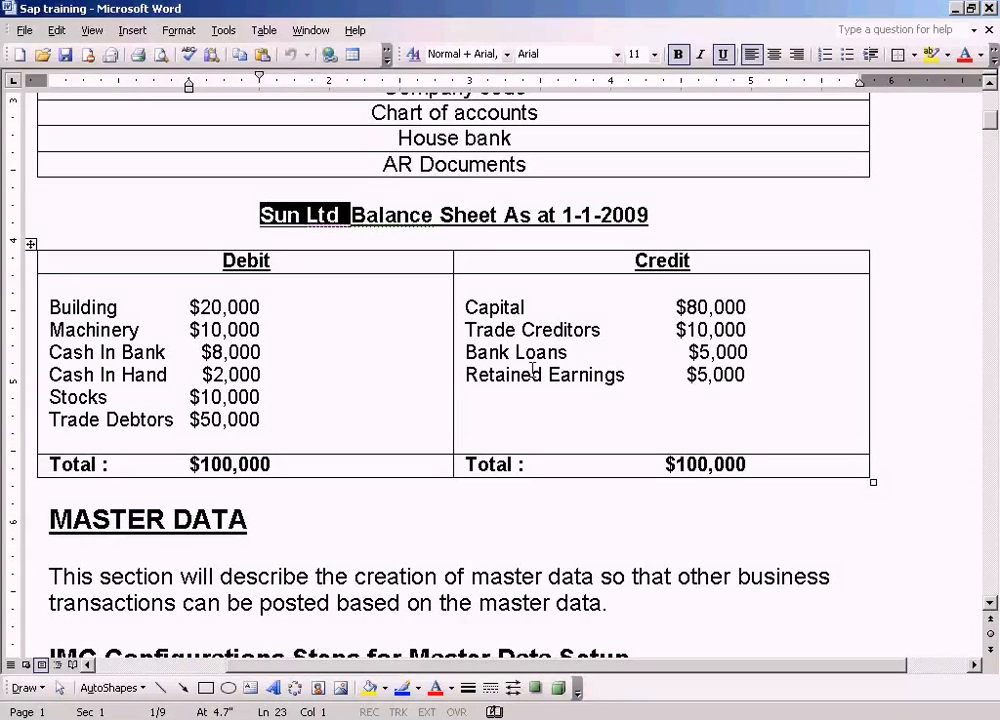
{"action": "mouse_move", "coordinate": [295, 360]}
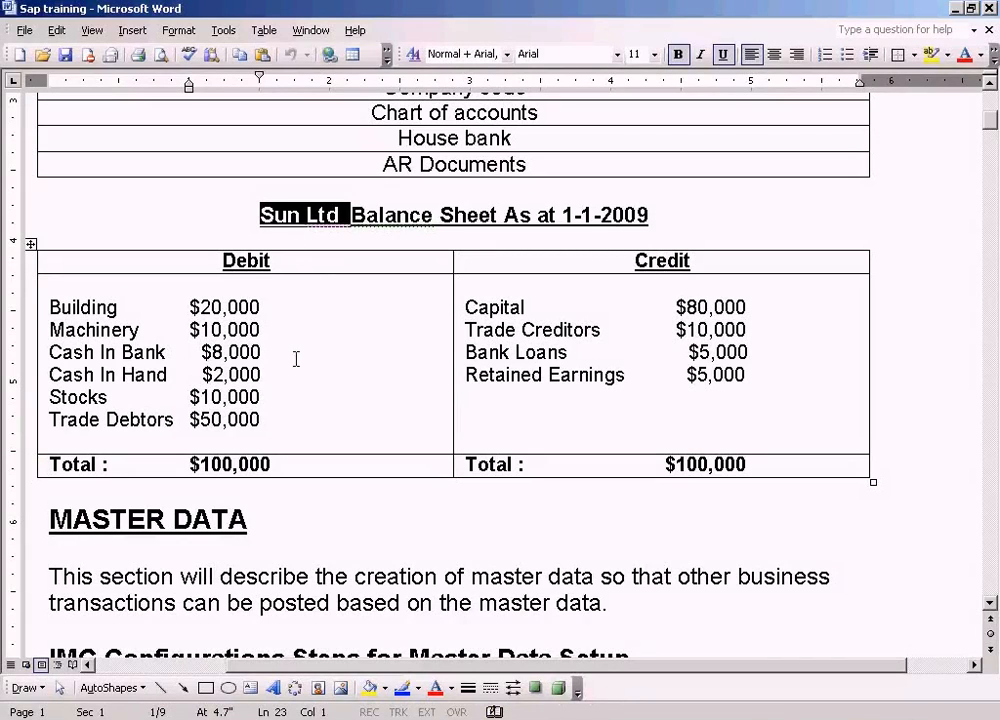
{"action": "scroll", "scroll_direction": "down", "scroll_amount": 3}
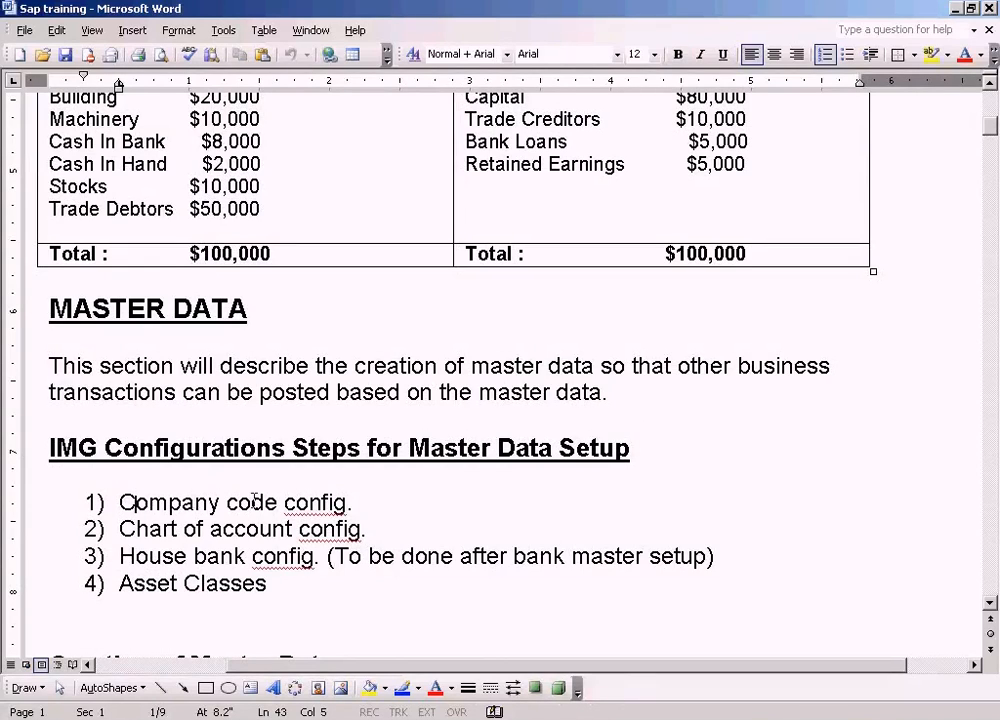
{"action": "left_click_drag", "start_coordinate": [118, 529], "coordinate": [294, 529]}
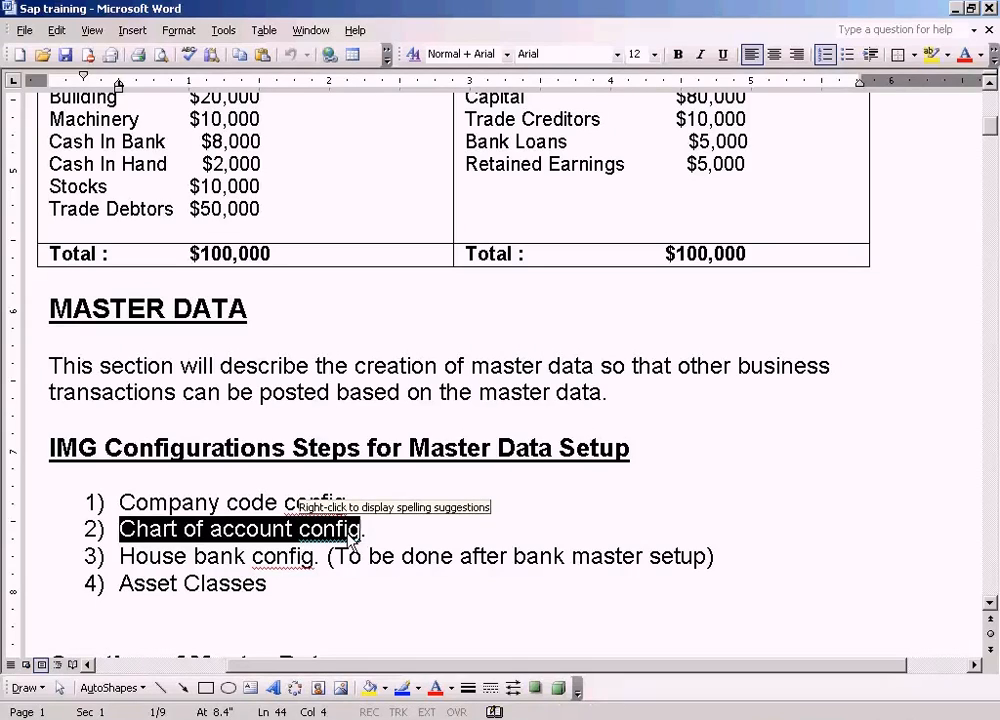
{"action": "left_click", "coordinate": [372, 529]}
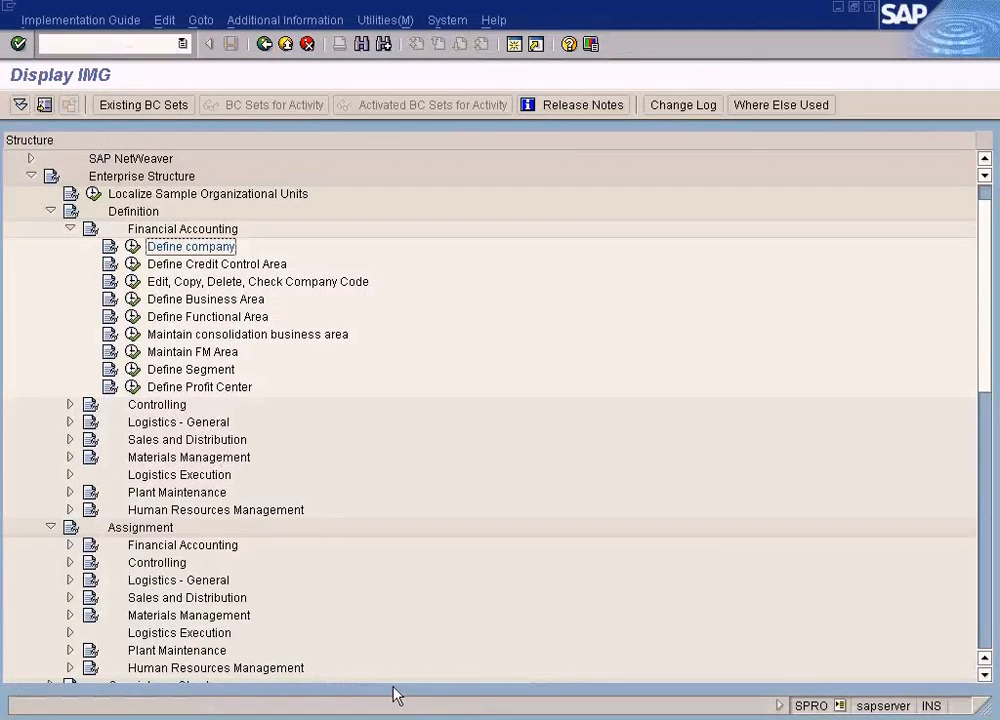
{"action": "mouse_move", "coordinate": [191, 252]}
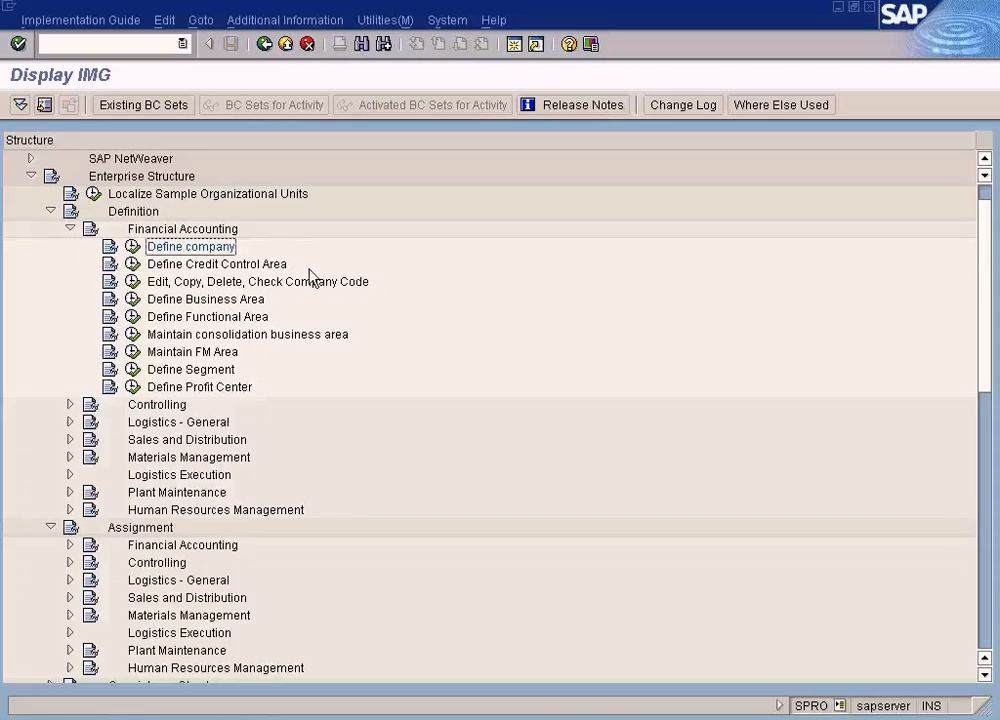
{"action": "left_click", "coordinate": [257, 281]}
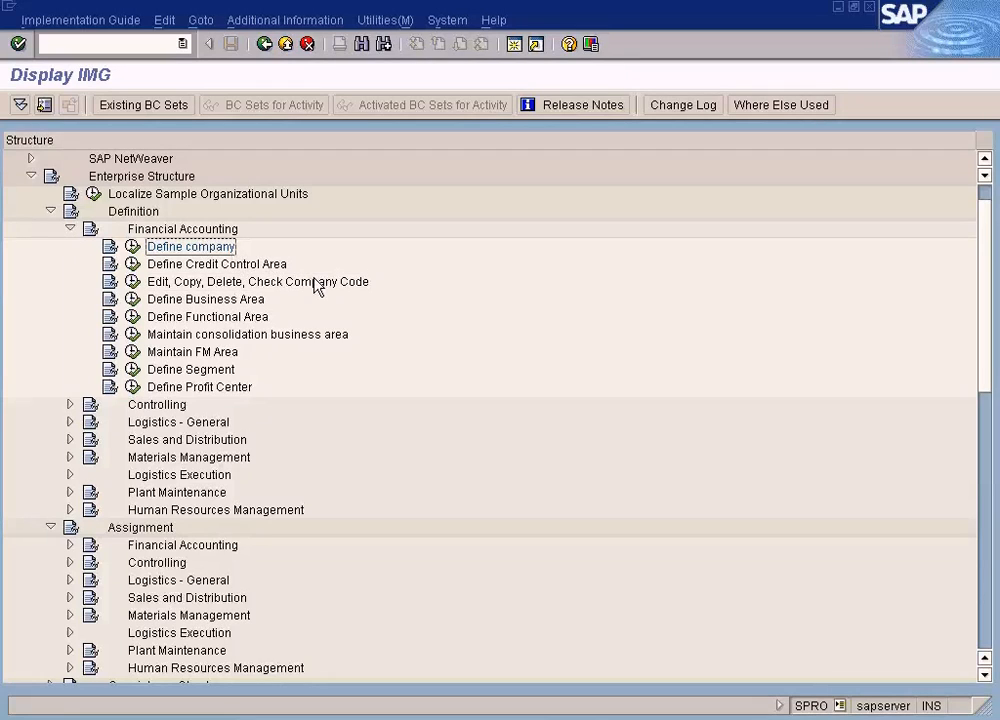
{"action": "mouse_move", "coordinate": [276, 270]}
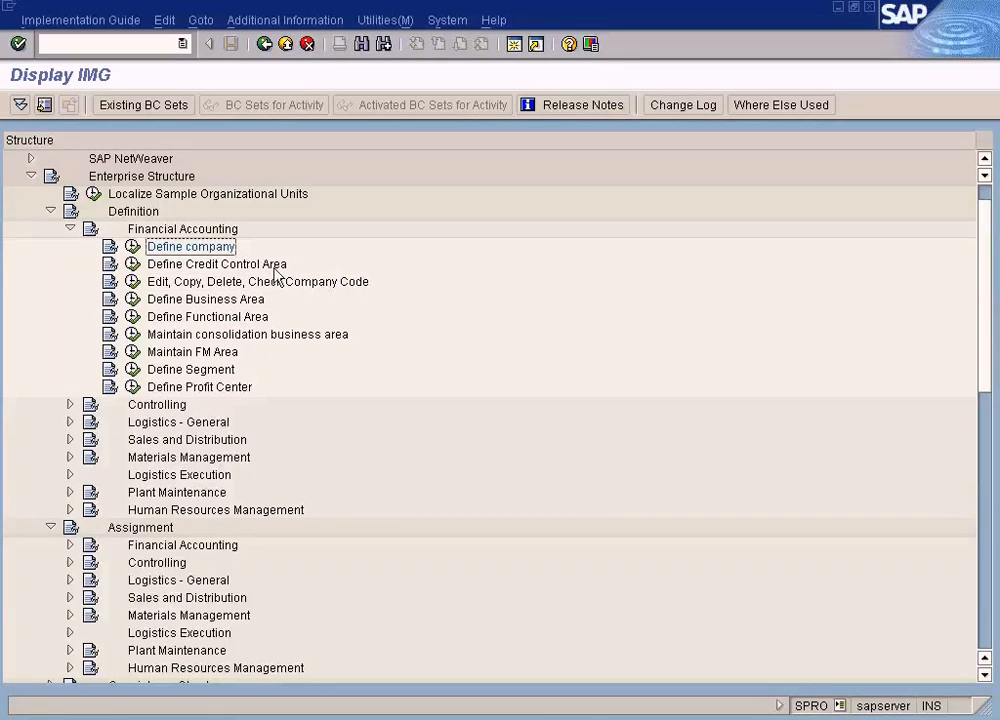
{"action": "mouse_move", "coordinate": [449, 625]}
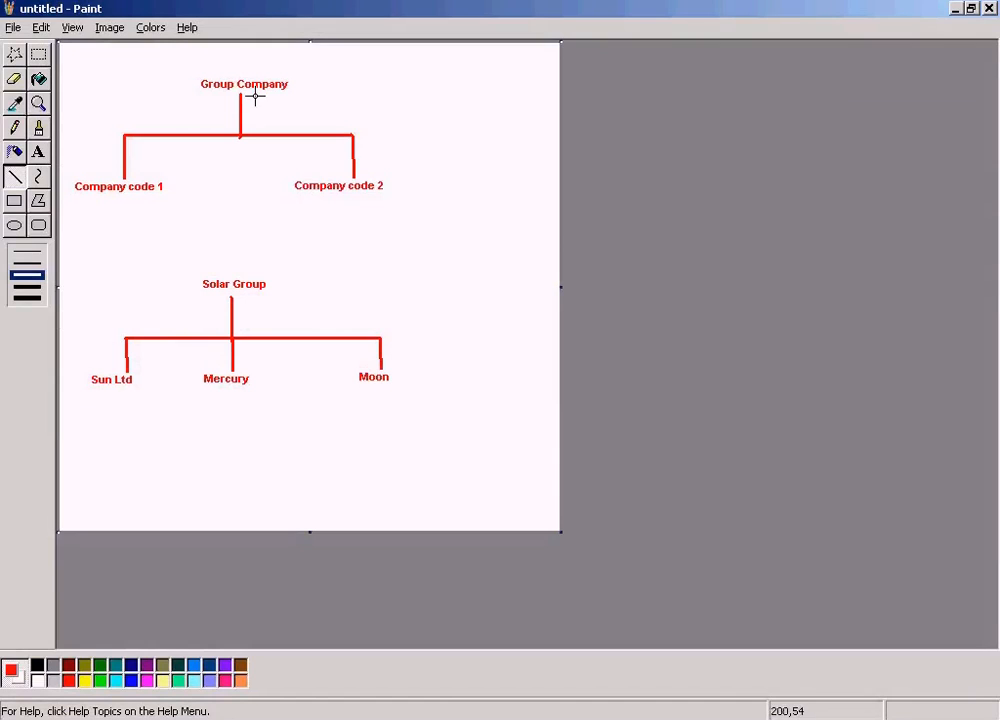
{"action": "mouse_move", "coordinate": [248, 118]}
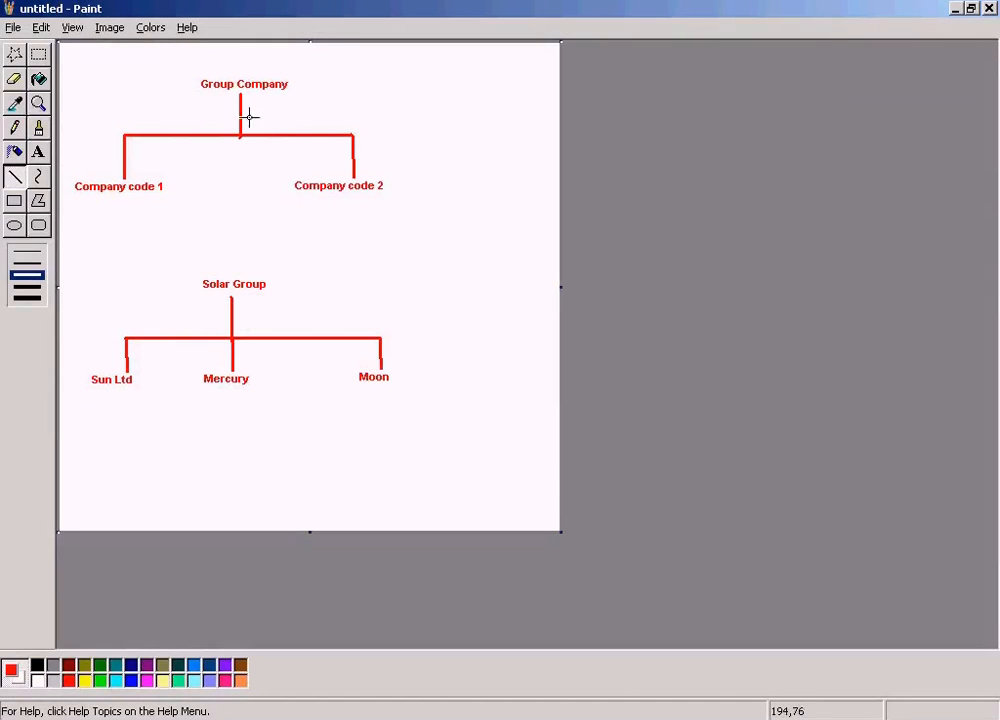
{"action": "mouse_move", "coordinate": [258, 90]}
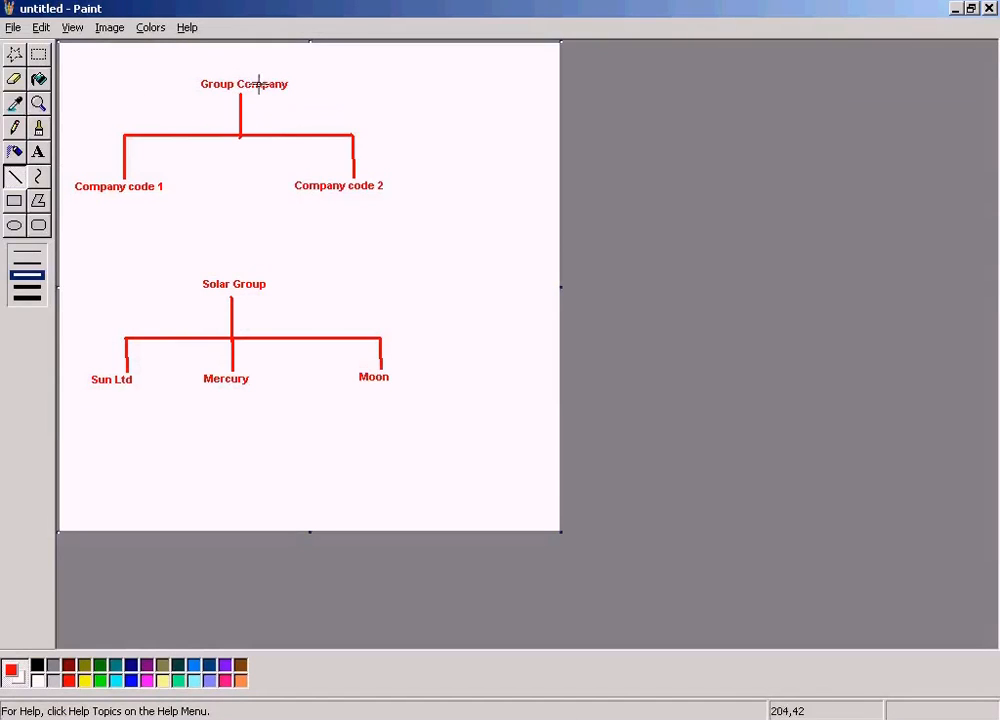
{"action": "mouse_move", "coordinate": [340, 178]}
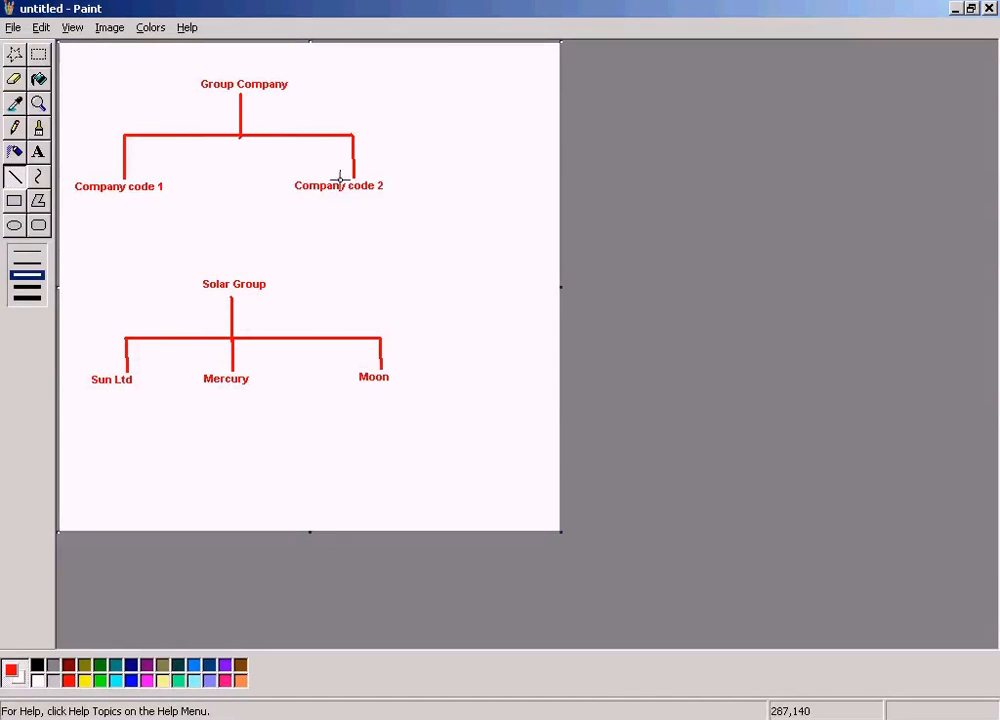
{"action": "mouse_move", "coordinate": [522, 184]}
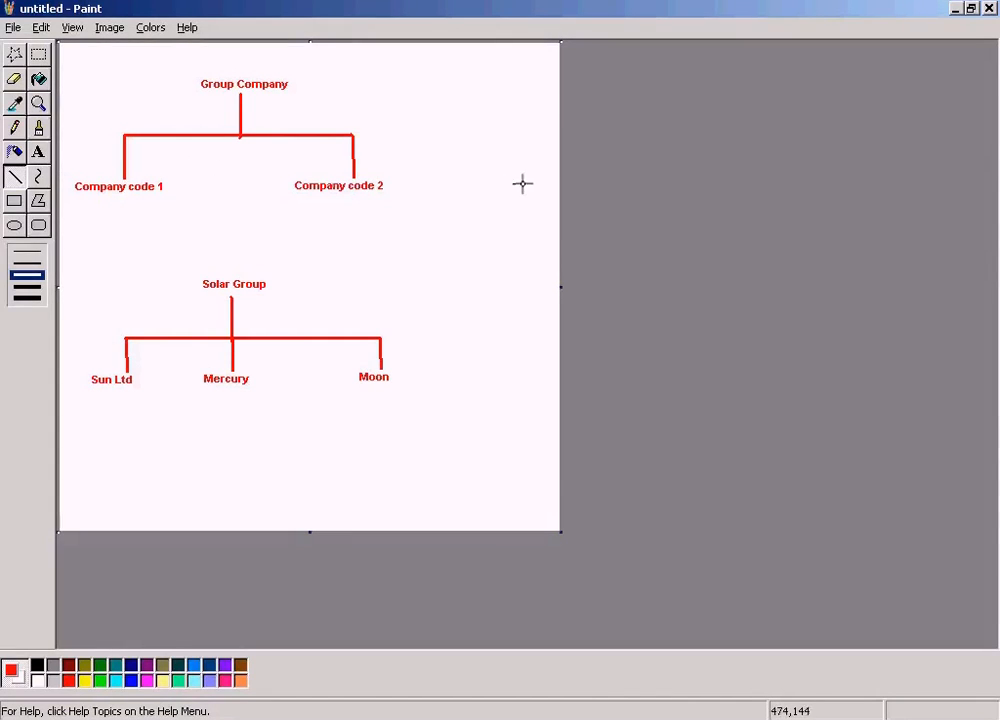
{"action": "mouse_move", "coordinate": [278, 114]}
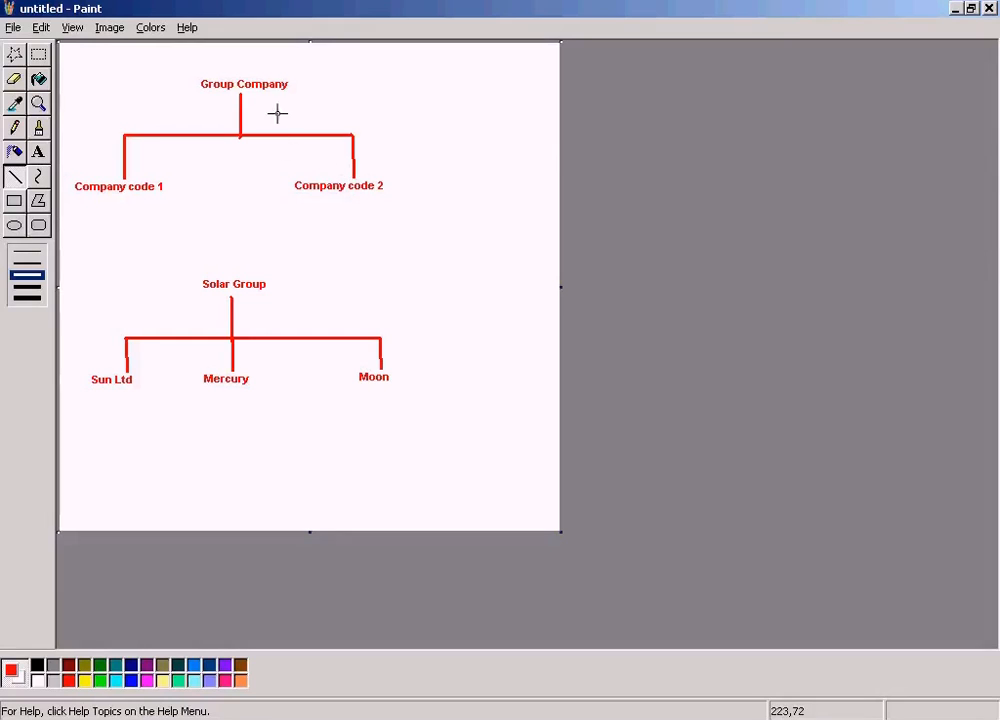
{"action": "mouse_move", "coordinate": [267, 122]}
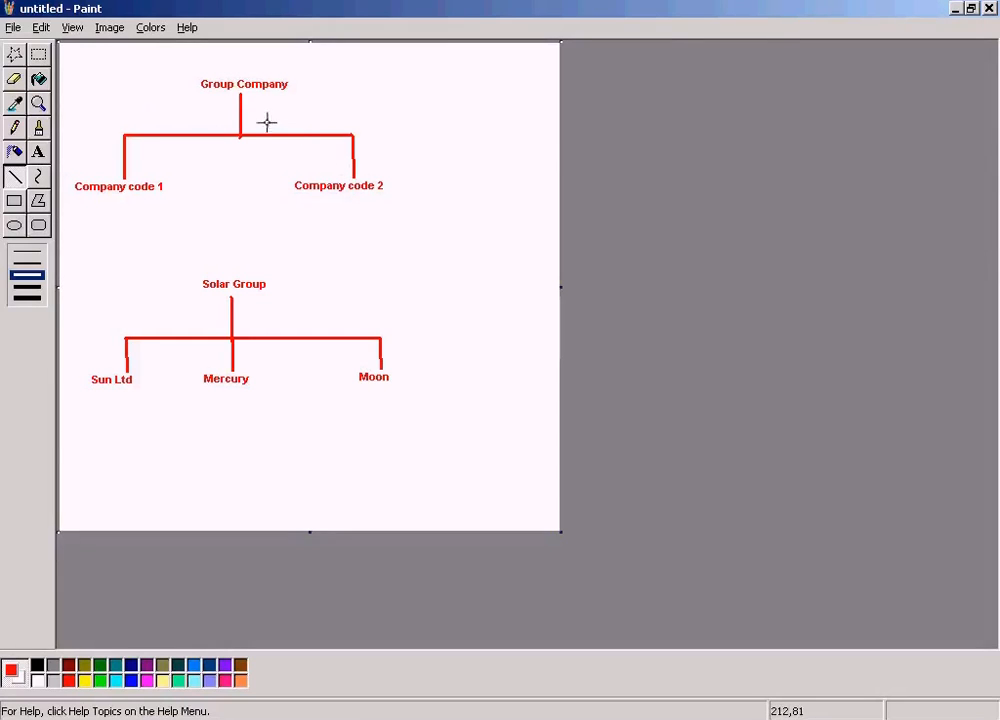
{"action": "mouse_move", "coordinate": [150, 185]}
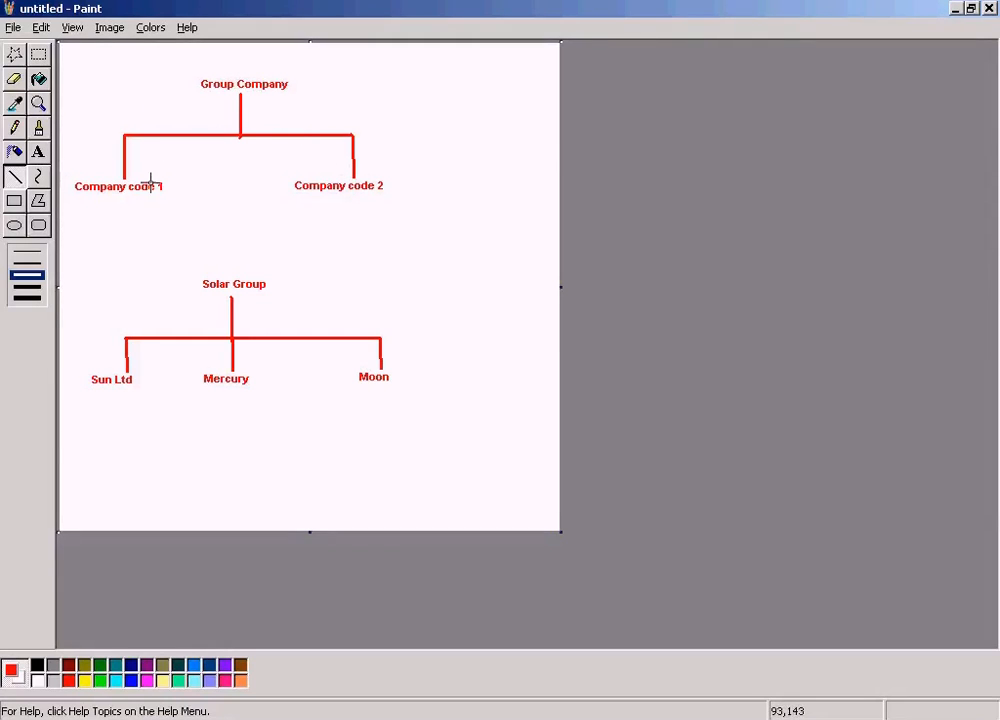
{"action": "mouse_move", "coordinate": [152, 131]}
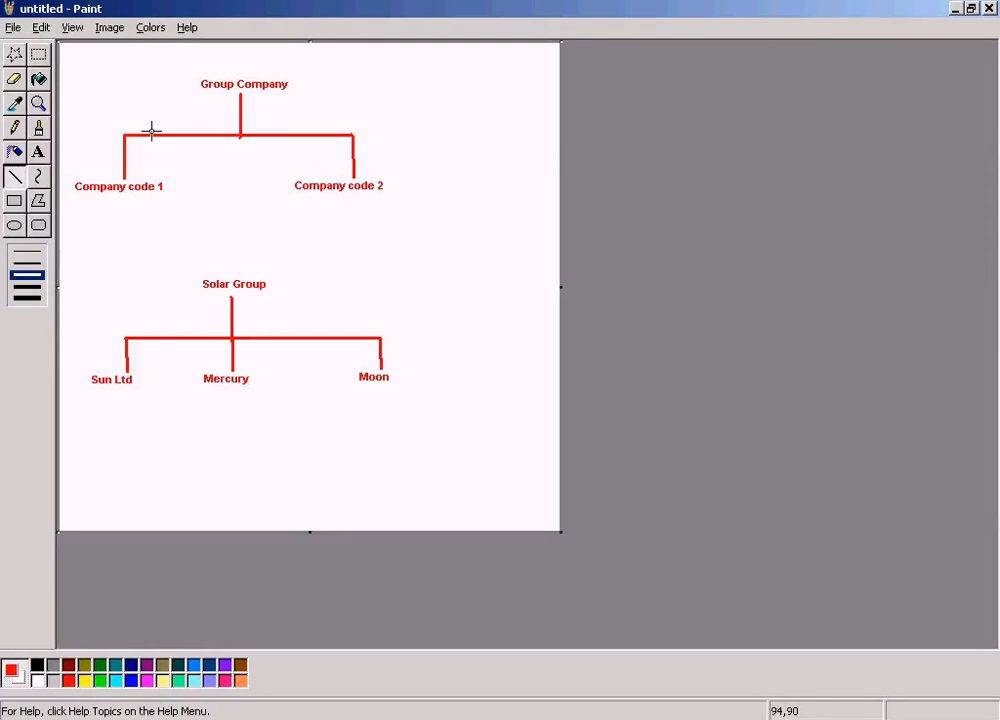
{"action": "mouse_move", "coordinate": [338, 192]}
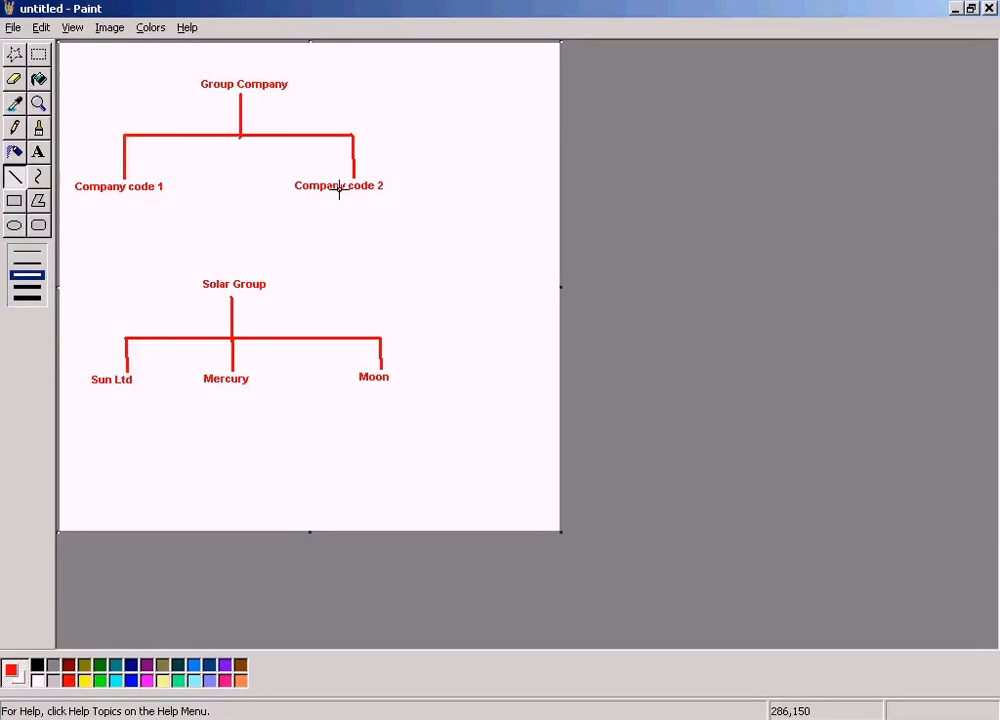
{"action": "mouse_move", "coordinate": [240, 155]}
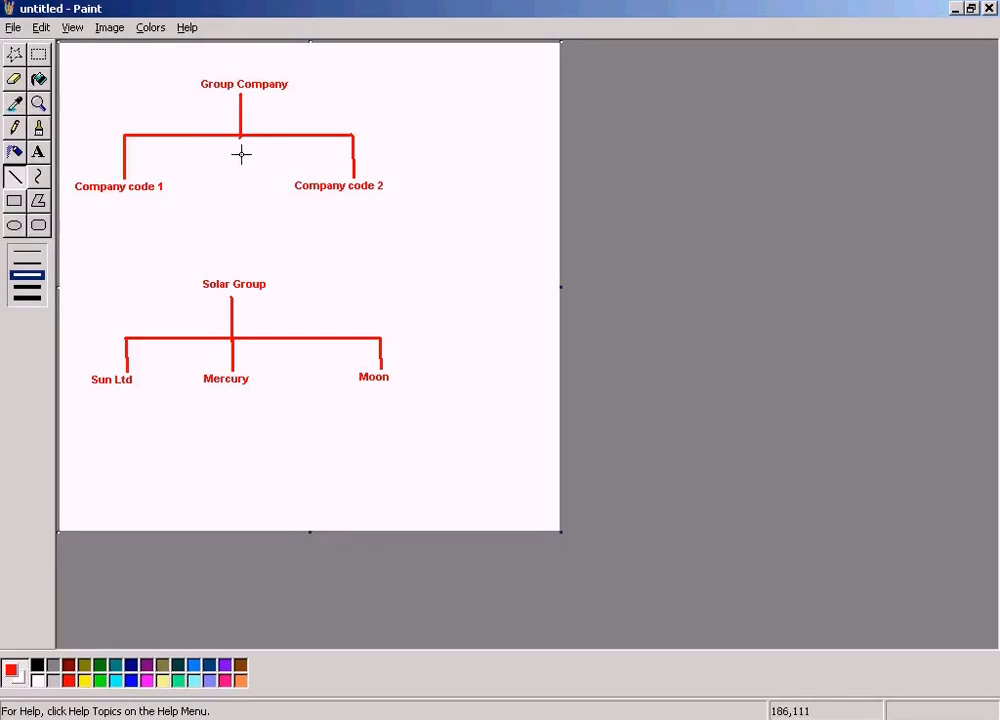
{"action": "mouse_move", "coordinate": [127, 358]}
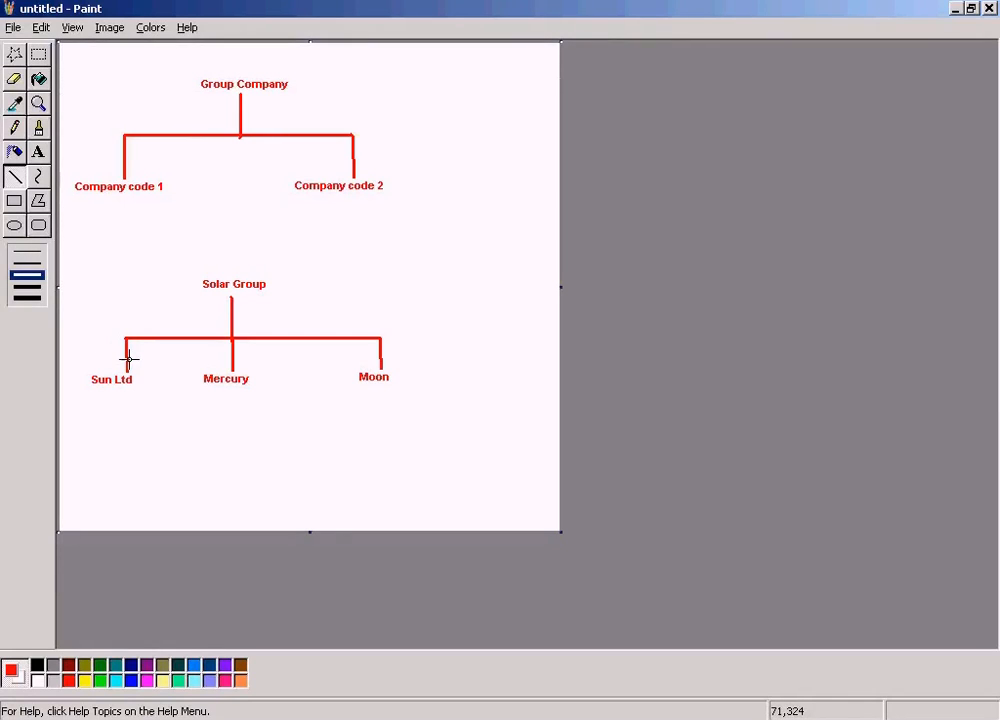
{"action": "mouse_move", "coordinate": [82, 370]}
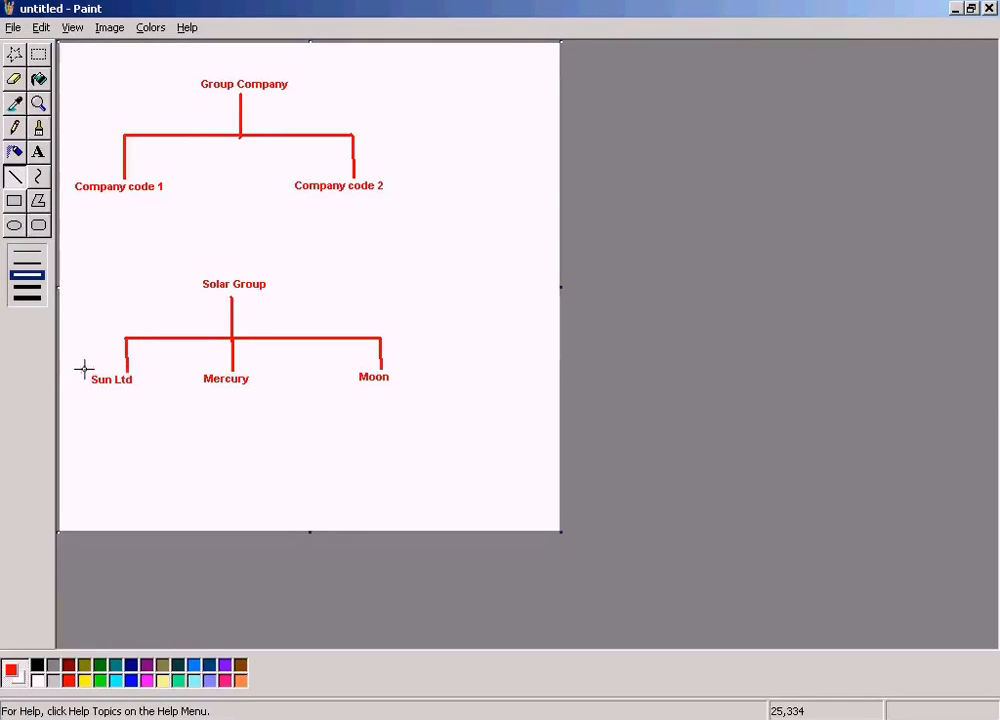
{"action": "left_click_drag", "start_coordinate": [82, 369], "coordinate": [143, 394]}
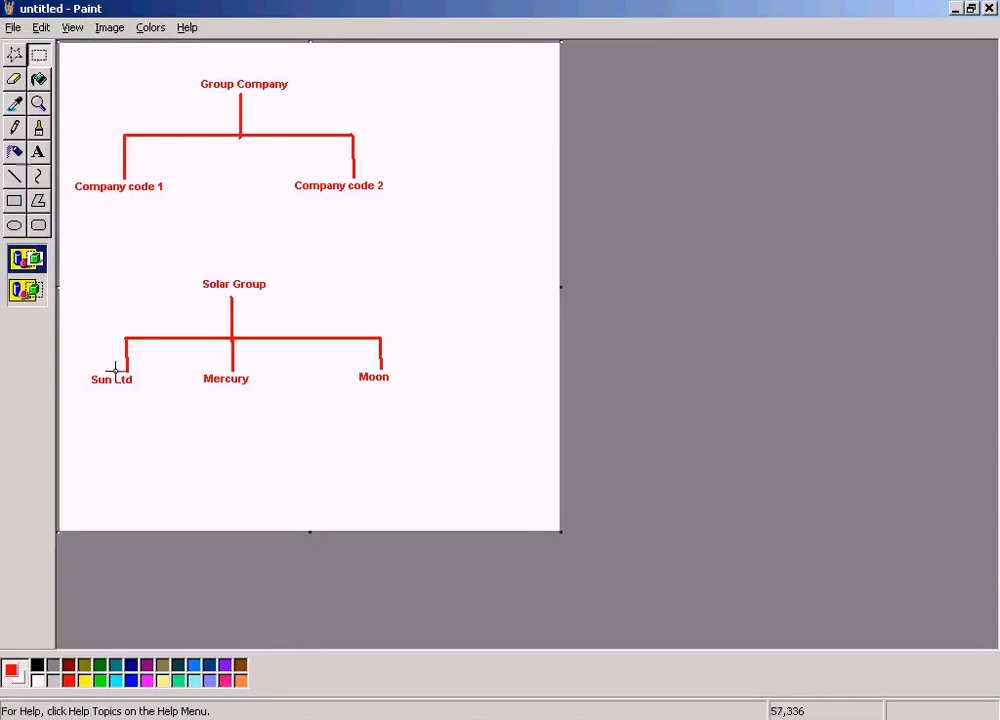
{"action": "left_click_drag", "start_coordinate": [80, 367], "coordinate": [148, 406]}
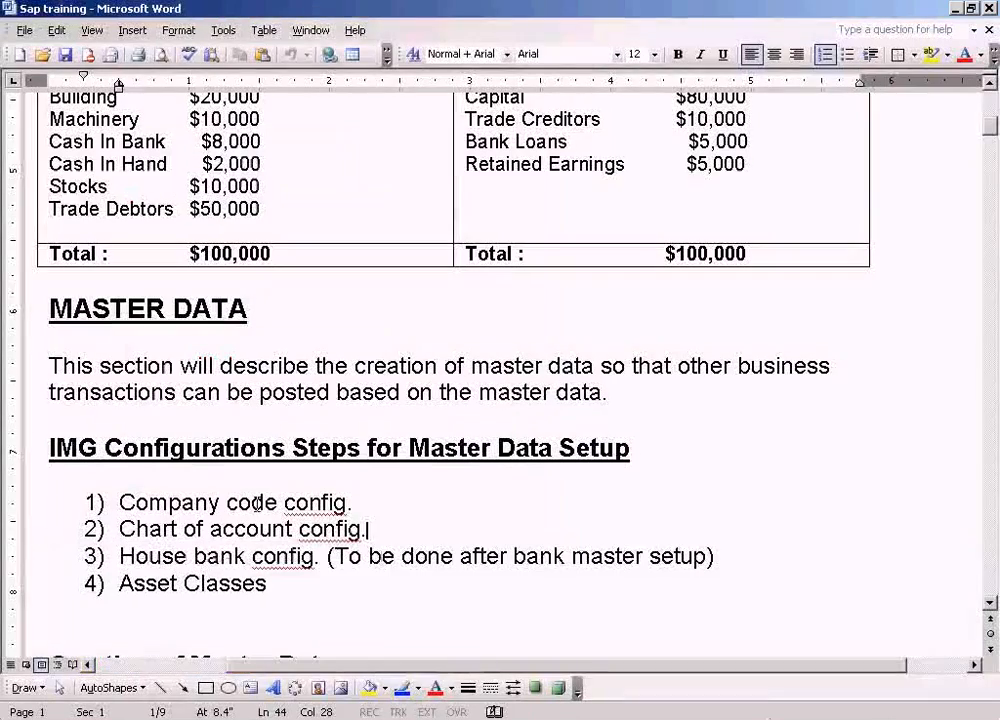
{"action": "scroll", "scroll_direction": "up", "scroll_amount": 3}
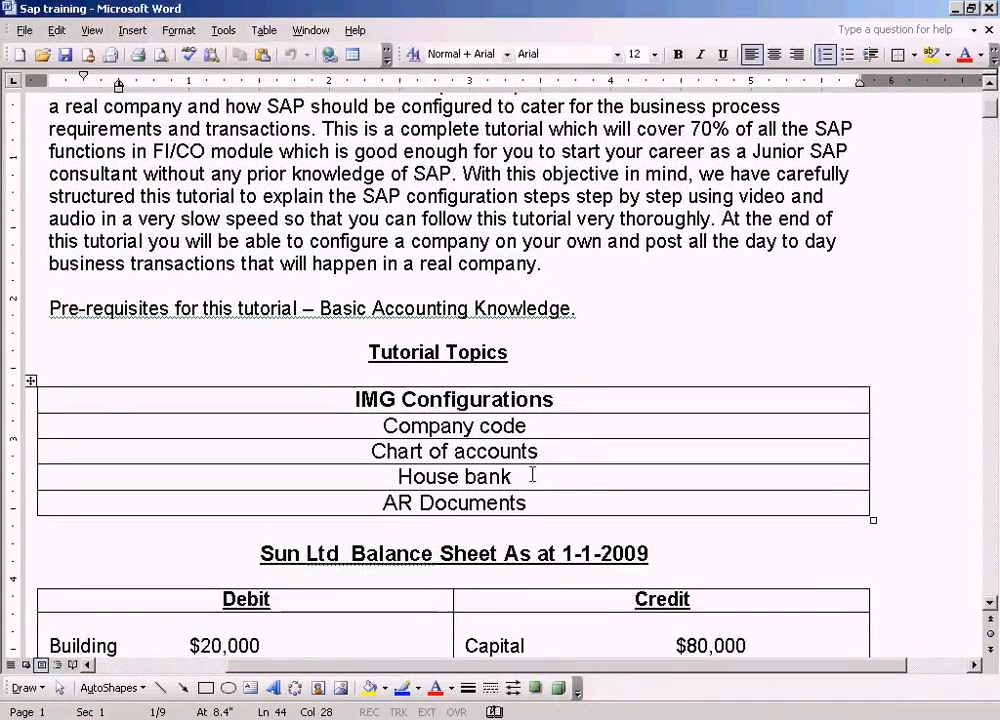
{"action": "scroll", "scroll_direction": "down", "scroll_amount": 3}
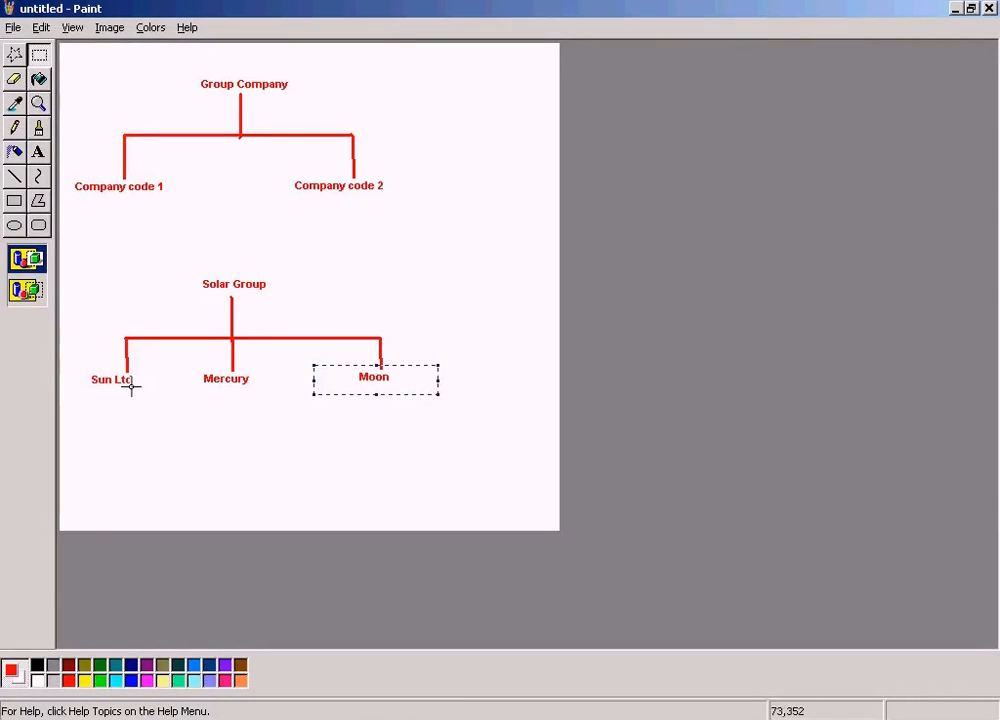
{"action": "mouse_move", "coordinate": [224, 393]}
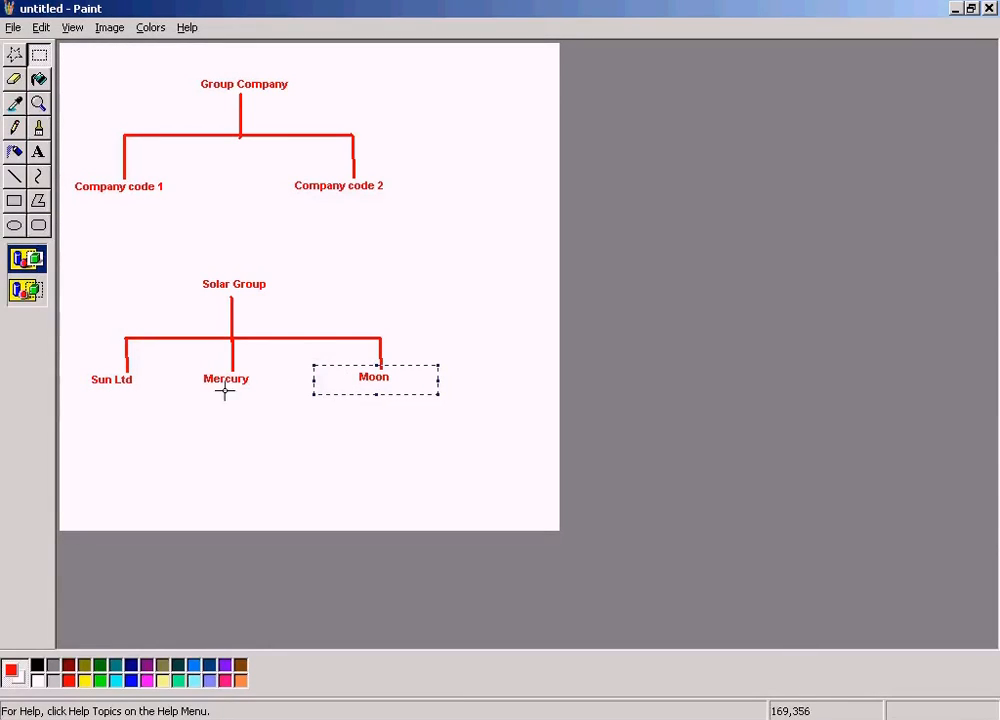
{"action": "mouse_move", "coordinate": [253, 287]}
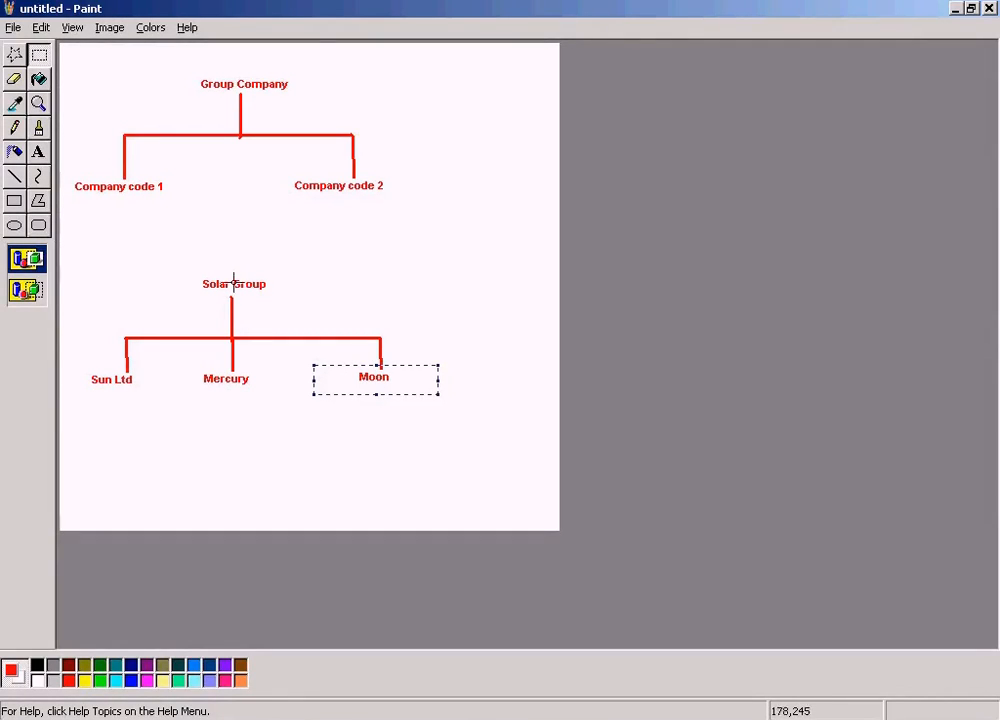
{"action": "mouse_move", "coordinate": [278, 286]}
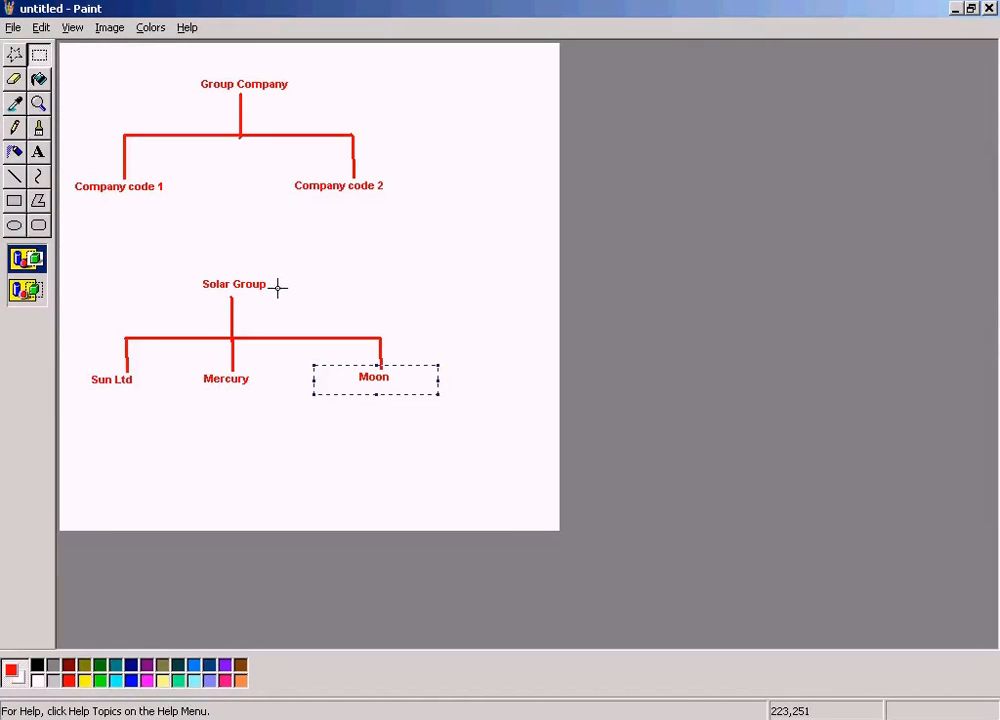
{"action": "mouse_move", "coordinate": [240, 278]}
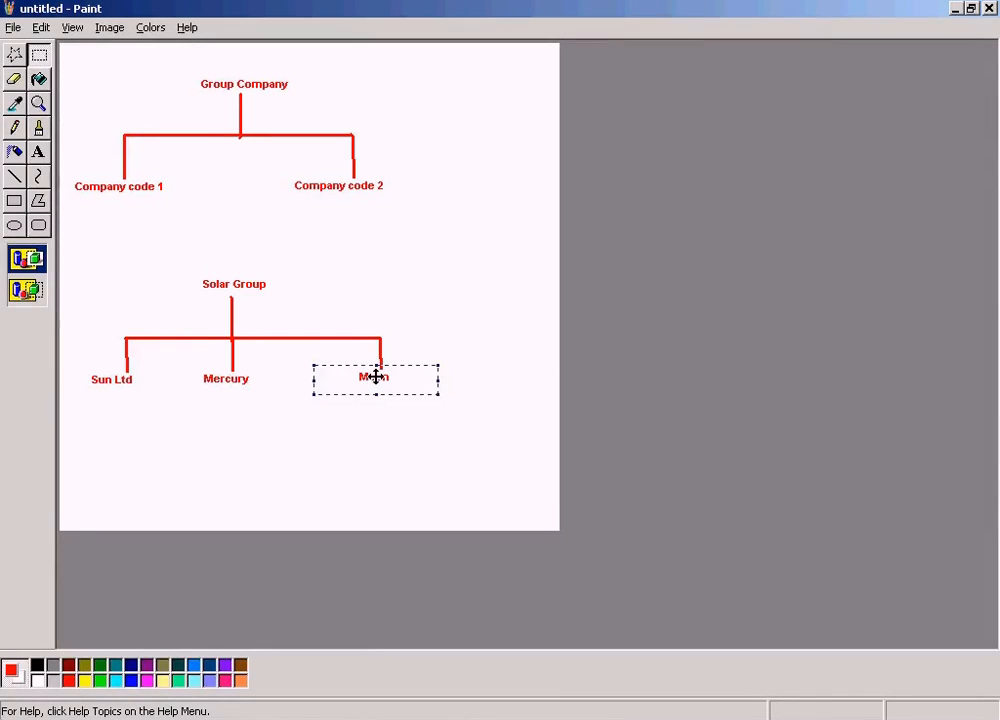
{"action": "left_click", "coordinate": [70, 323]}
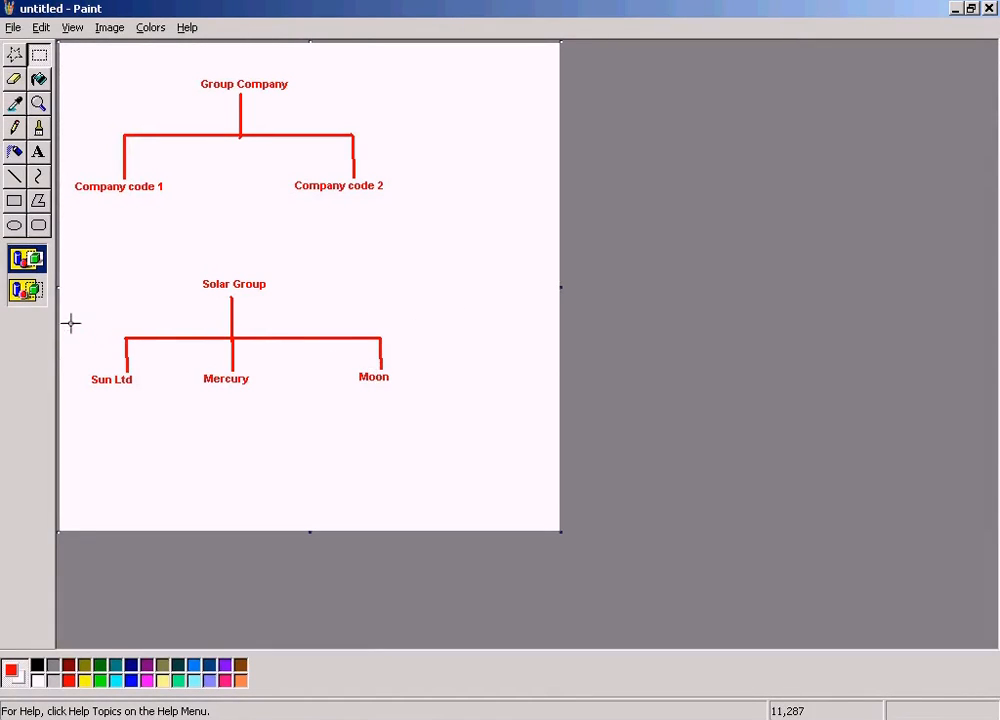
{"action": "left_click_drag", "start_coordinate": [68, 320], "coordinate": [158, 412]}
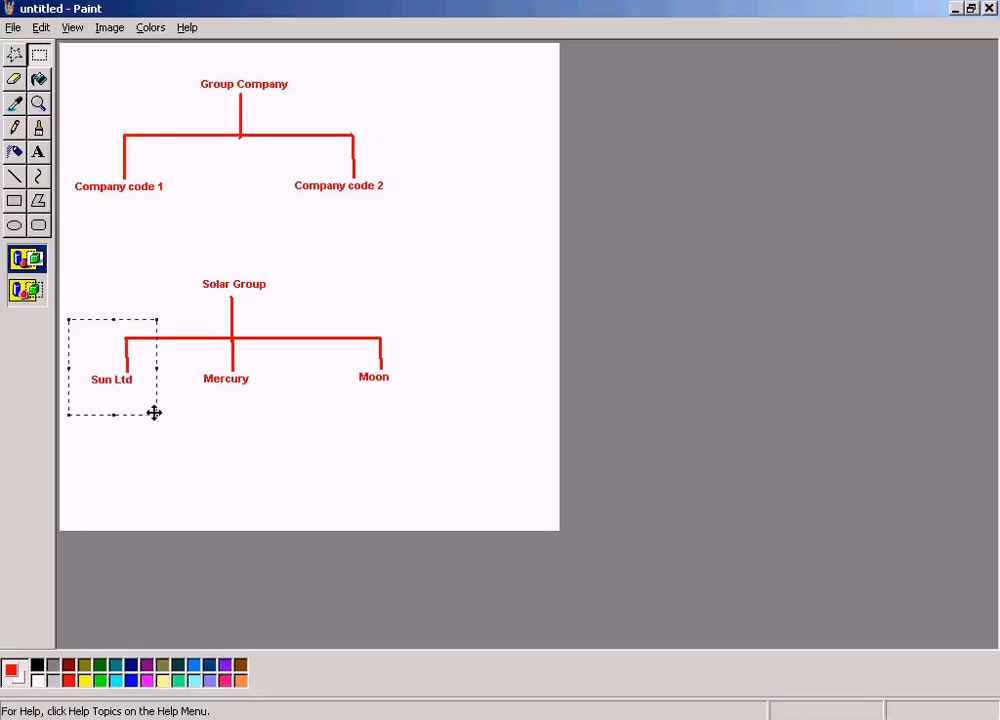
{"action": "mouse_move", "coordinate": [110, 365]}
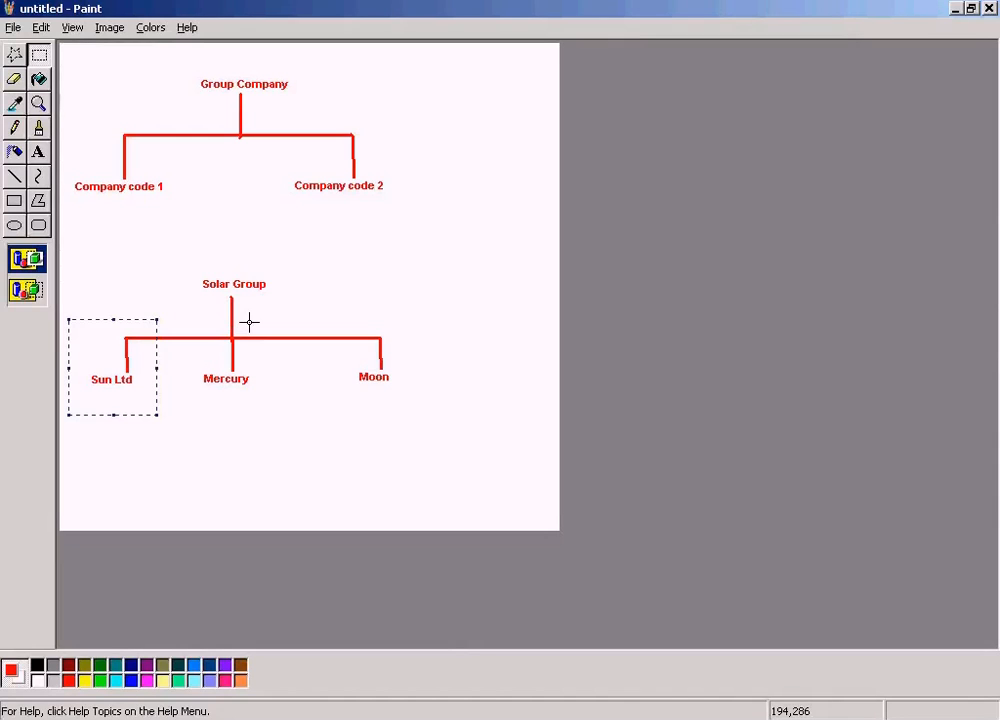
{"action": "mouse_move", "coordinate": [233, 318]}
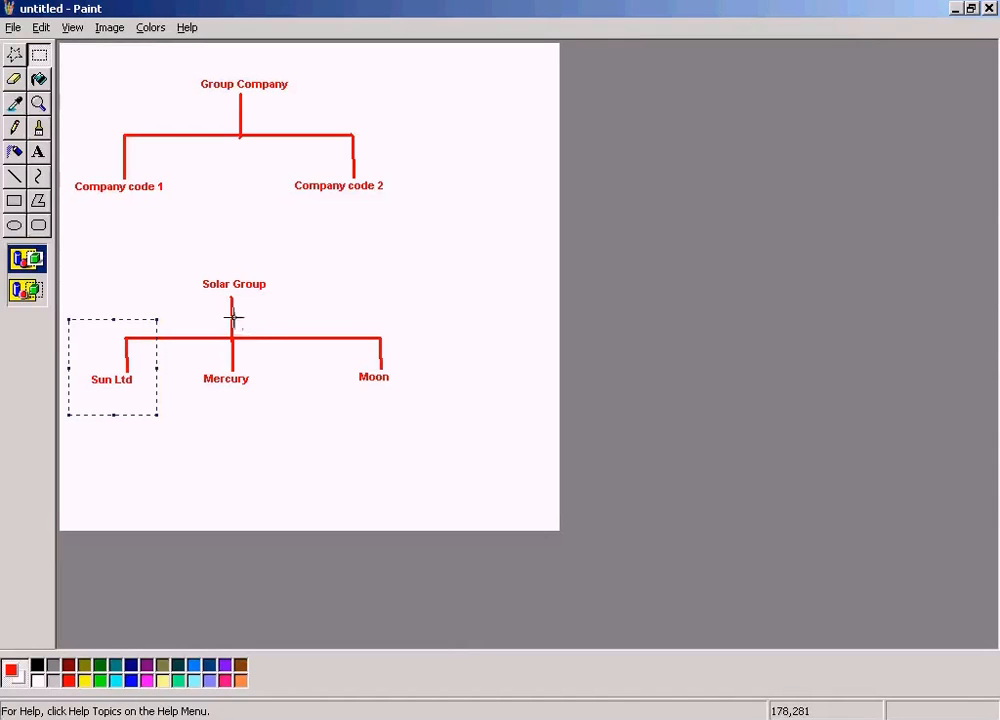
{"action": "mouse_move", "coordinate": [196, 322]}
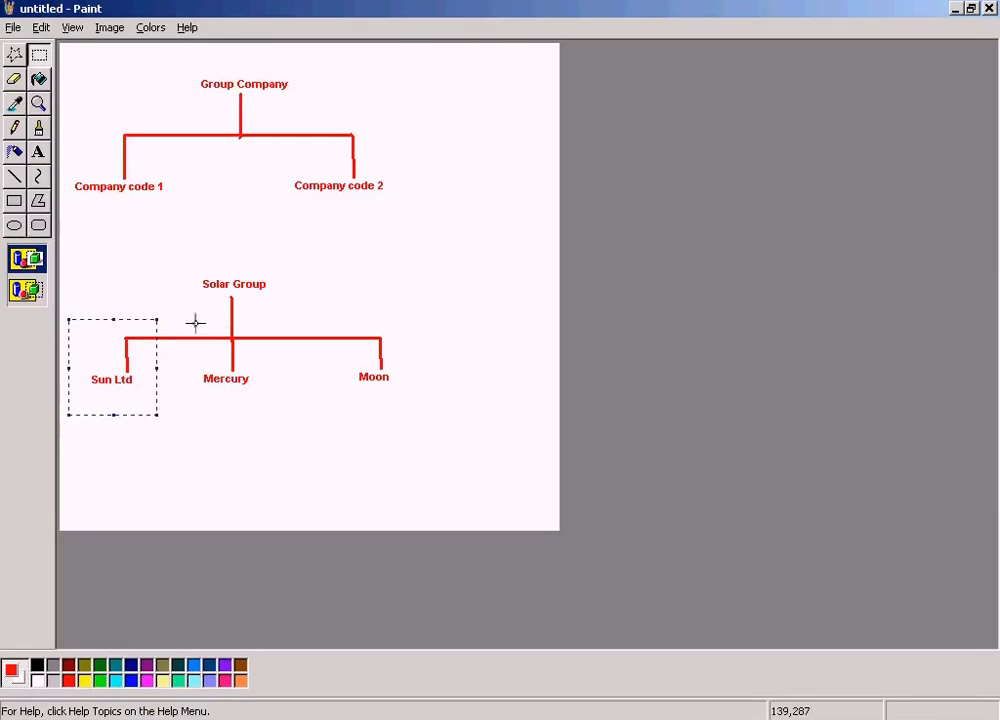
{"action": "mouse_move", "coordinate": [195, 324]}
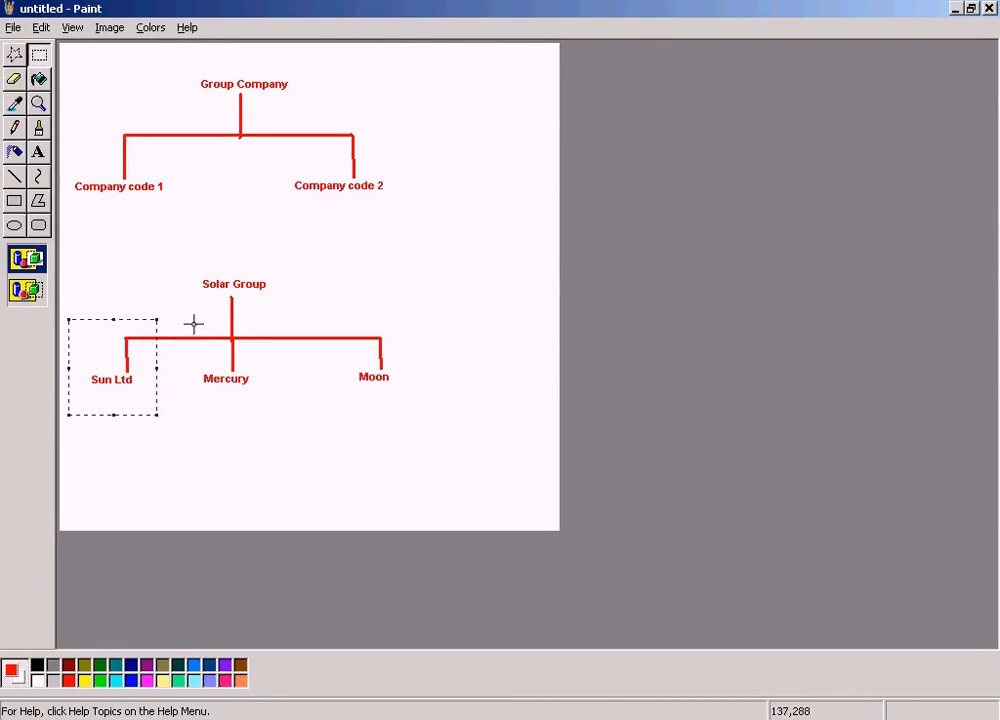
{"action": "mouse_move", "coordinate": [375, 363]}
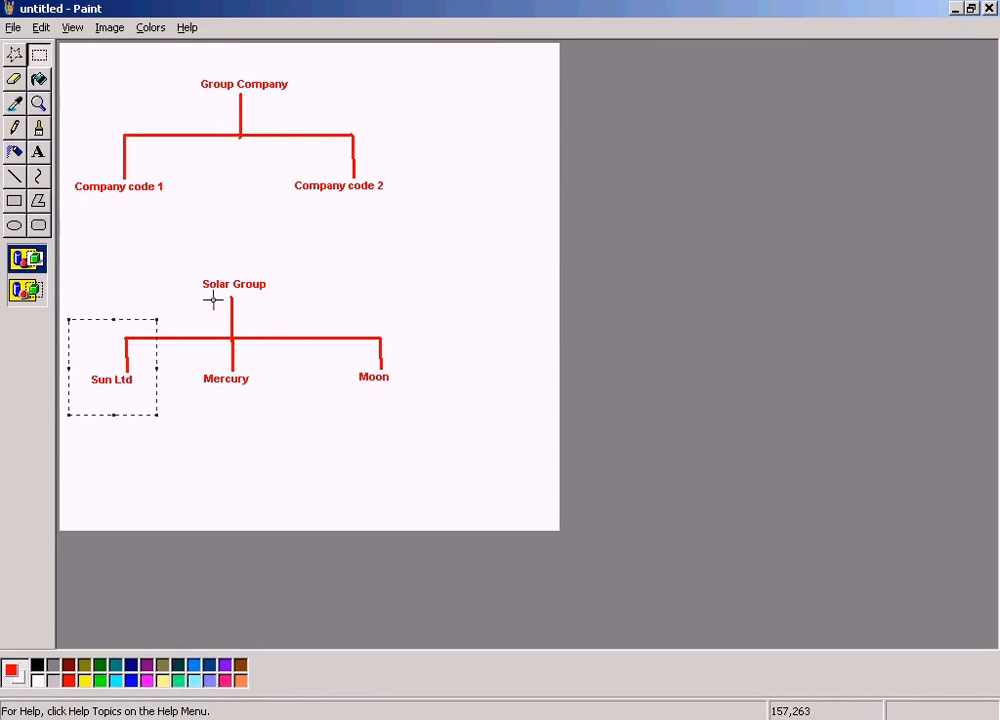
{"action": "mouse_move", "coordinate": [225, 284]}
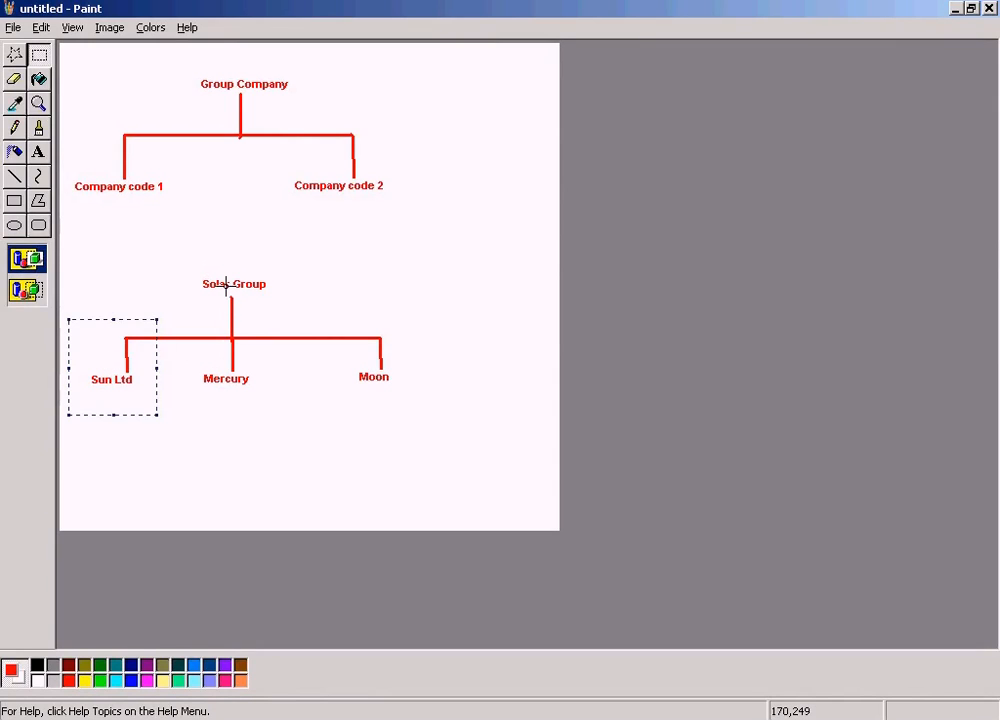
{"action": "mouse_move", "coordinate": [225, 318]}
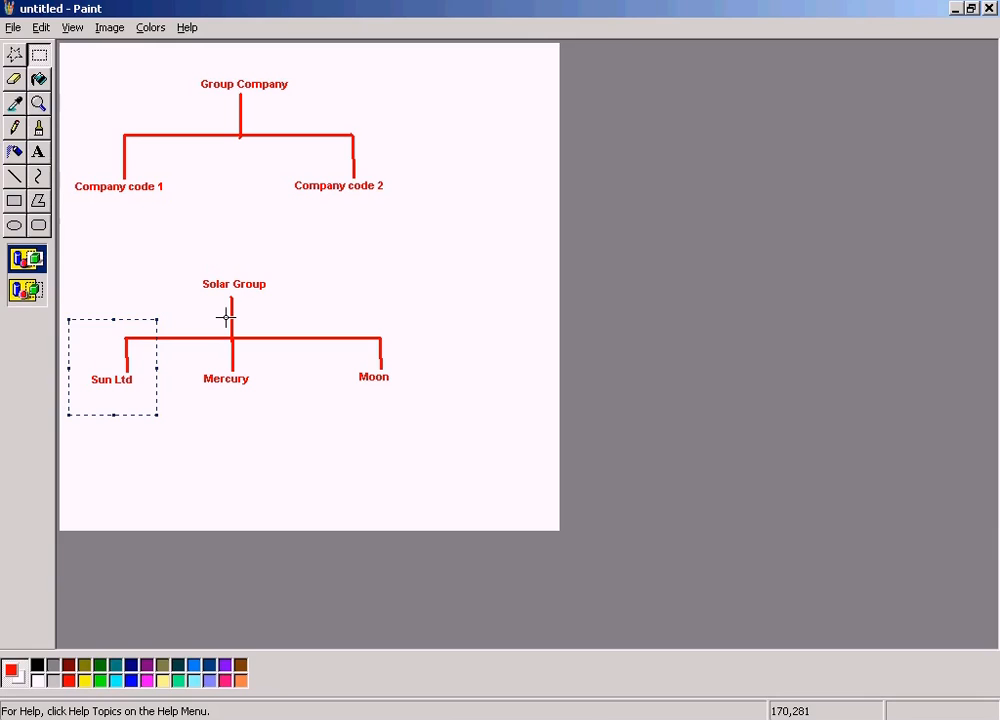
{"action": "mouse_move", "coordinate": [149, 248]}
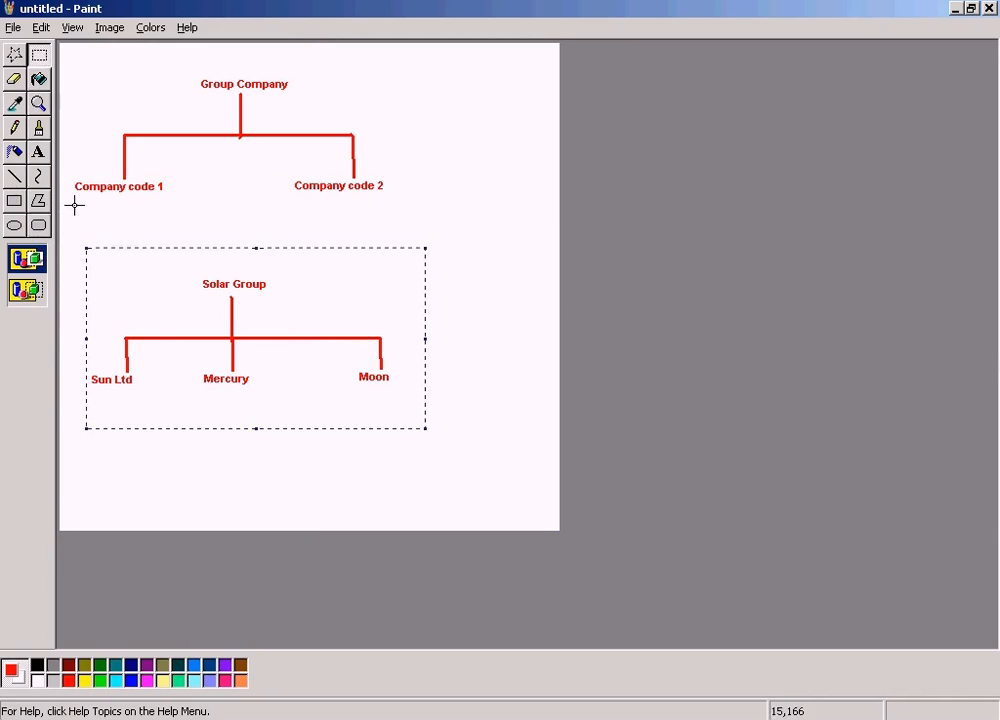
{"action": "left_click_drag", "start_coordinate": [442, 240], "coordinate": [535, 278]}
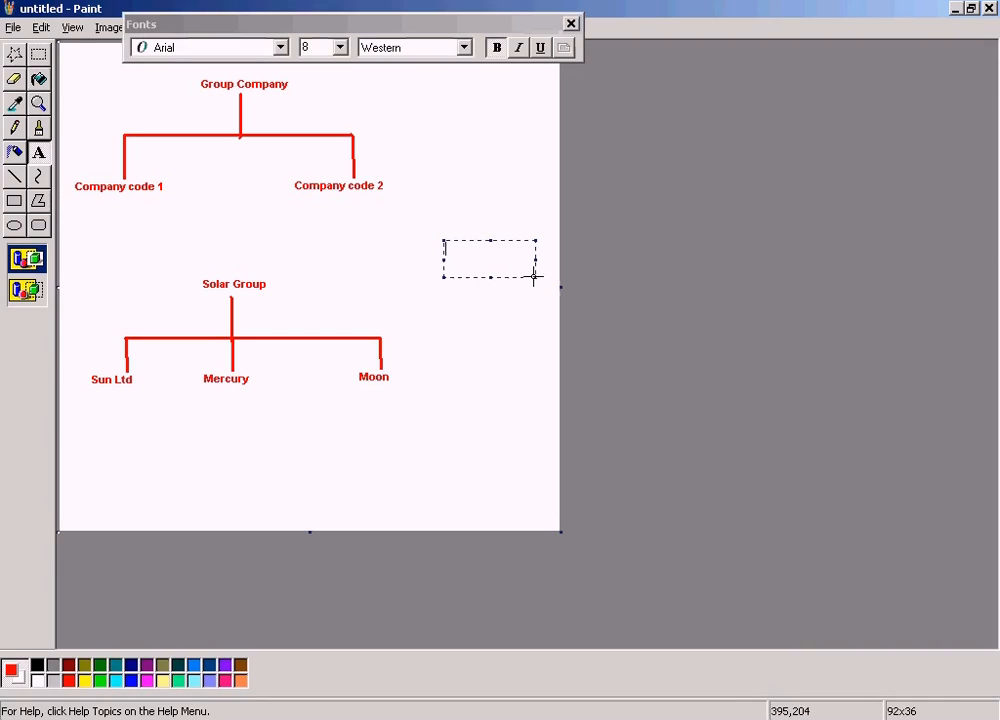
Type the EC-CS label beside the Solar Group chart, then cancel it from the canvas
{"action": "type", "text": "EC-"}
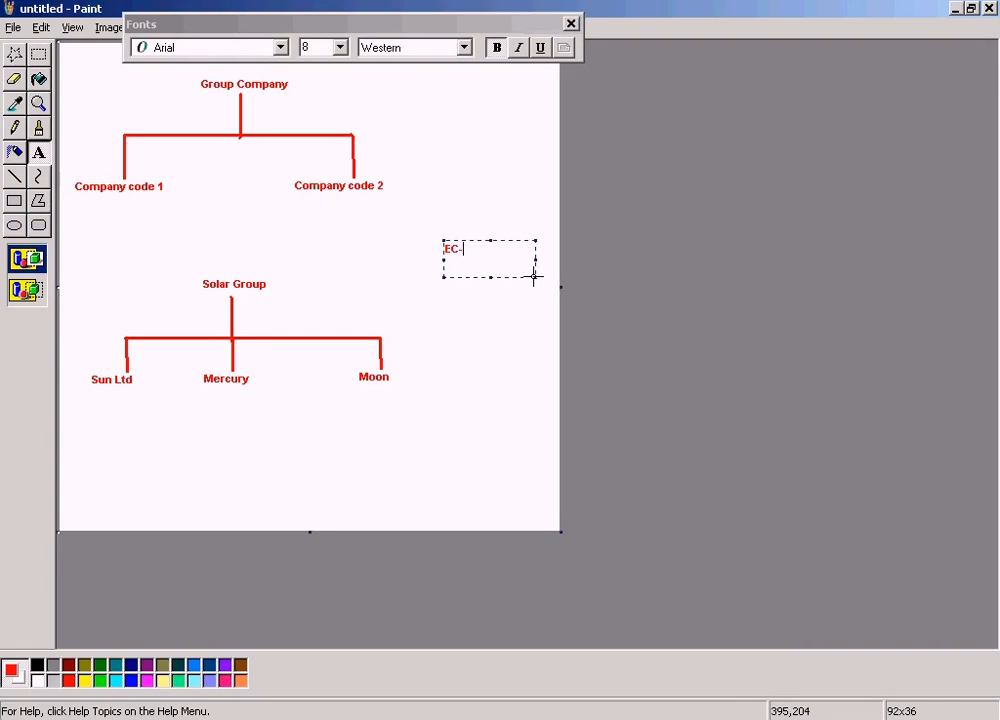
{"action": "type", "text": "CS"}
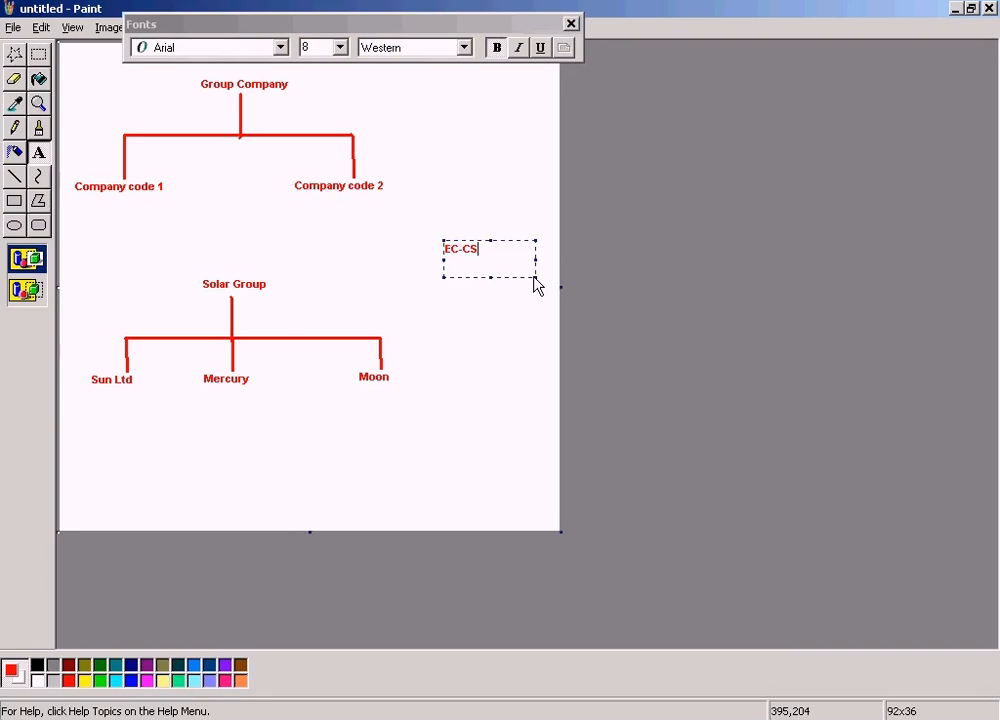
{"action": "mouse_move", "coordinate": [474, 225]}
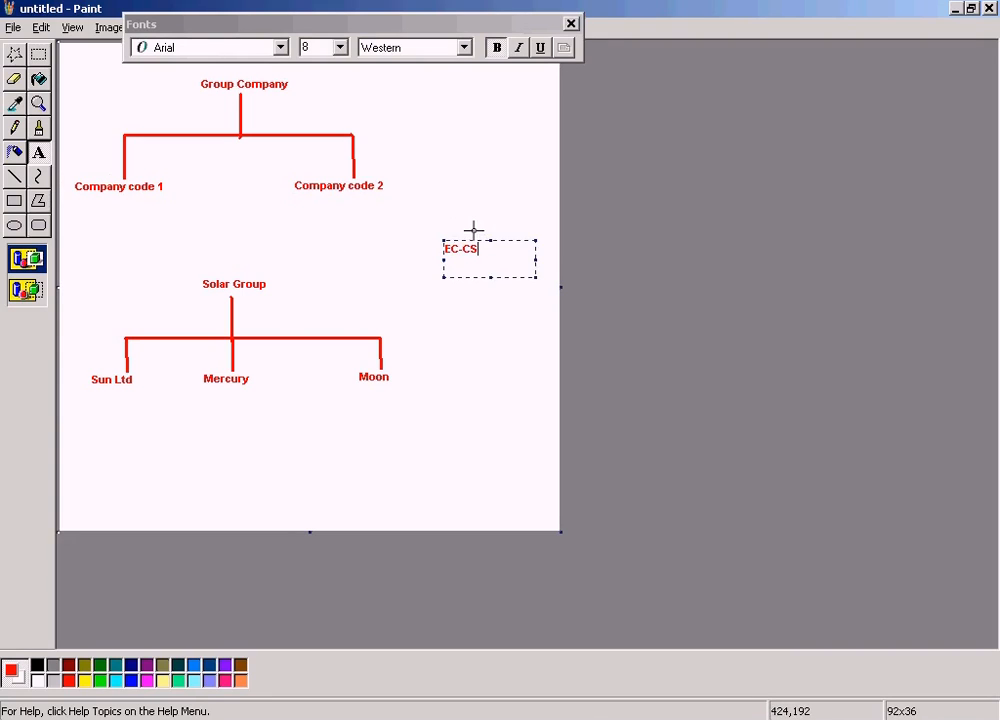
{"action": "mouse_move", "coordinate": [447, 230]}
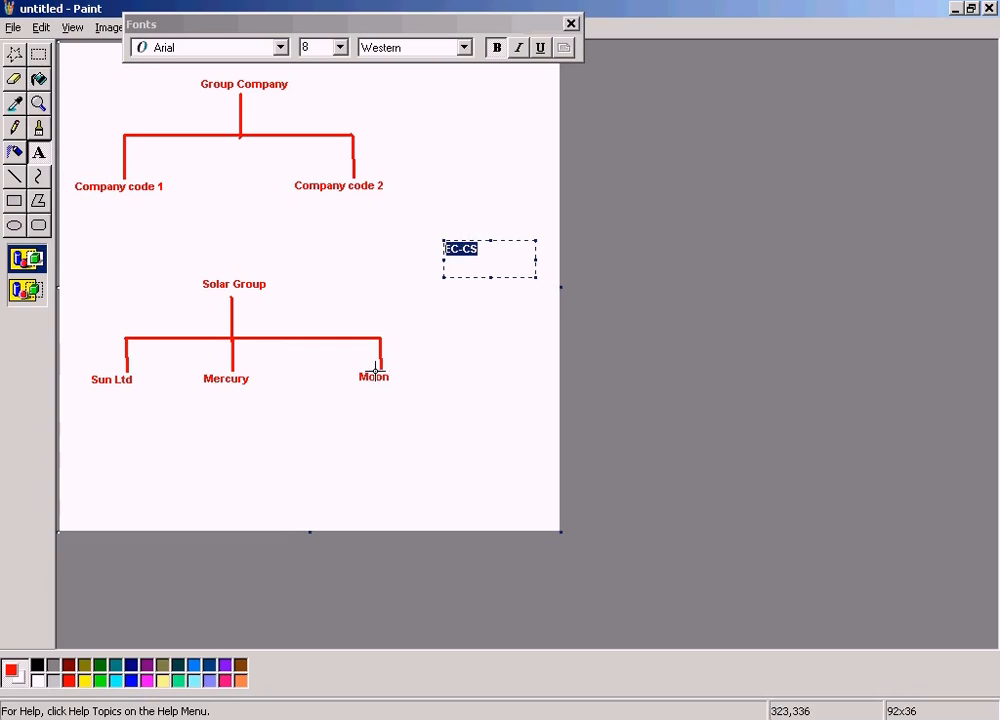
{"action": "mouse_move", "coordinate": [263, 370]}
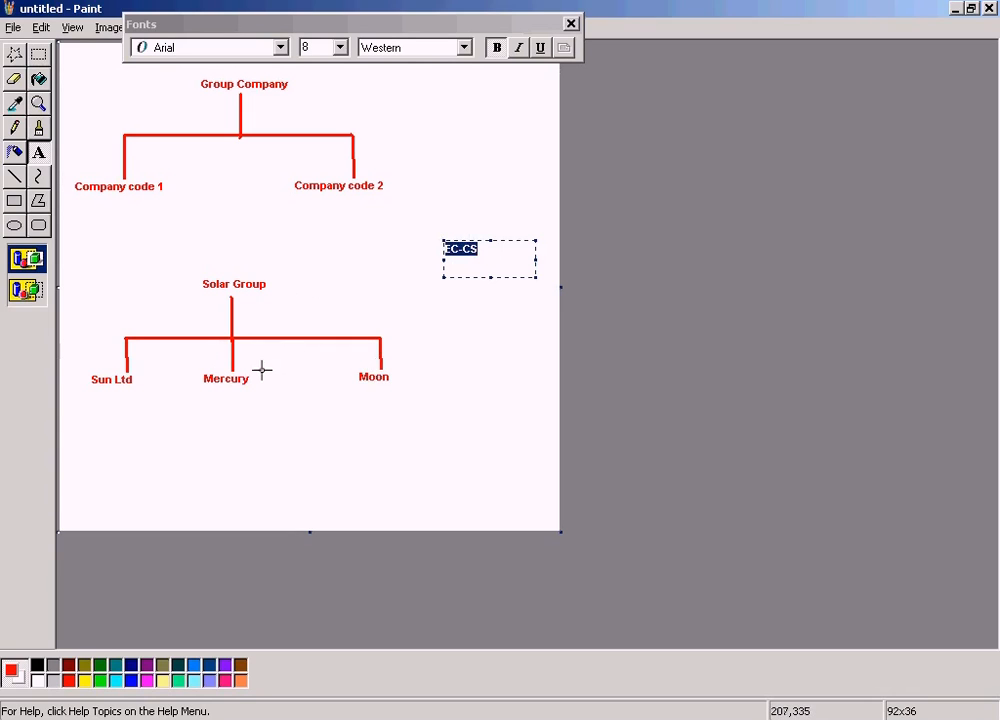
{"action": "mouse_move", "coordinate": [170, 380]}
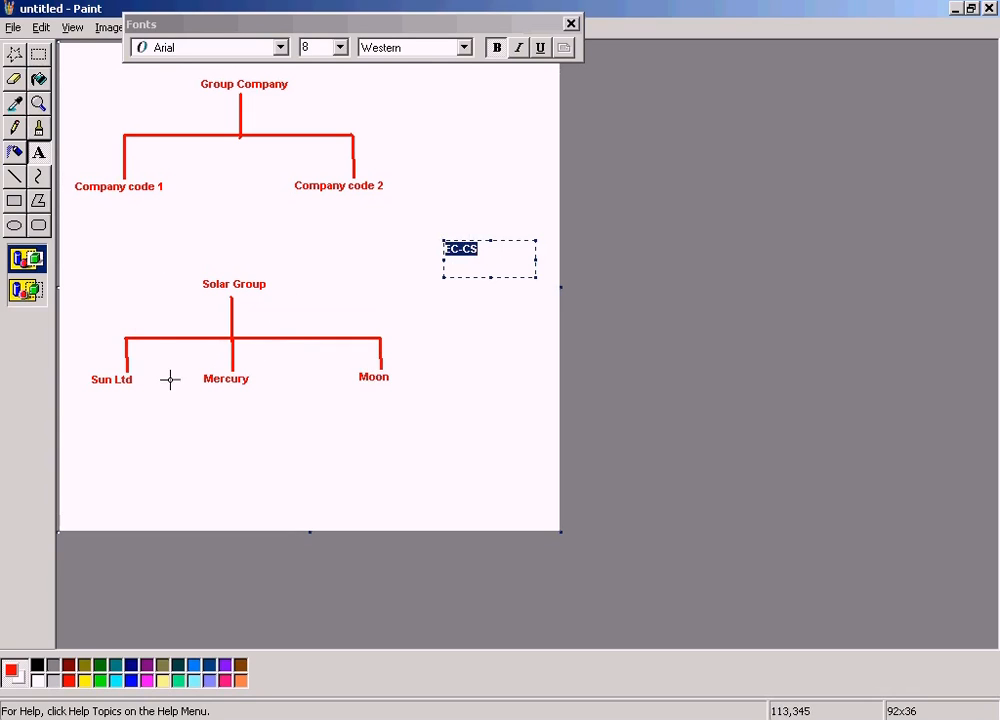
{"action": "mouse_move", "coordinate": [287, 241]}
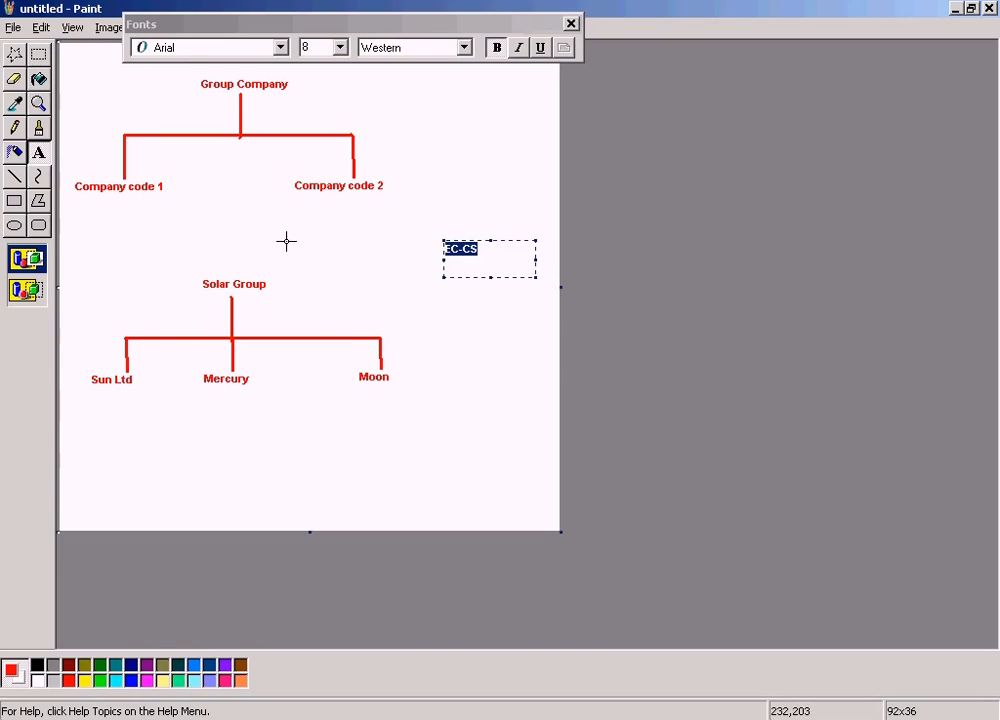
{"action": "left_click_drag", "start_coordinate": [258, 232], "coordinate": [258, 384]}
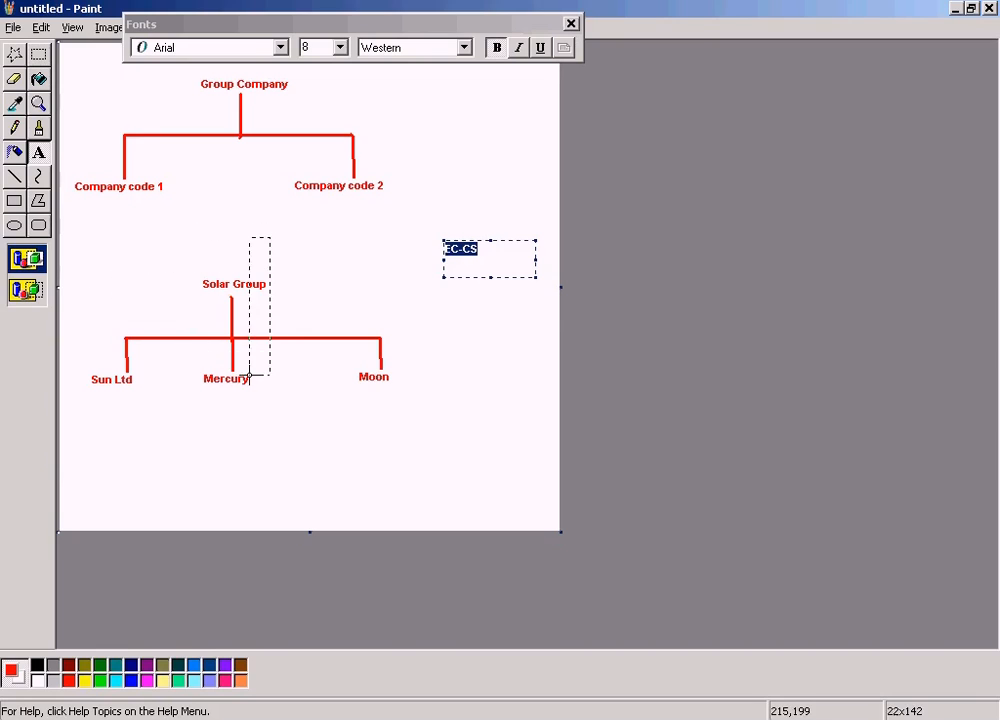
{"action": "left_click", "coordinate": [567, 22]}
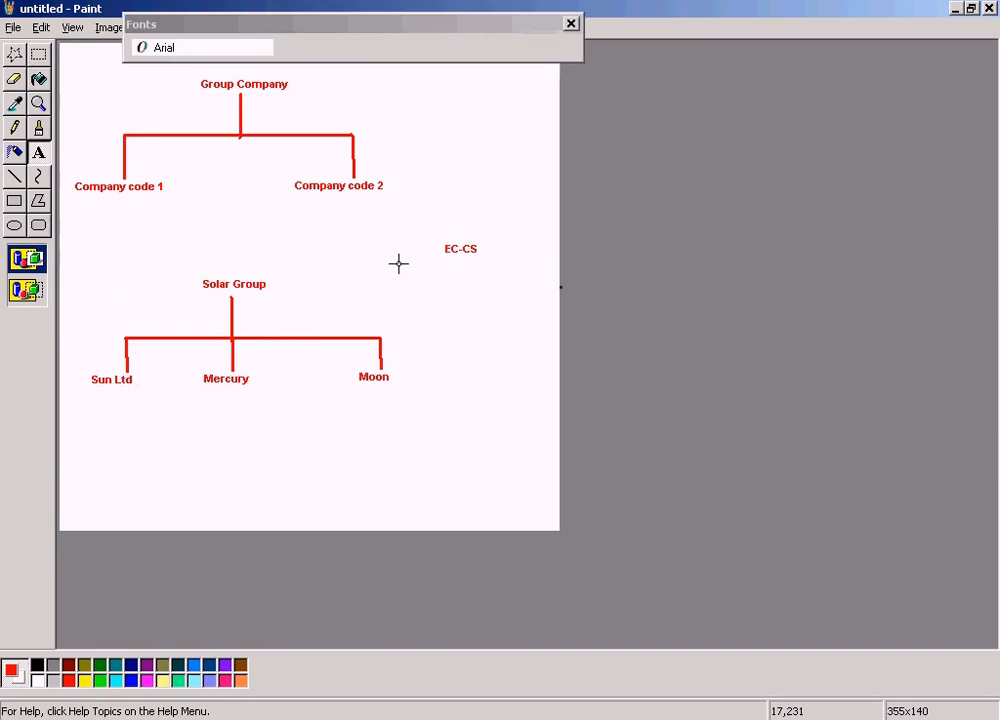
{"action": "left_click", "coordinate": [568, 22]}
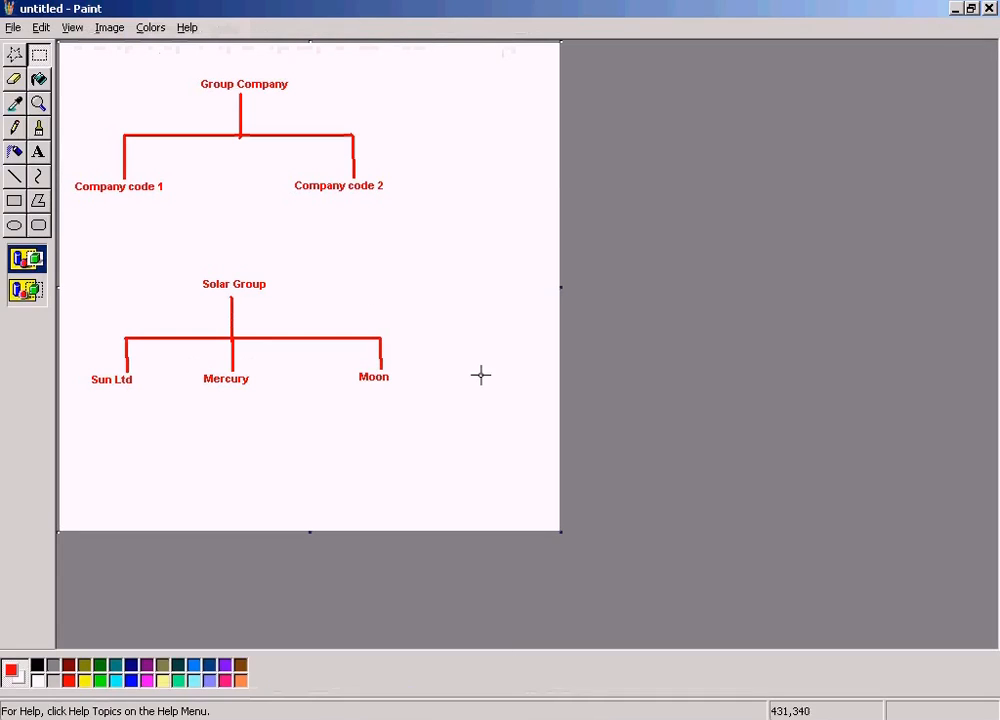
{"action": "mouse_move", "coordinate": [425, 330]}
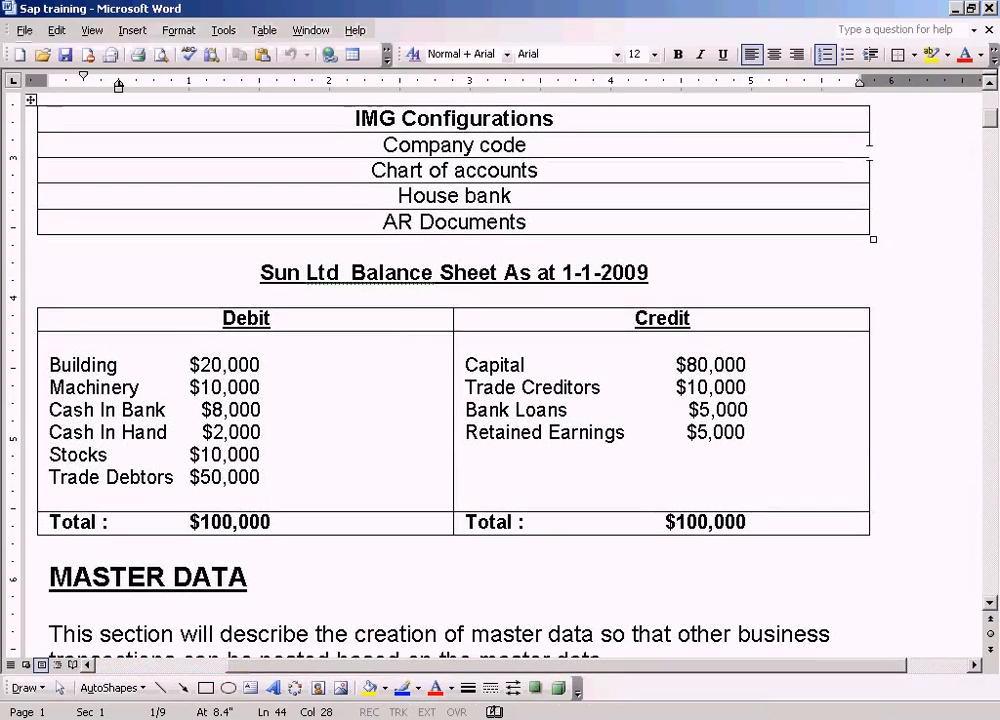
{"action": "mouse_move", "coordinate": [990, 95]}
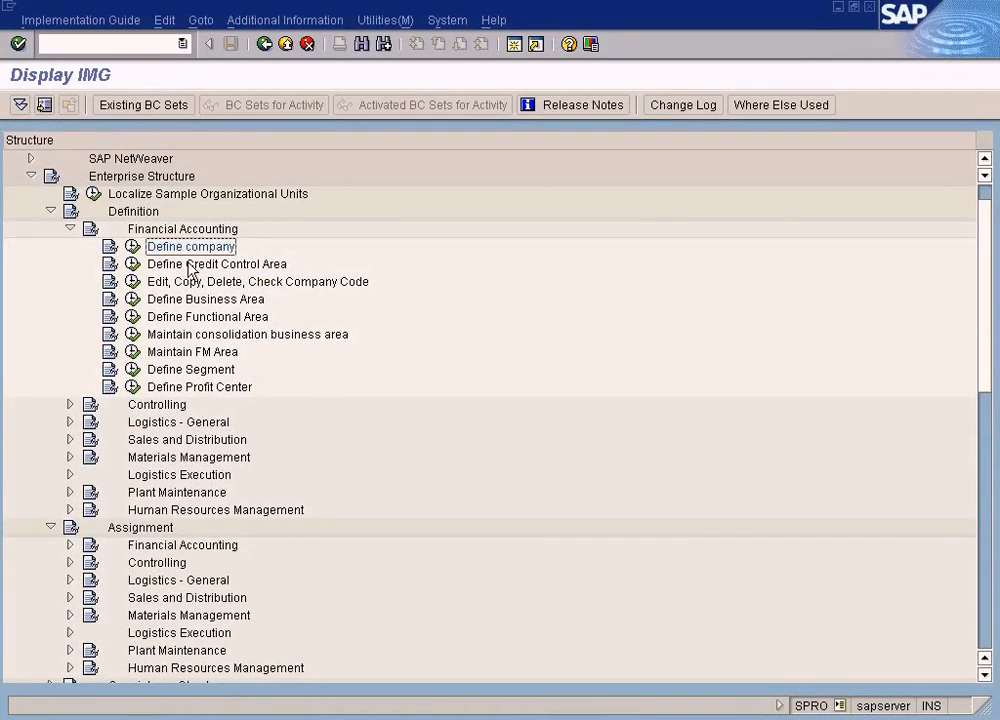
{"action": "mouse_move", "coordinate": [490, 716]}
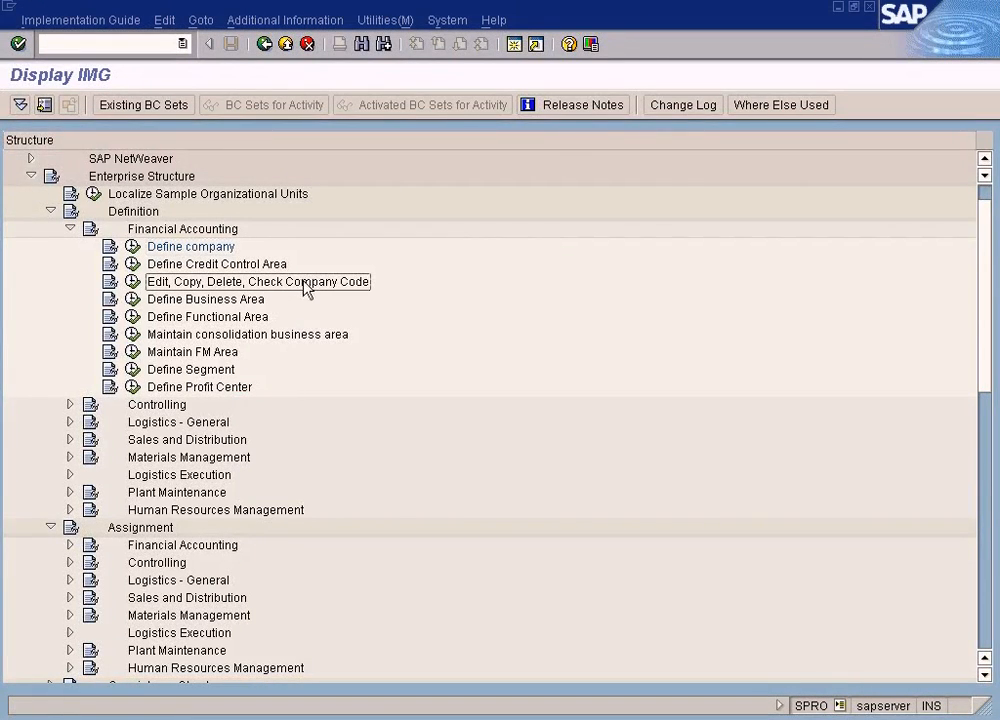
{"action": "mouse_move", "coordinate": [215, 257]}
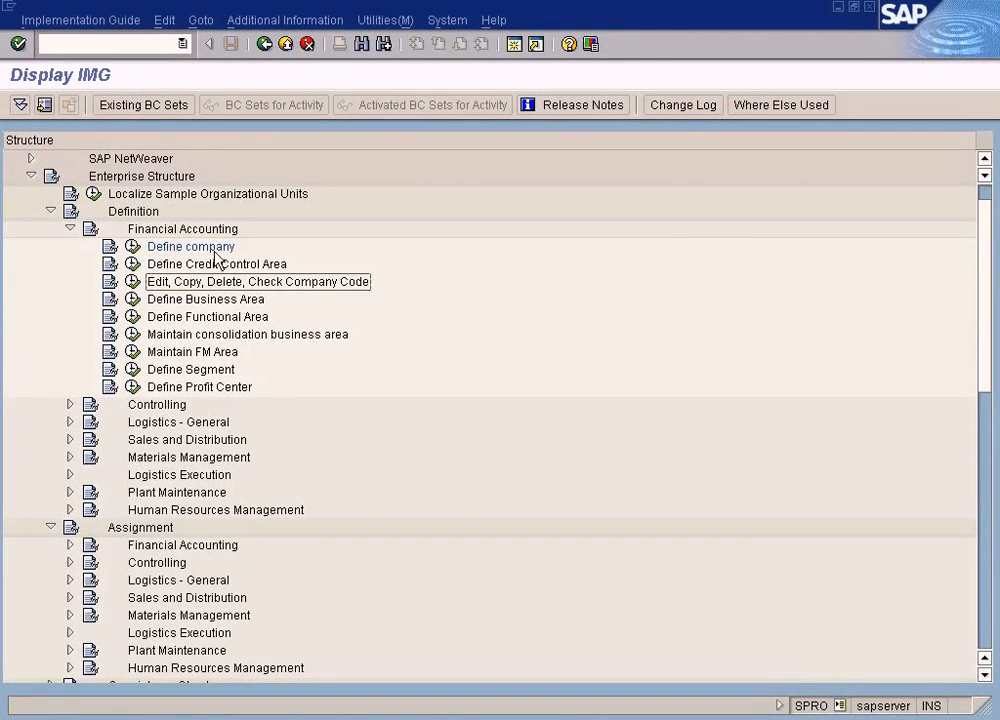
{"action": "mouse_move", "coordinate": [278, 281]}
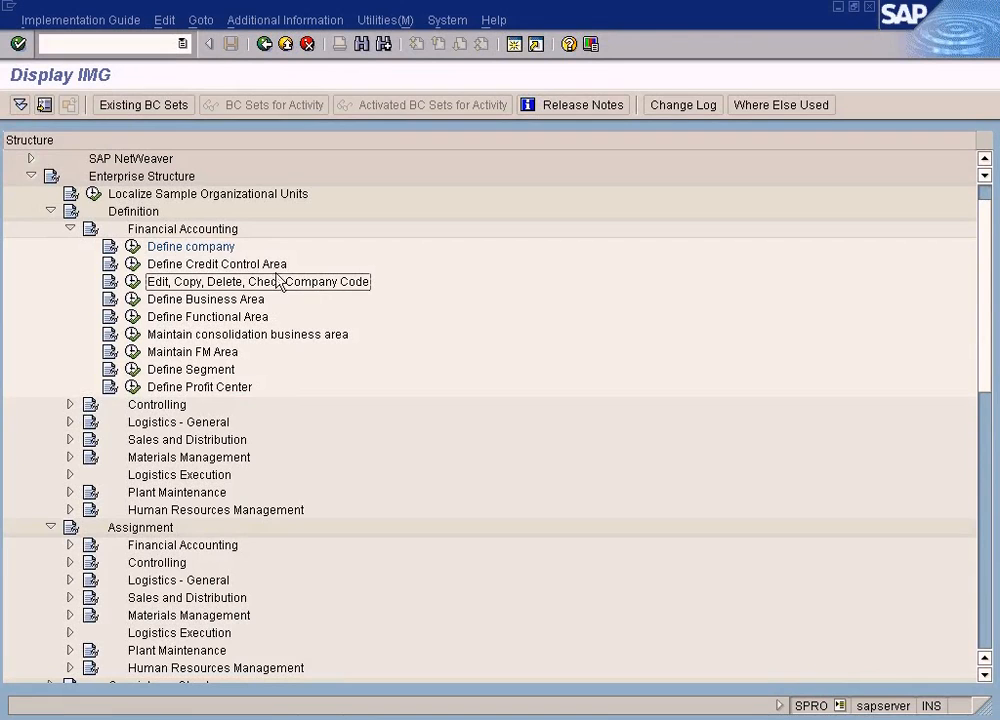
{"action": "left_click", "coordinate": [190, 246]}
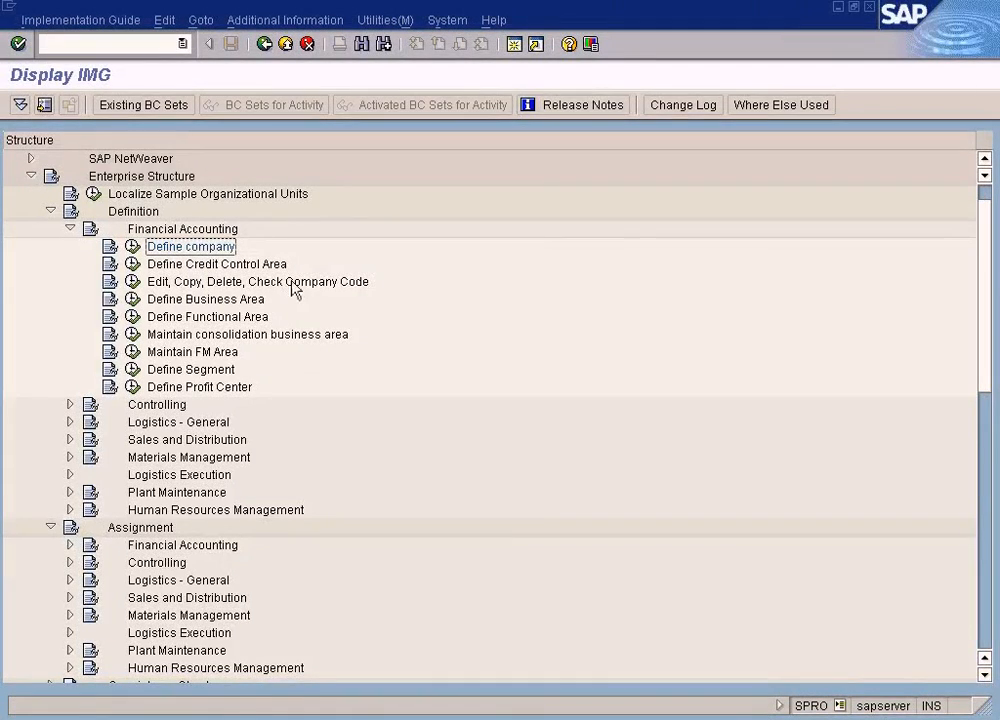
{"action": "left_click", "coordinate": [257, 281]}
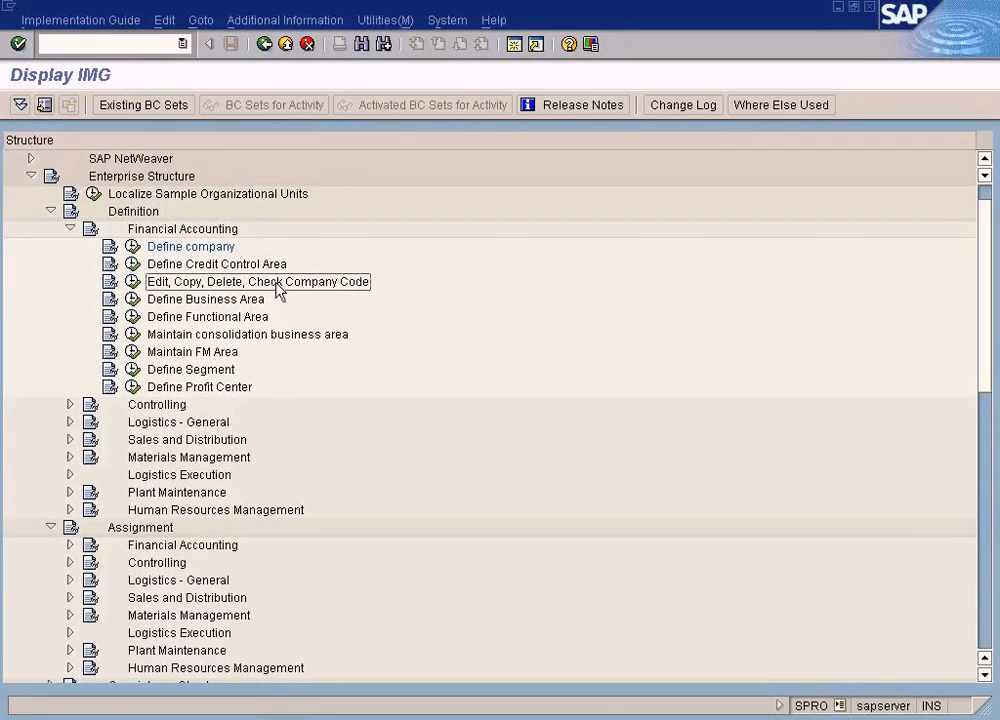
{"action": "mouse_move", "coordinate": [214, 293]}
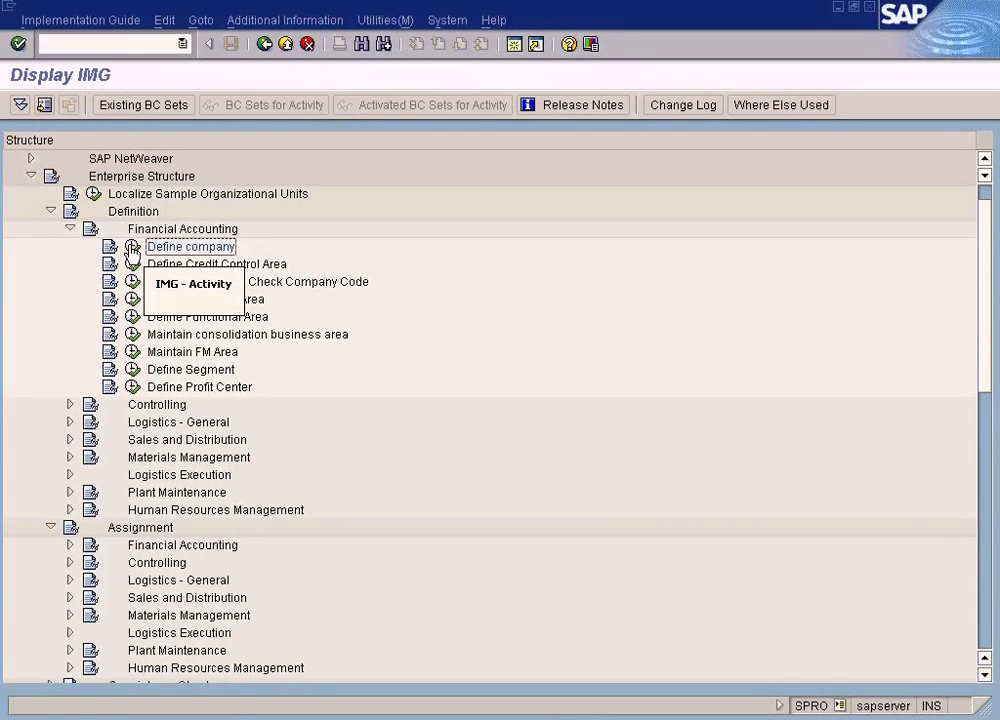
Re-expand Enterprise Structure > Definition > Financial Accounting and run Define company to list its 134 companies
{"action": "double_click", "coordinate": [190, 246]}
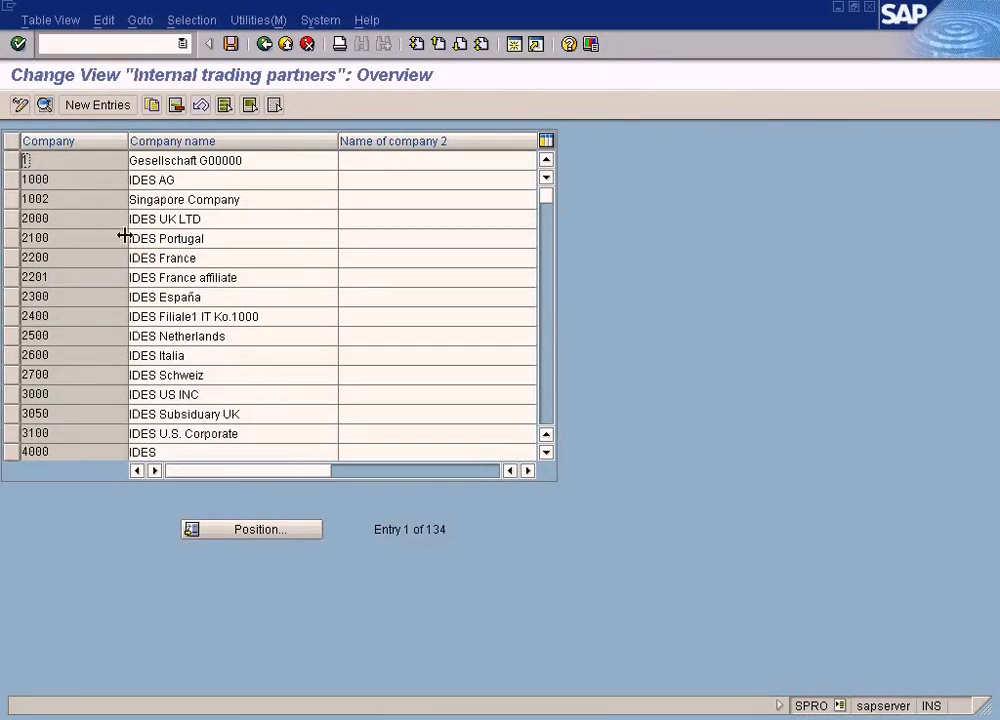
{"action": "mouse_move", "coordinate": [269, 85]}
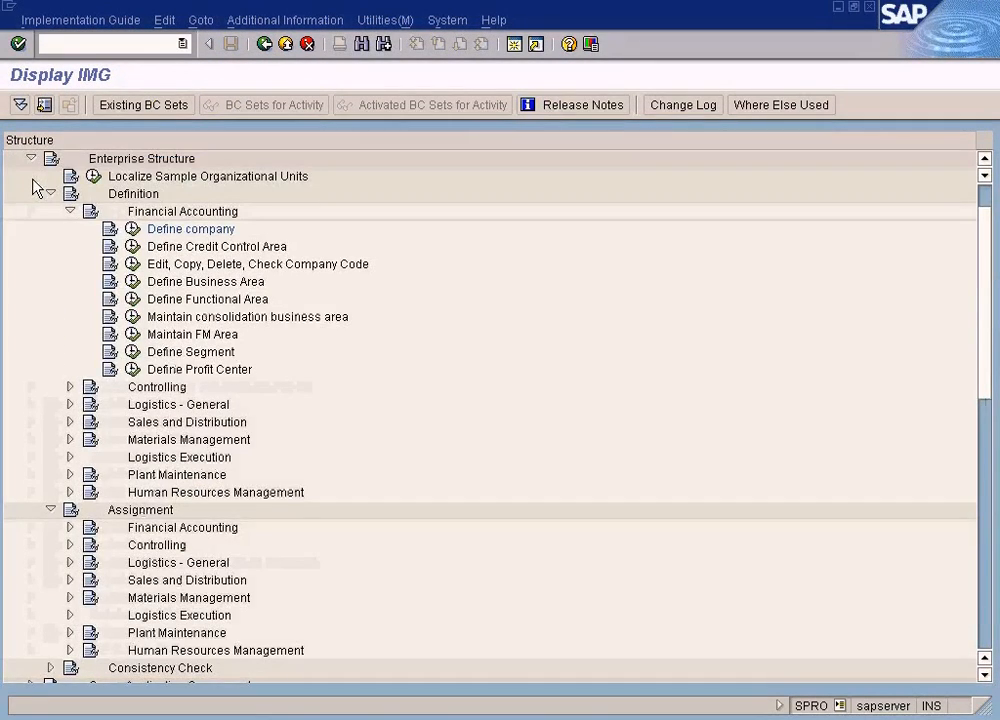
{"action": "left_click", "coordinate": [38, 158]}
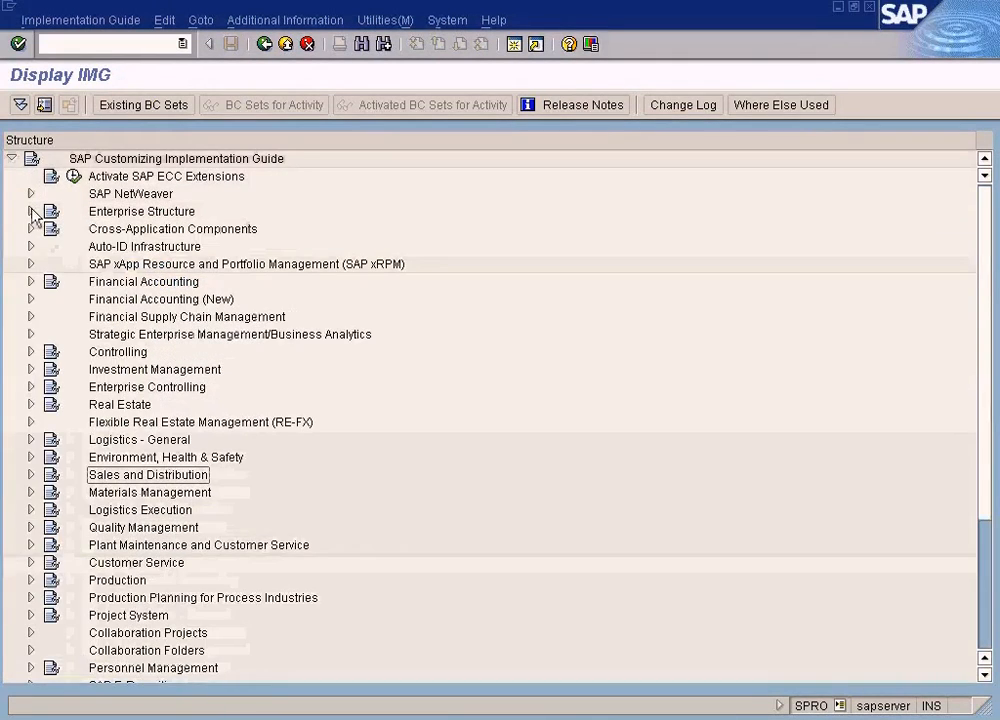
{"action": "left_click", "coordinate": [32, 211]}
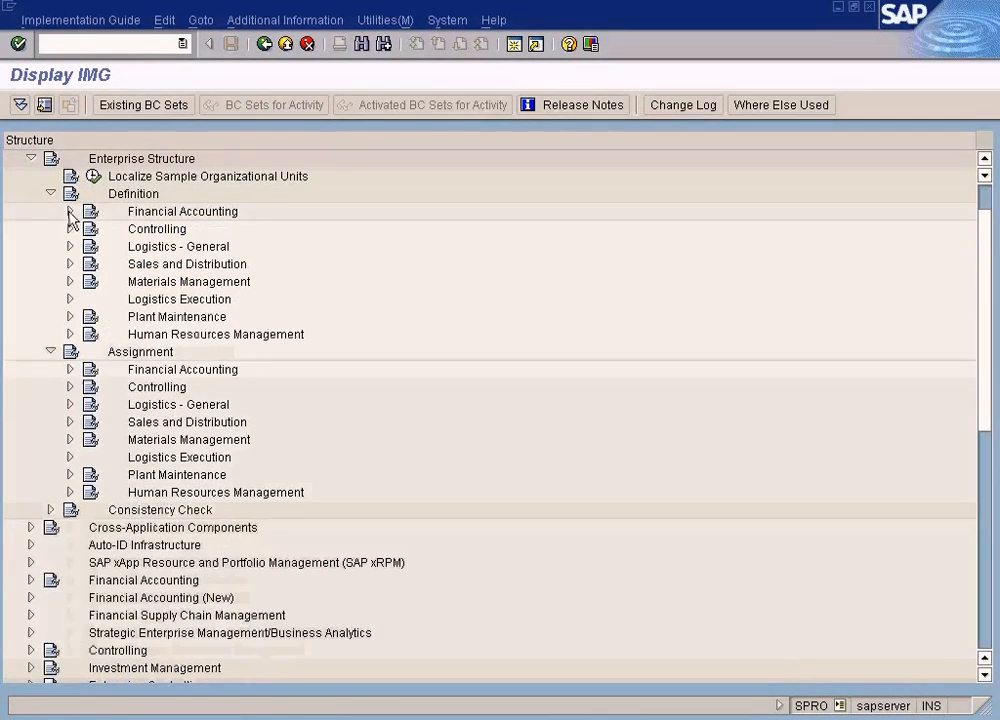
{"action": "left_click", "coordinate": [51, 193]}
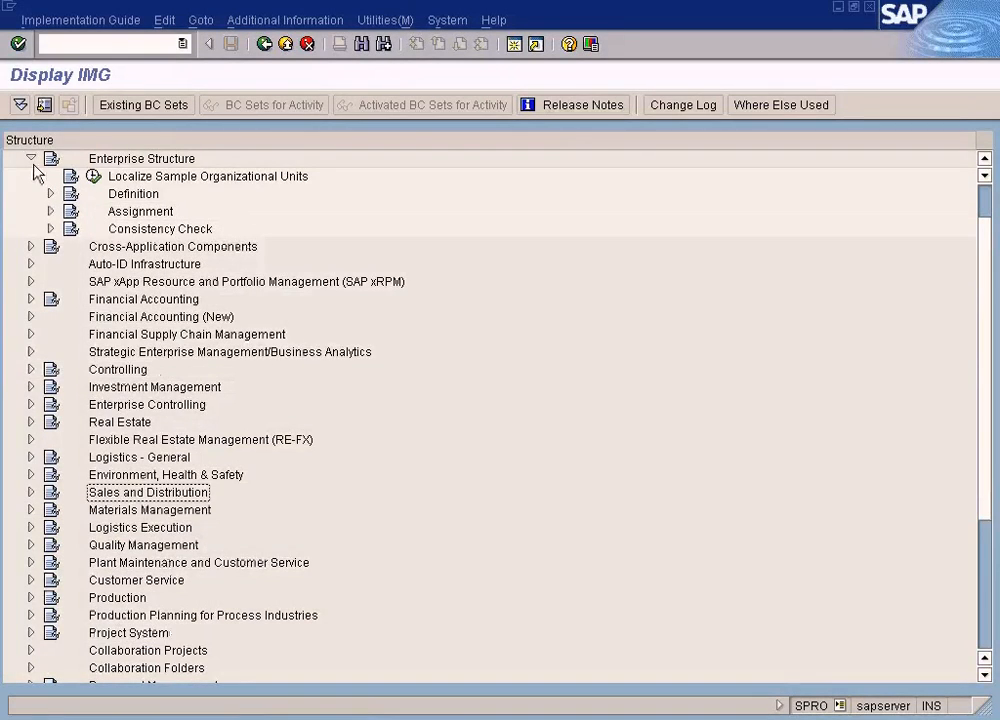
{"action": "left_click", "coordinate": [38, 158]}
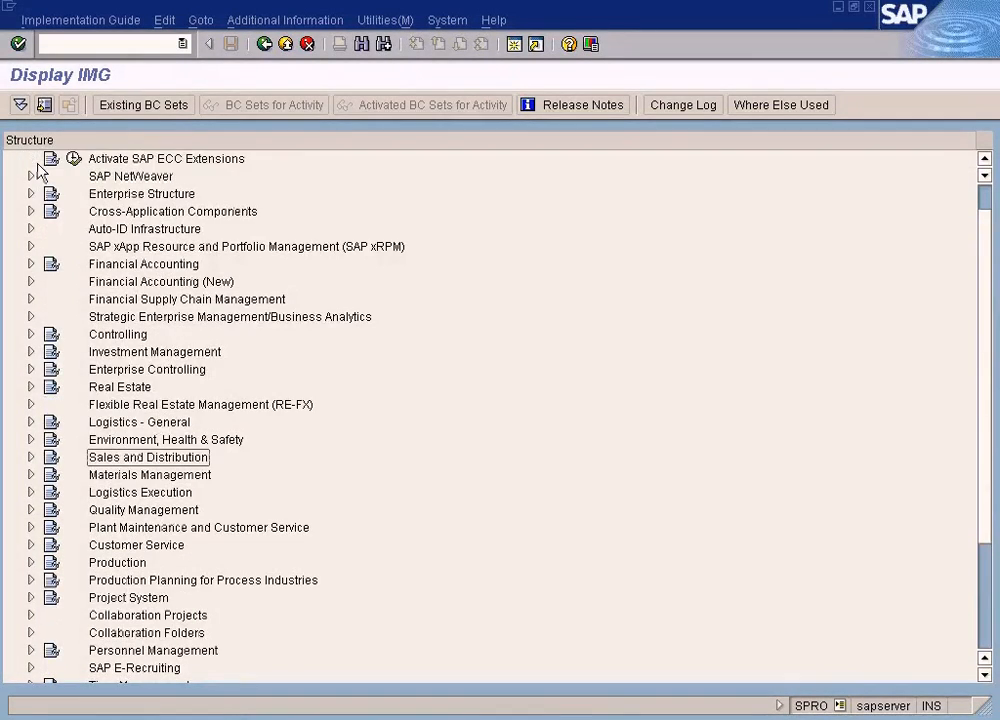
{"action": "left_click", "coordinate": [30, 211]}
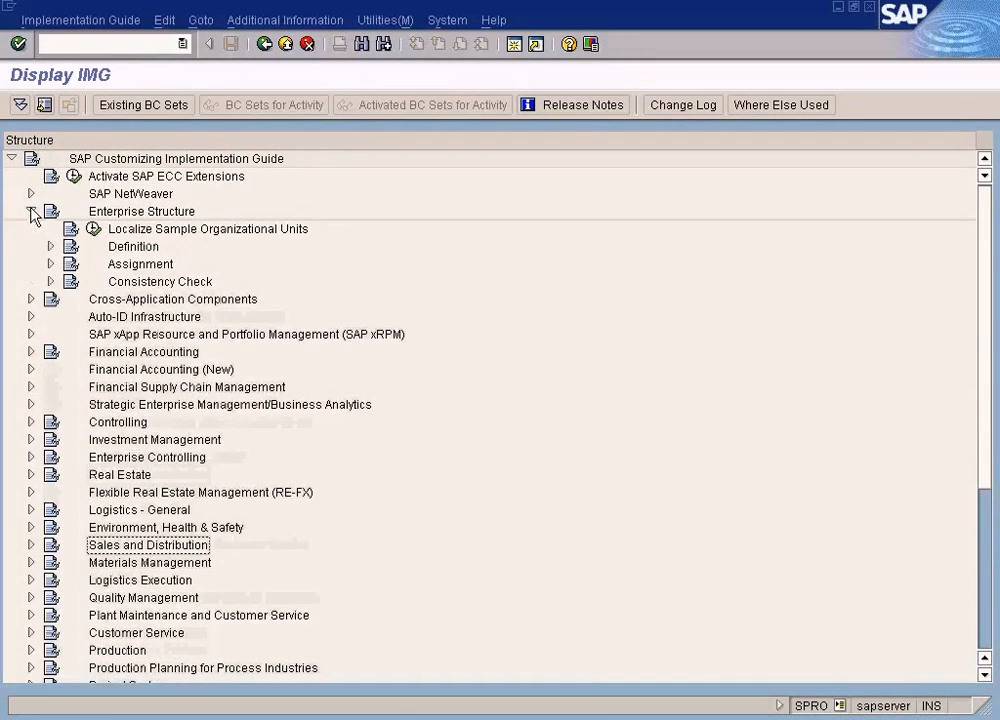
{"action": "left_click", "coordinate": [49, 246]}
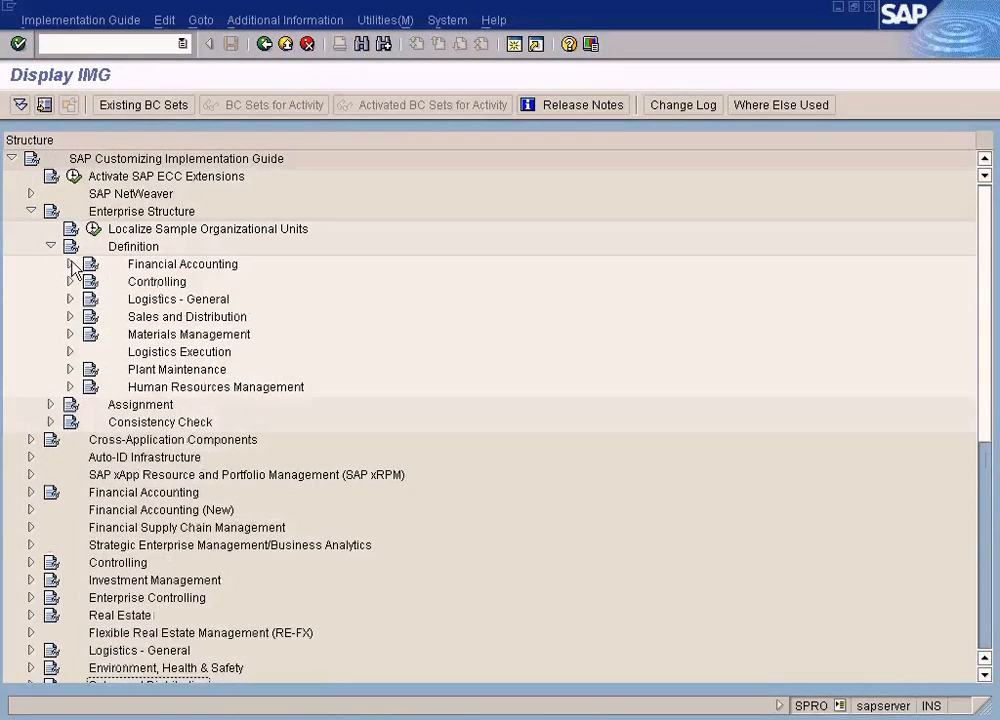
{"action": "left_click", "coordinate": [70, 264]}
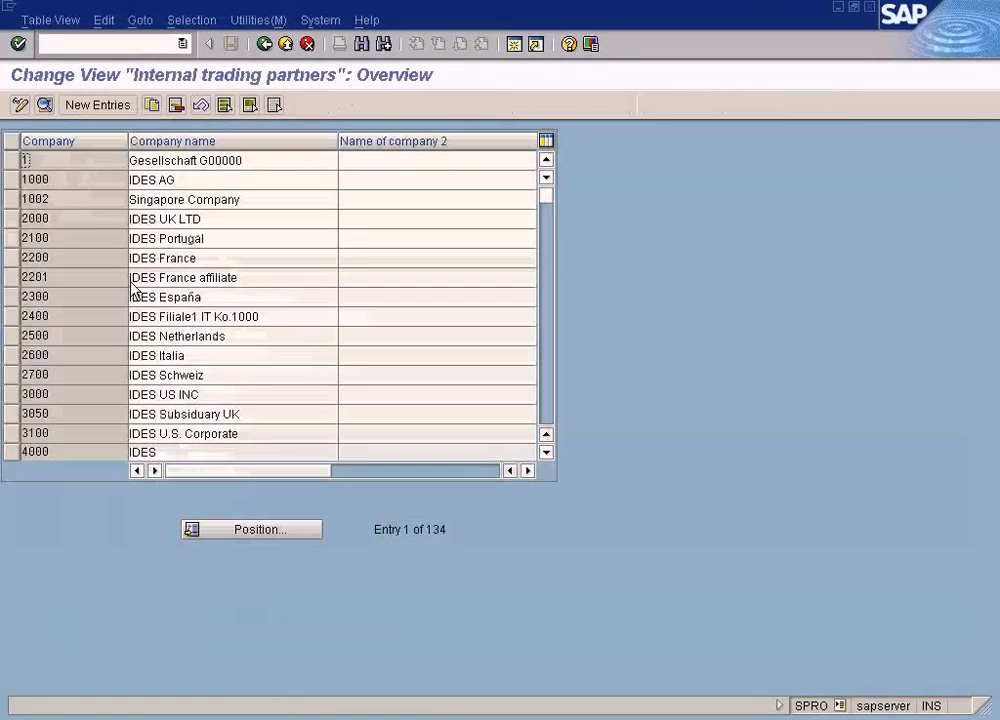
Open a blank New Entries form in the Internal trading partners overview
{"action": "left_click", "coordinate": [99, 106]}
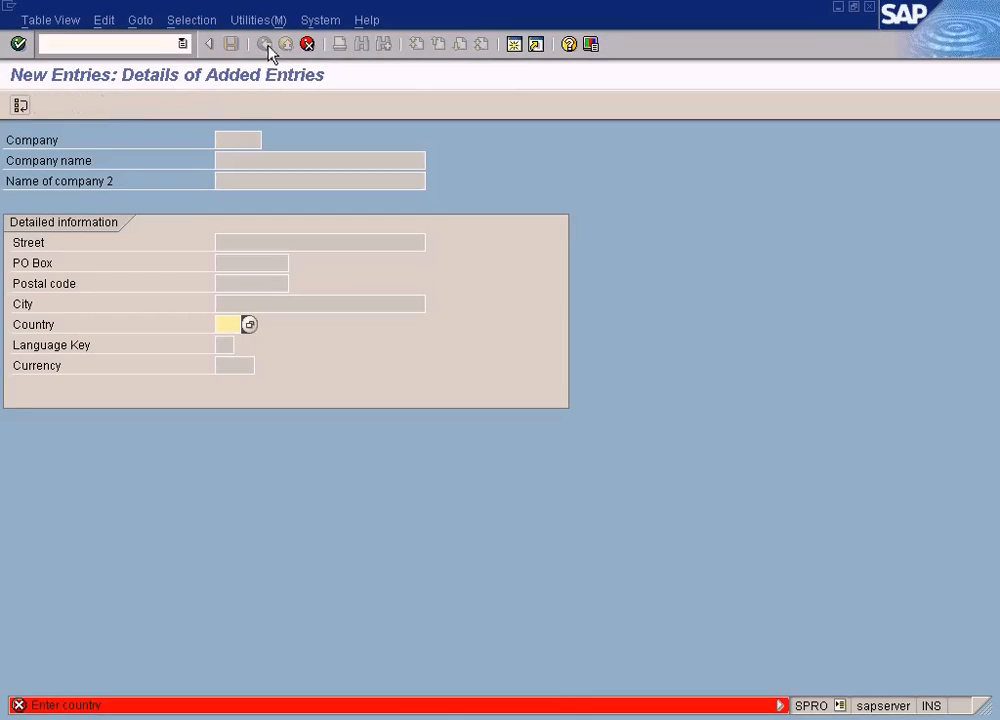
{"action": "left_click", "coordinate": [261, 44]}
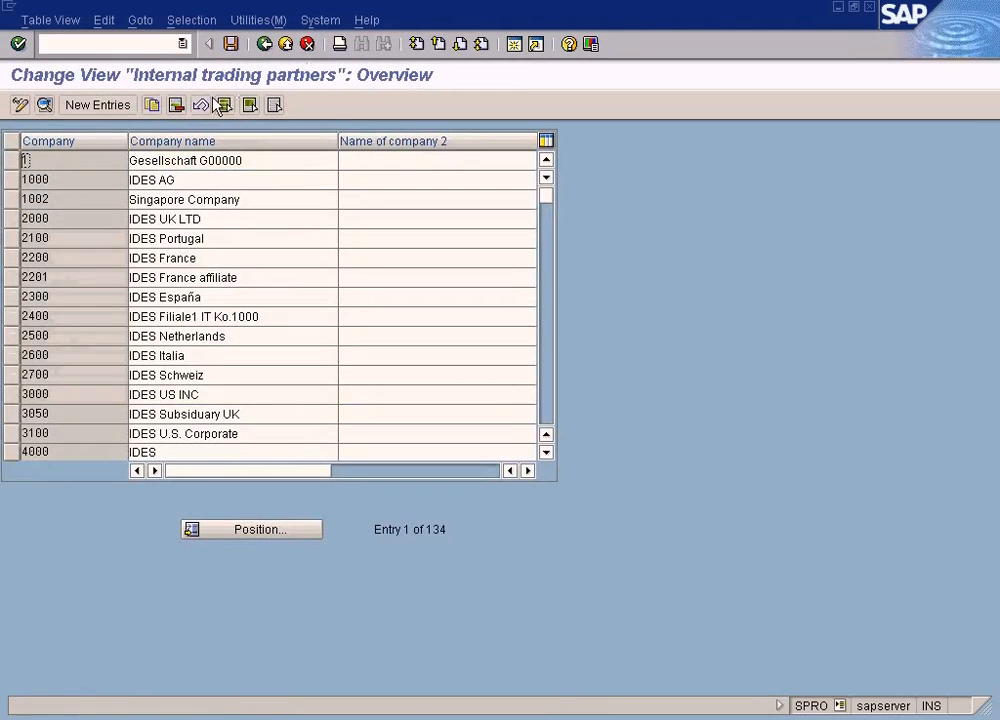
{"action": "mouse_move", "coordinate": [96, 104]}
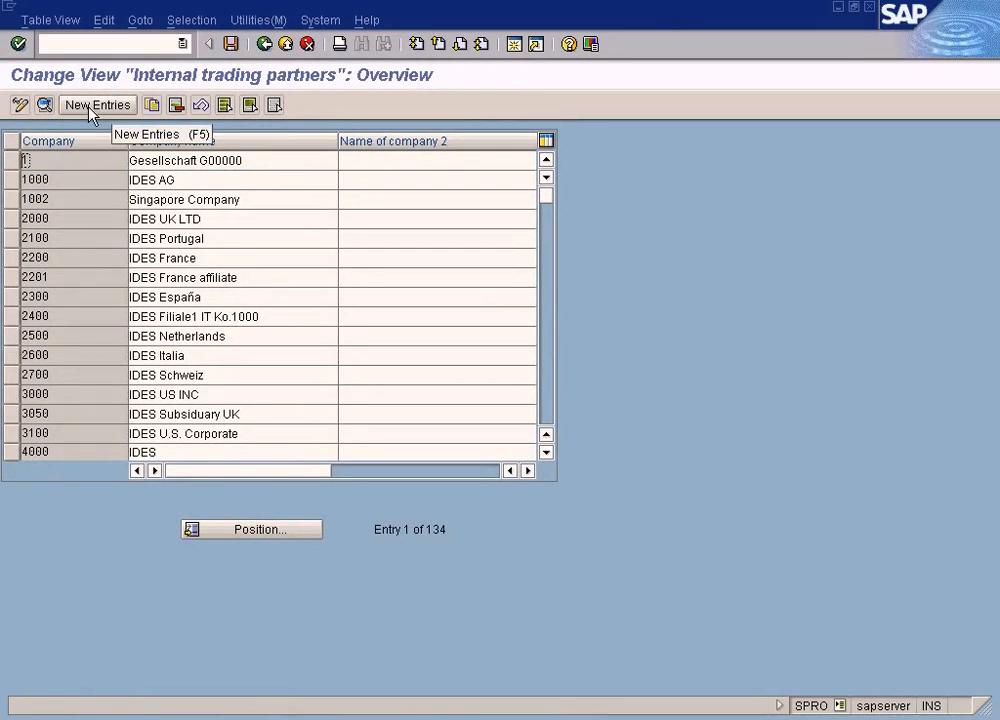
{"action": "mouse_move", "coordinate": [73, 289]}
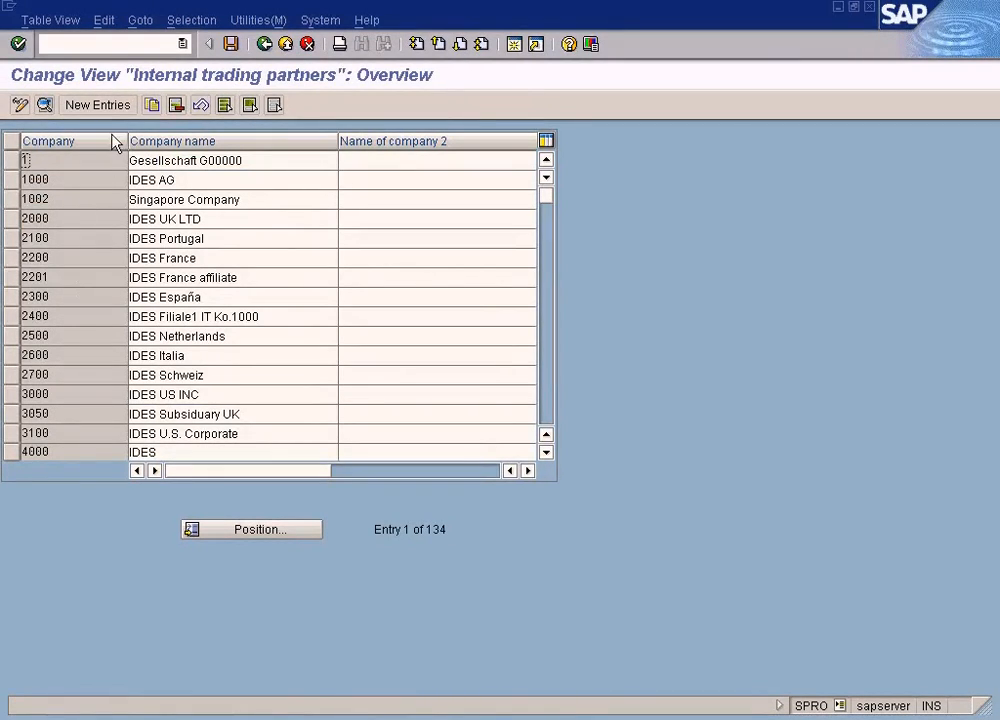
{"action": "left_click", "coordinate": [97, 104]}
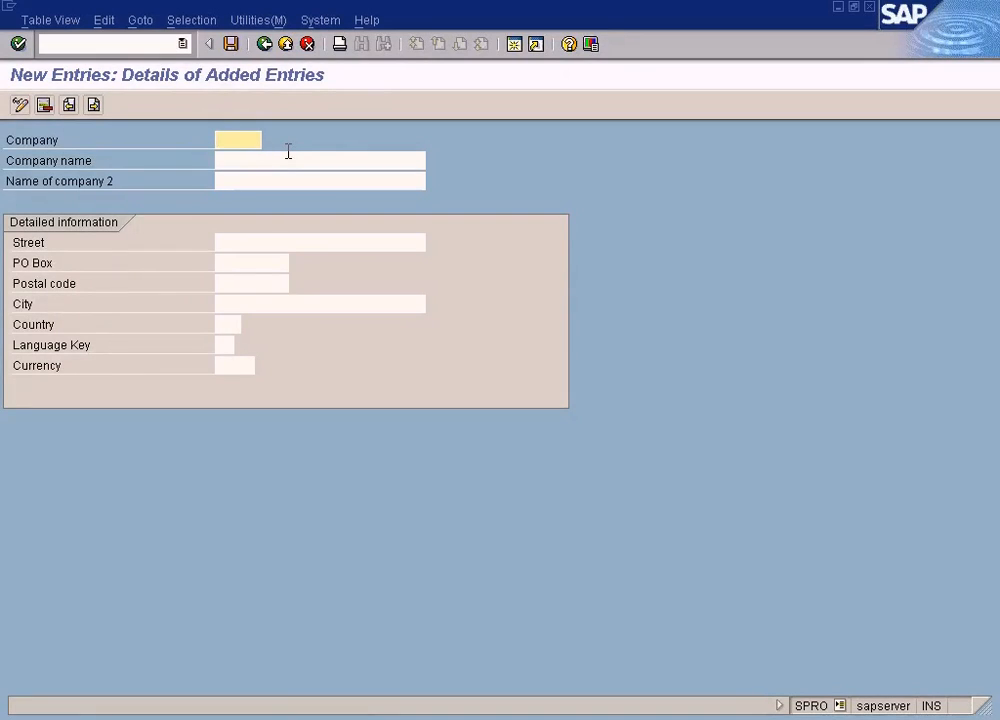
Enter company code Solar with the name Solar Group
{"action": "type", "text": "Solar"}
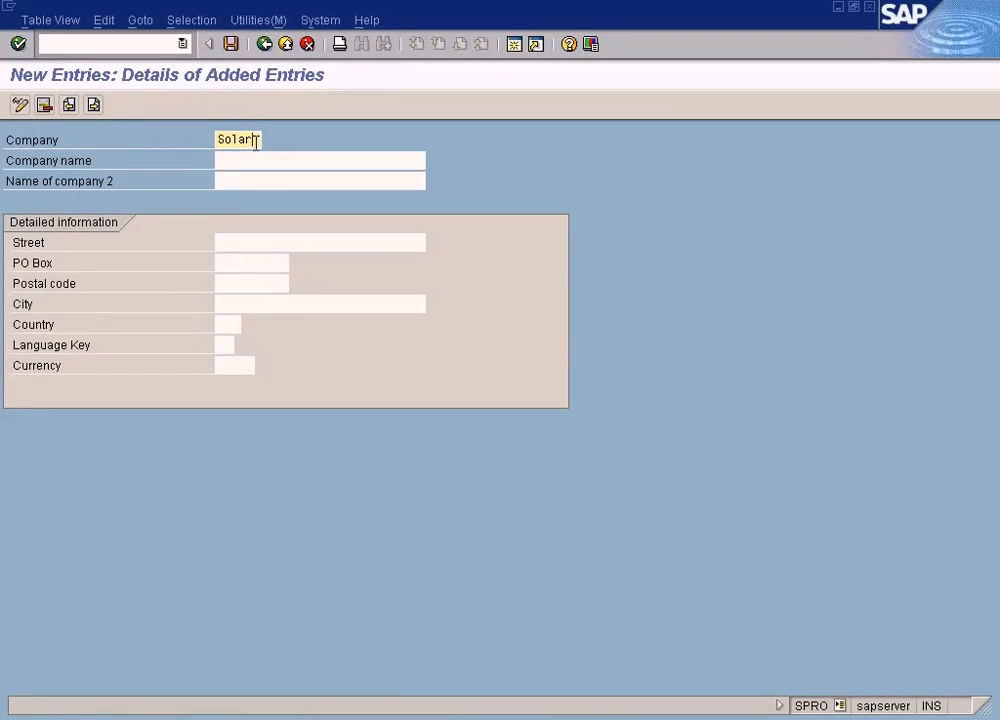
{"action": "left_click", "coordinate": [318, 160]}
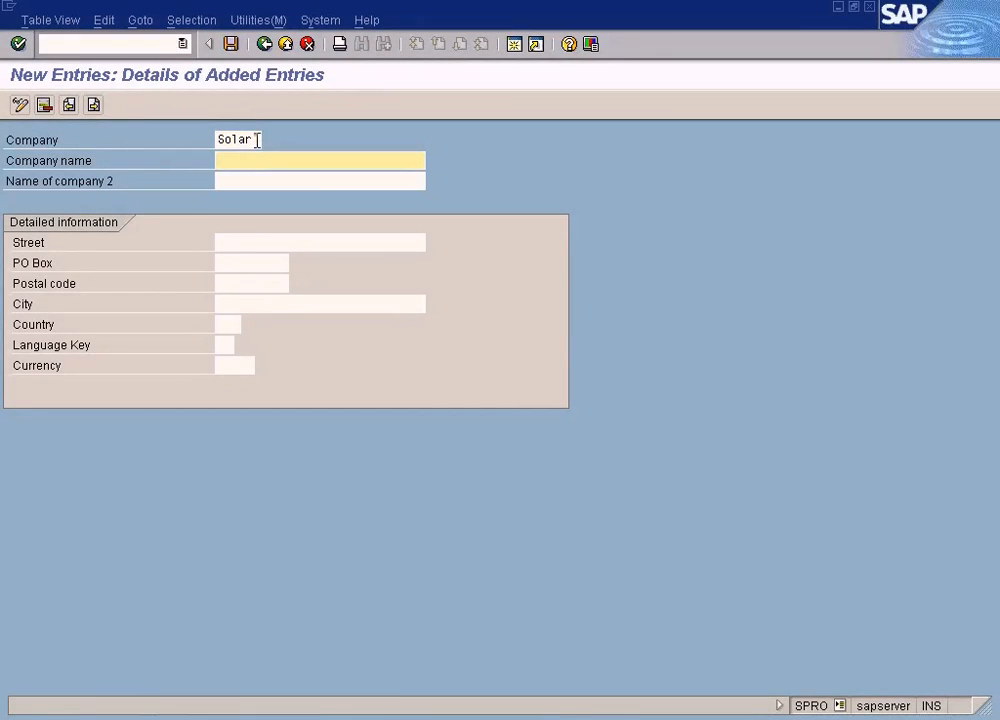
{"action": "type", "text": "Solar Group"}
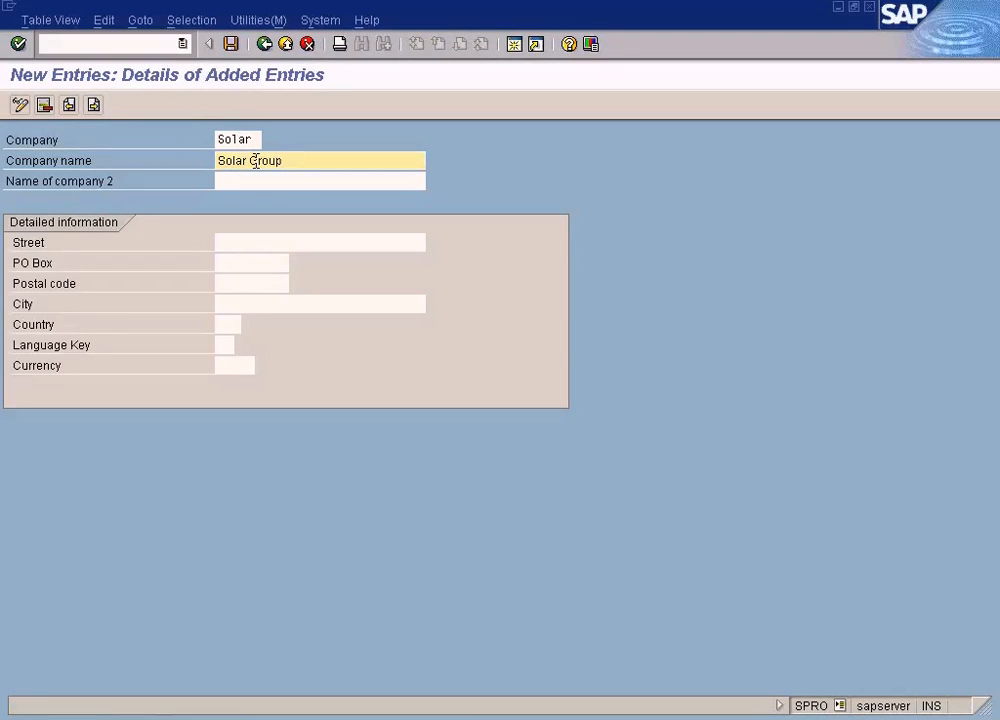
{"action": "type", "text": "S"}
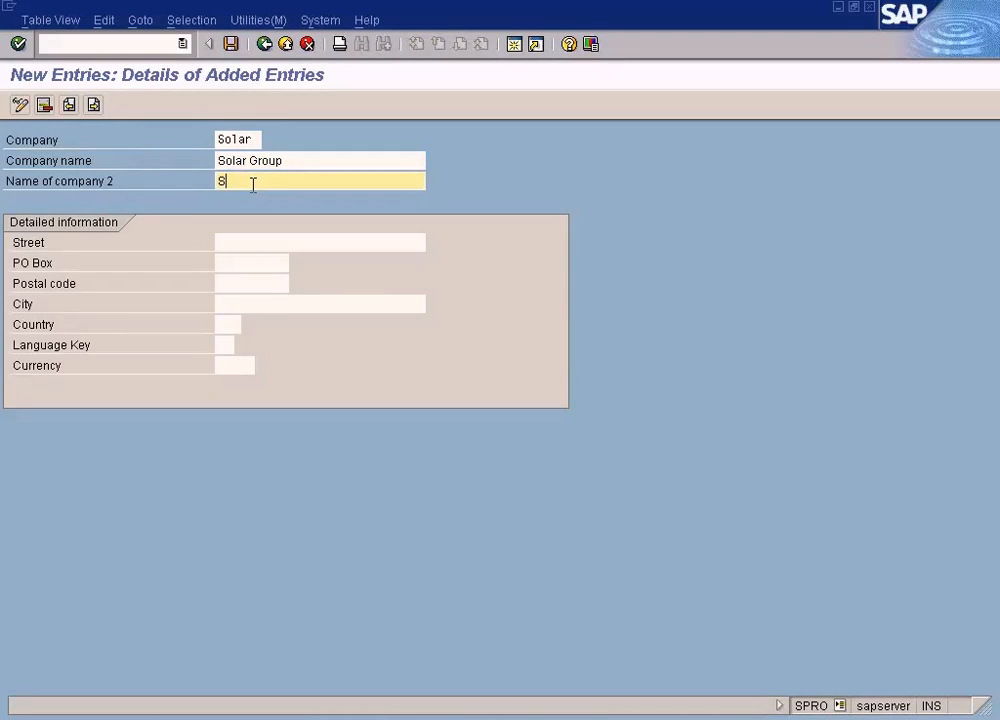
{"action": "type", "text": "olar"}
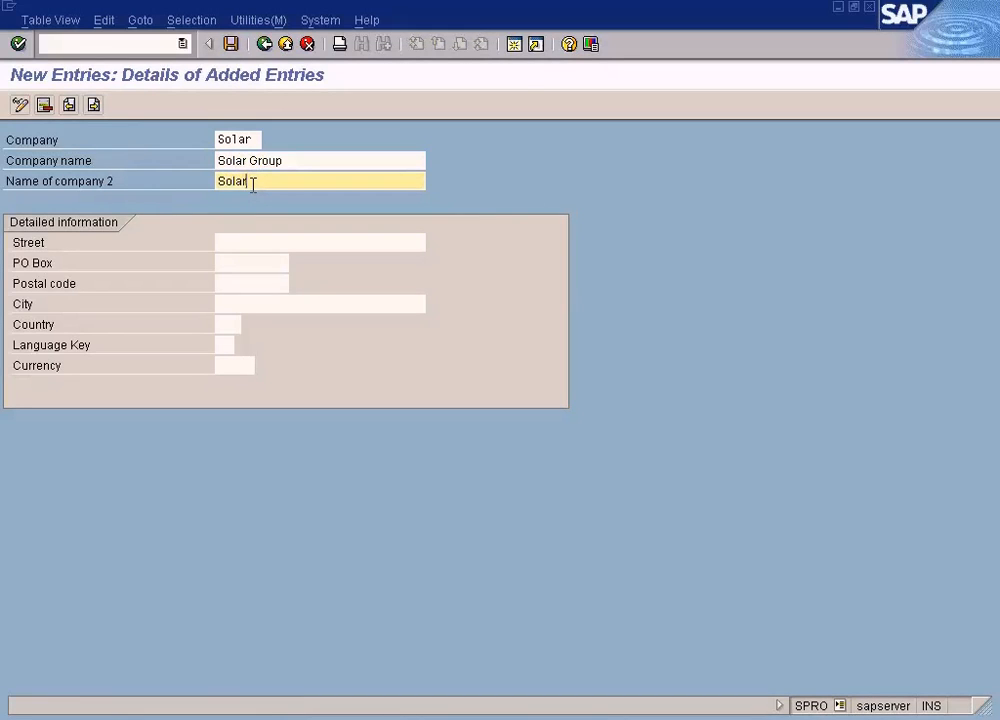
{"action": "type", "text": "Group"}
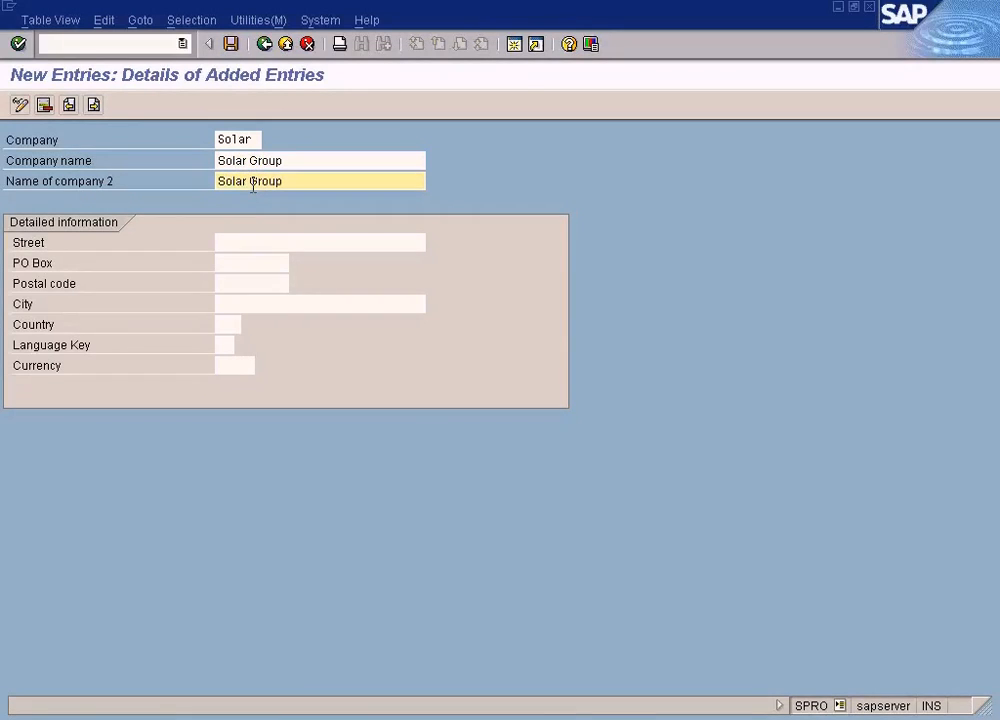
Enter street Manhattan, postal code 12345, city New York, country US, language EN, currency USD
{"action": "left_click", "coordinate": [320, 242]}
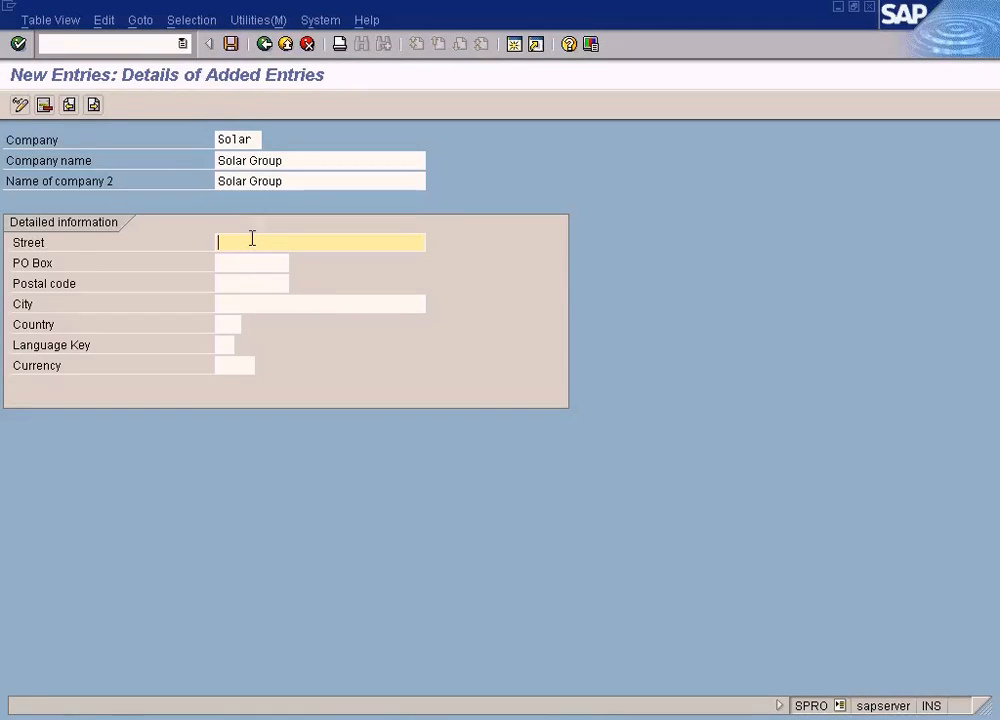
{"action": "type", "text": "M"}
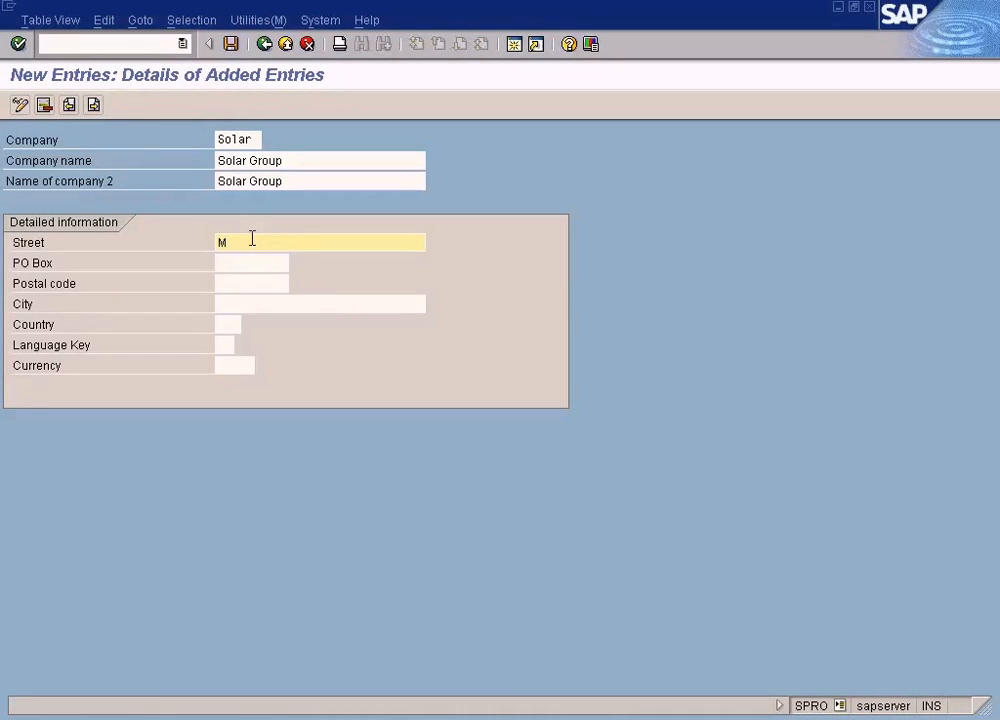
{"action": "type", "text": "anhattan"}
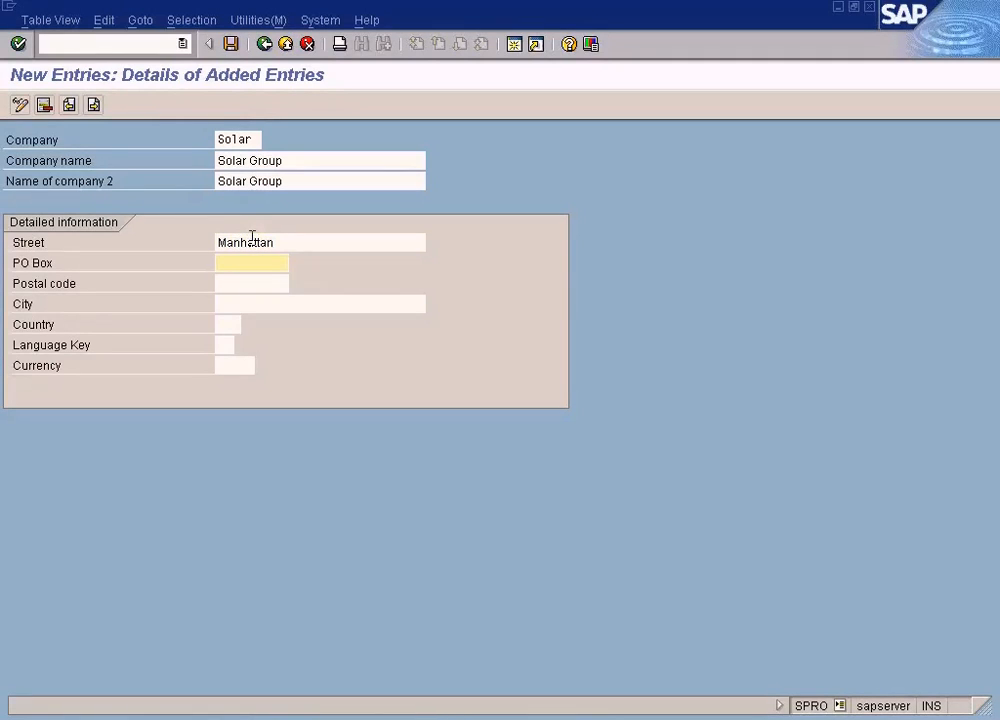
{"action": "type", "text": "12345"}
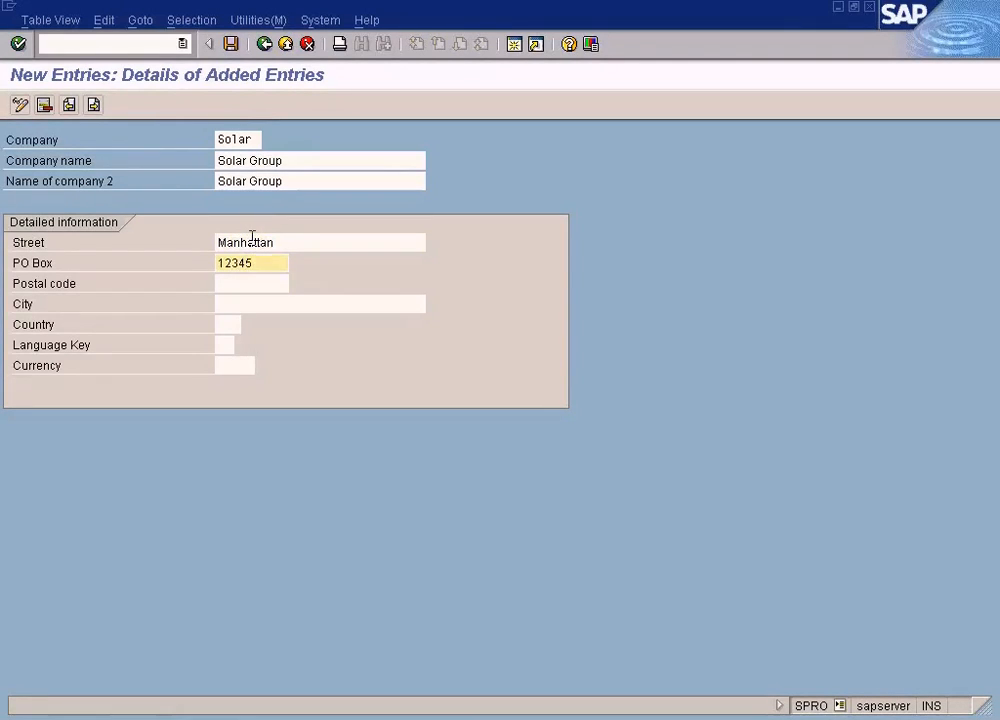
{"action": "type", "text": "1234"}
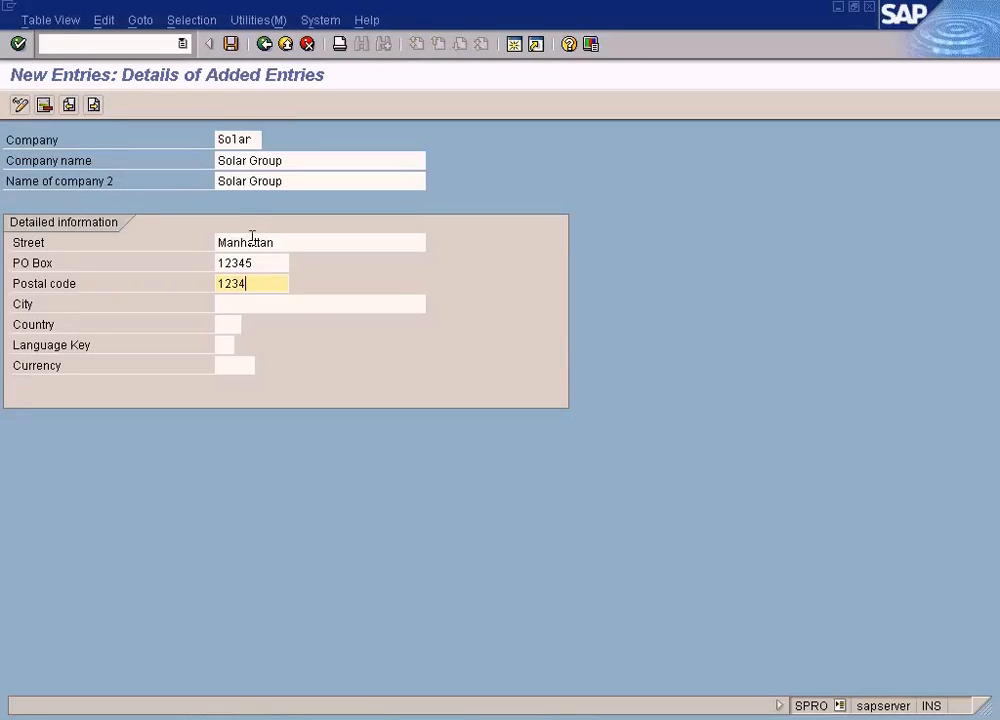
{"action": "left_click", "coordinate": [320, 304]}
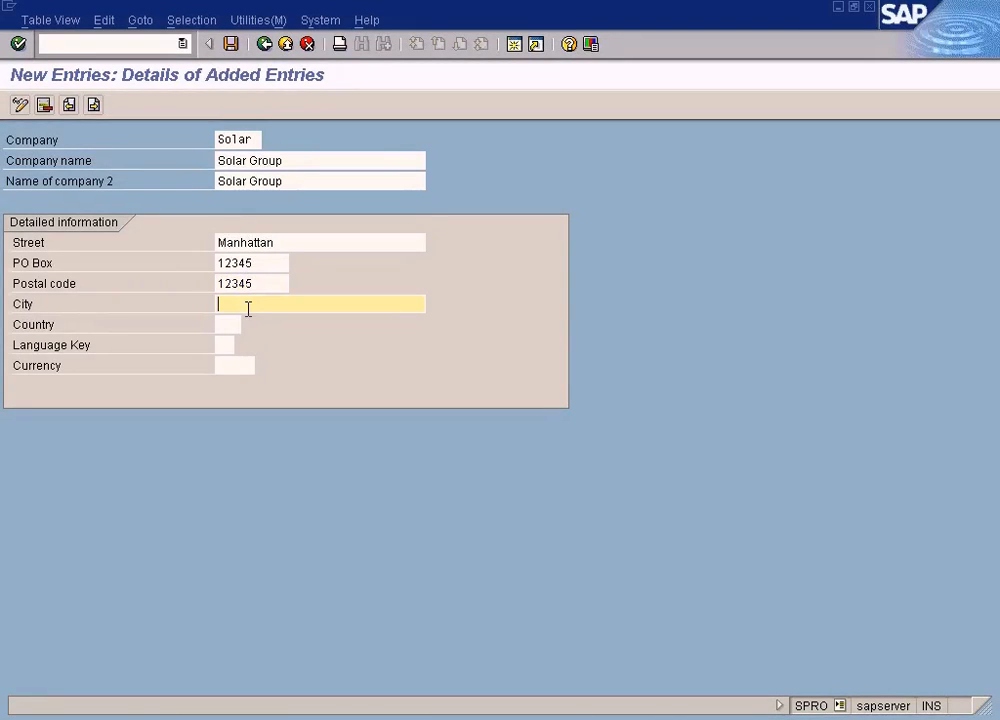
{"action": "type", "text": "New York"}
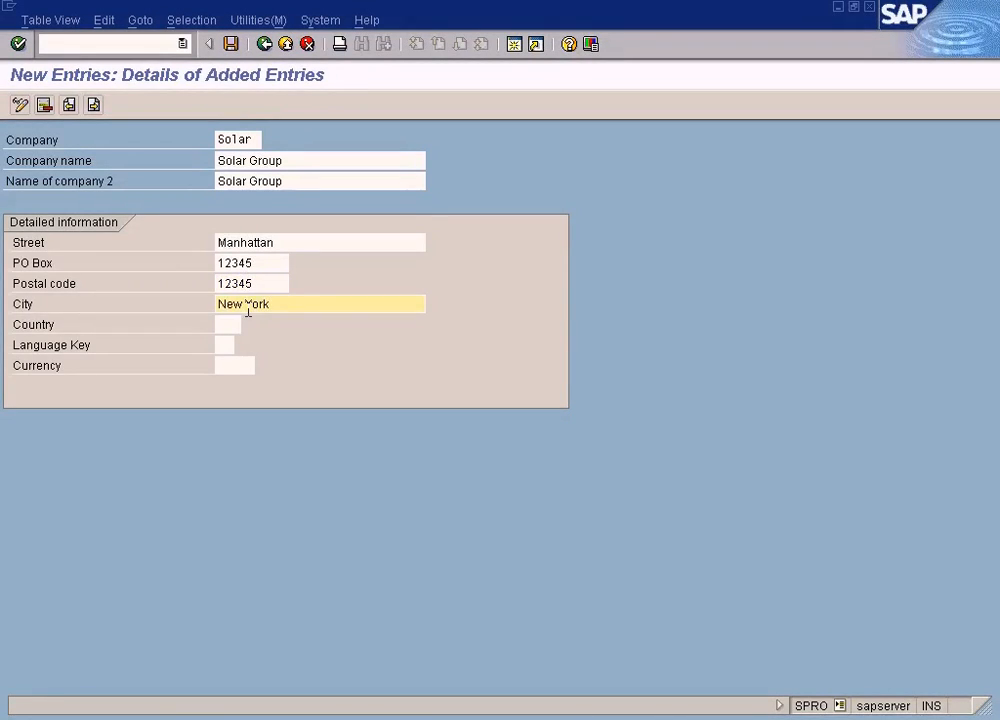
{"action": "left_click", "coordinate": [250, 283]}
{"action": "type", "text": "E"}
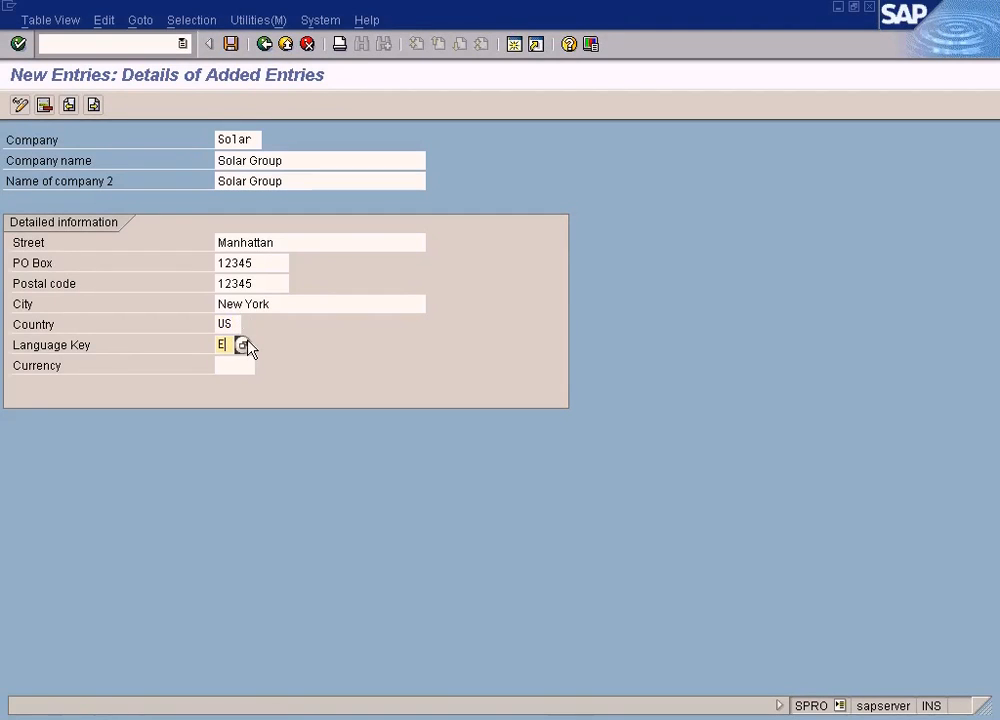
{"action": "type", "text": "N"}
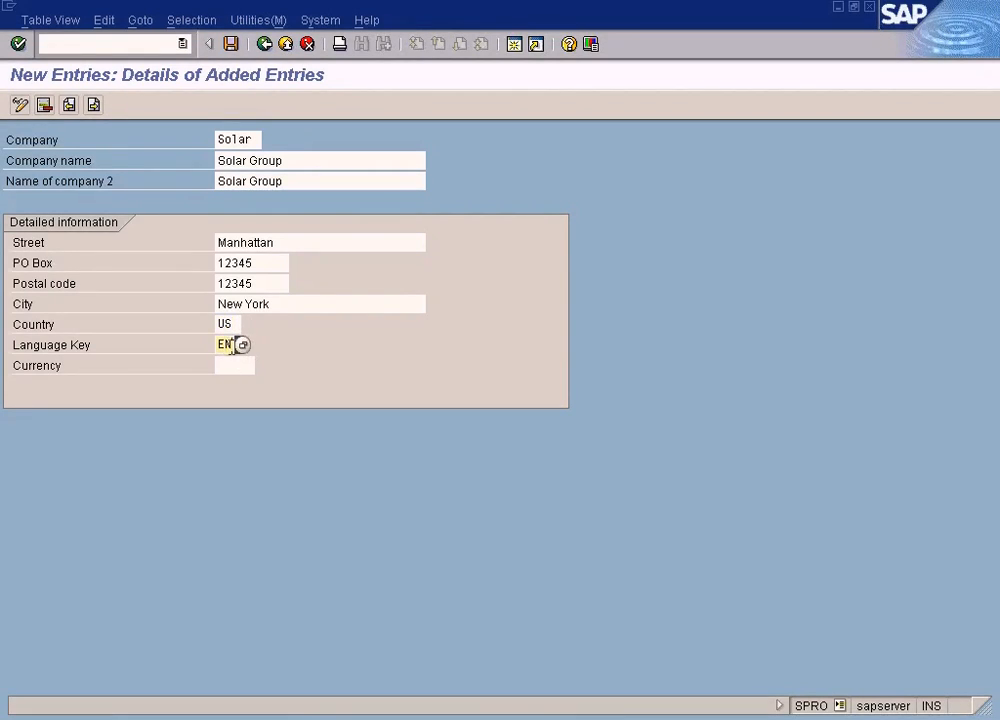
{"action": "left_click", "coordinate": [233, 365]}
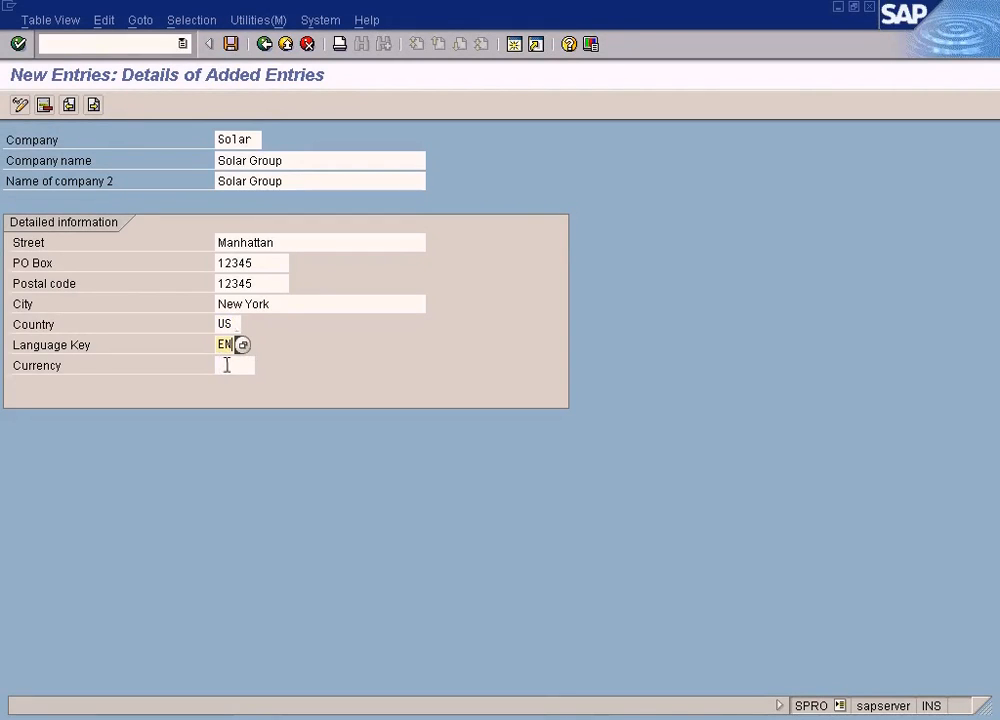
{"action": "type", "text": "USD"}
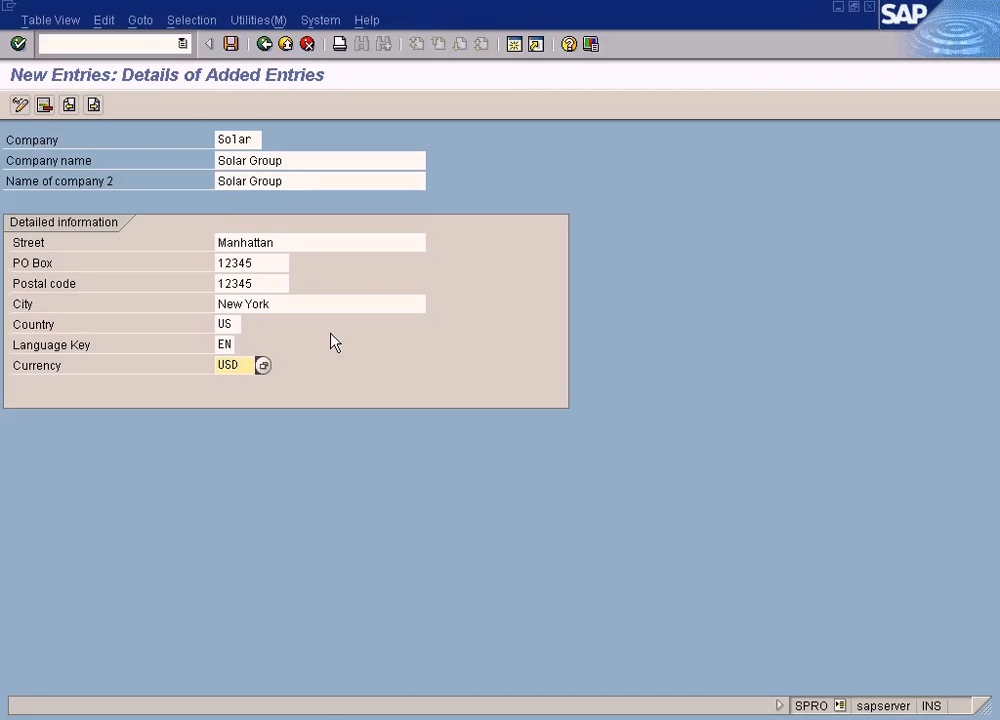
{"action": "mouse_move", "coordinate": [329, 314]}
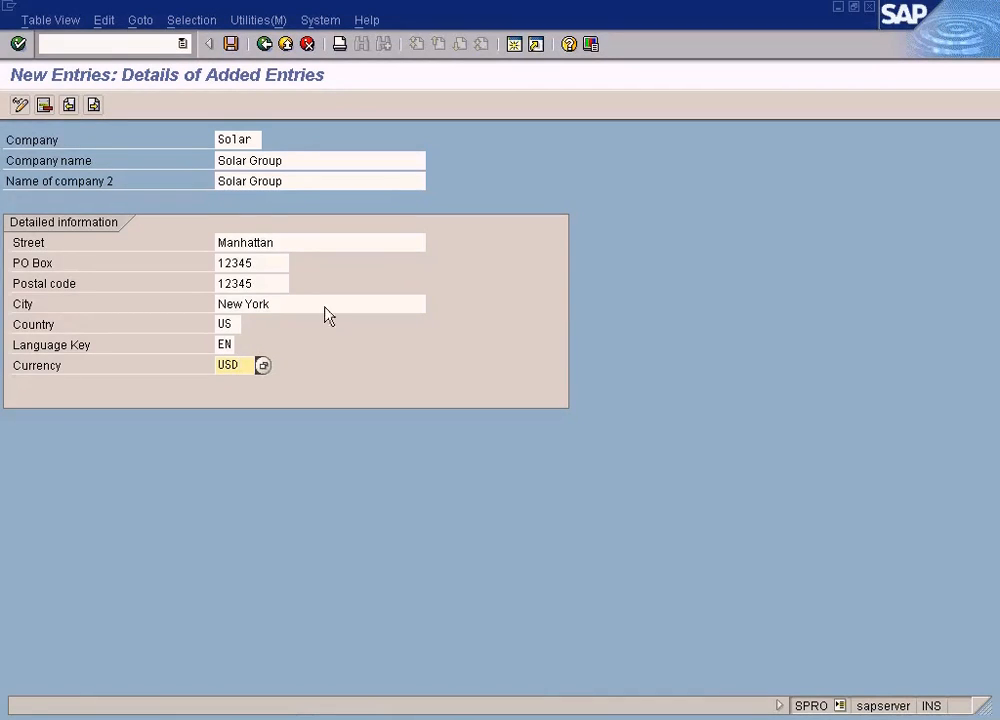
{"action": "mouse_move", "coordinate": [237, 46]}
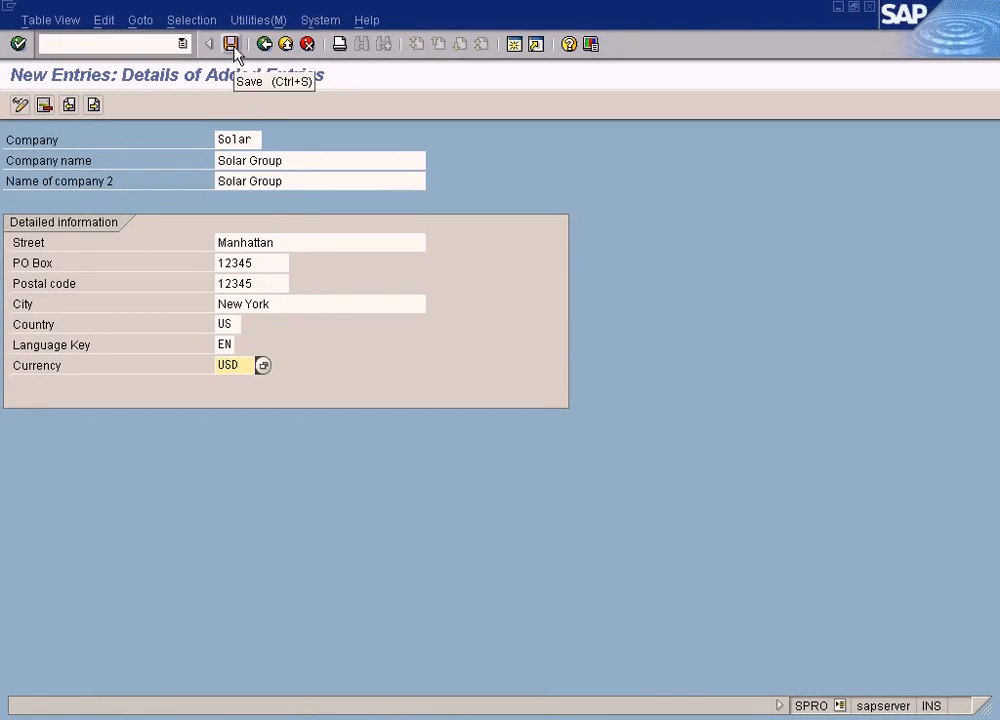
Save the SOLAR company, confirm its row in the list, and go back to Display IMG
{"action": "left_click", "coordinate": [235, 43]}
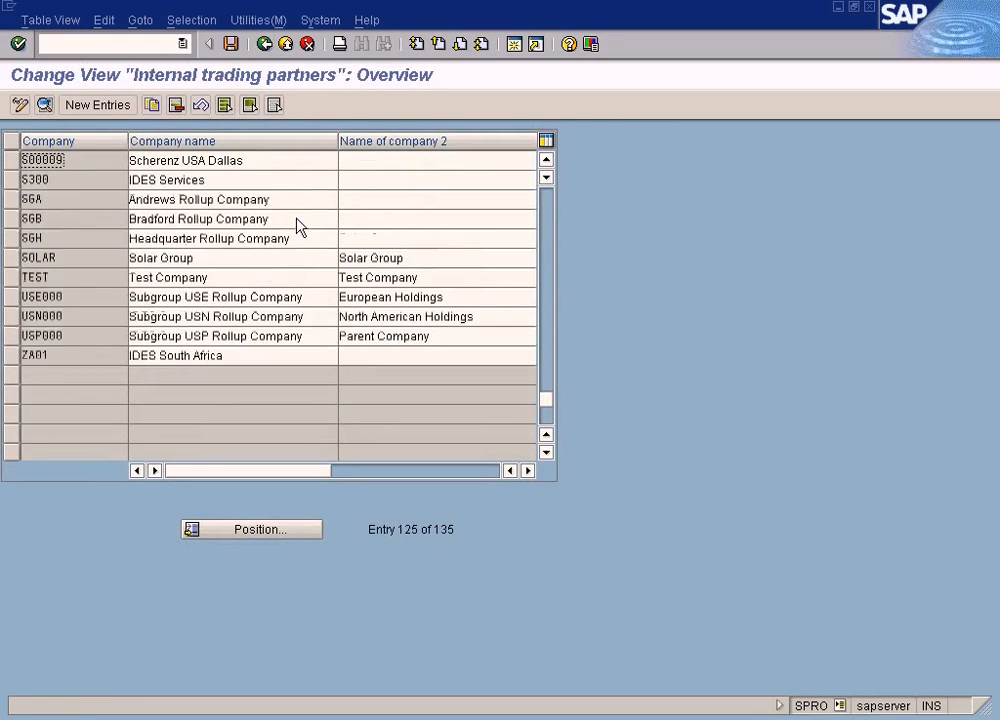
{"action": "left_click", "coordinate": [370, 258]}
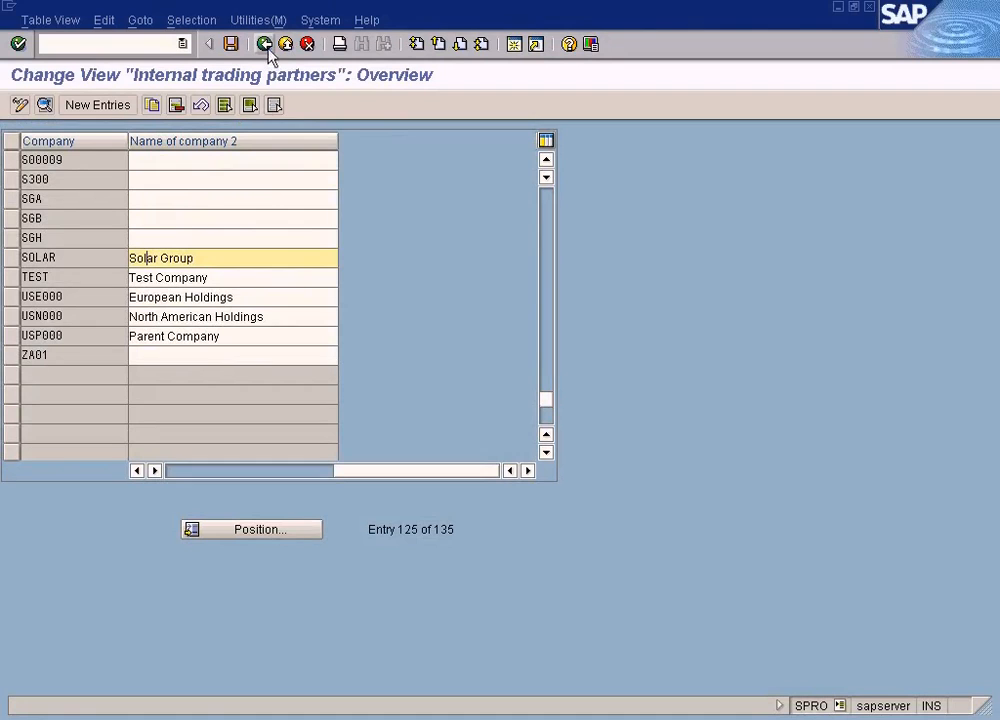
{"action": "mouse_move", "coordinate": [265, 50]}
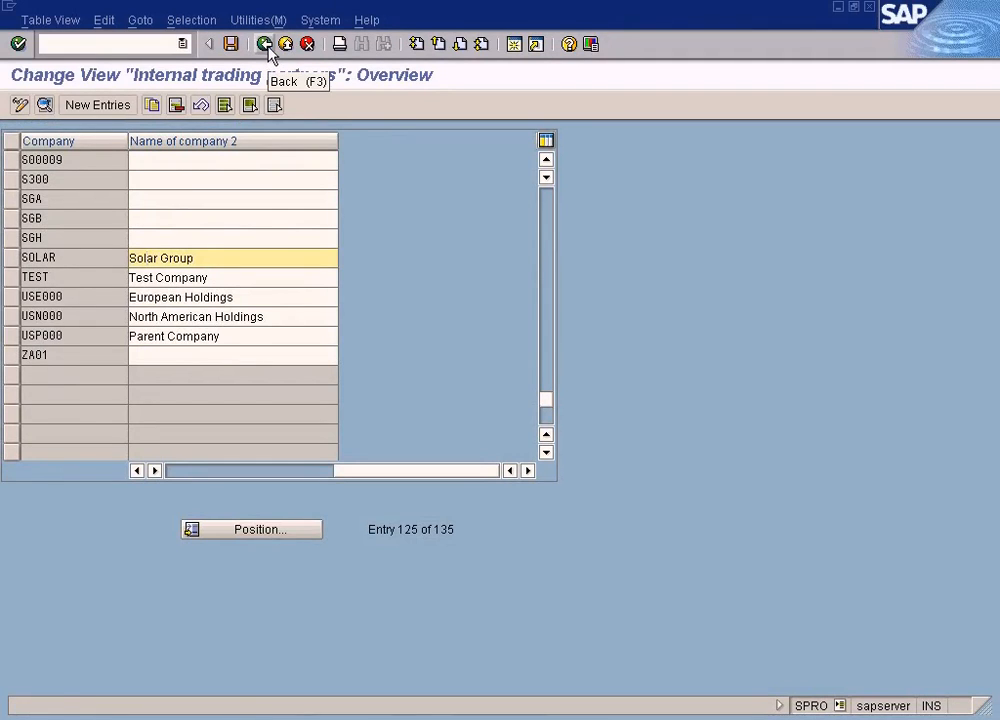
{"action": "left_click", "coordinate": [263, 45]}
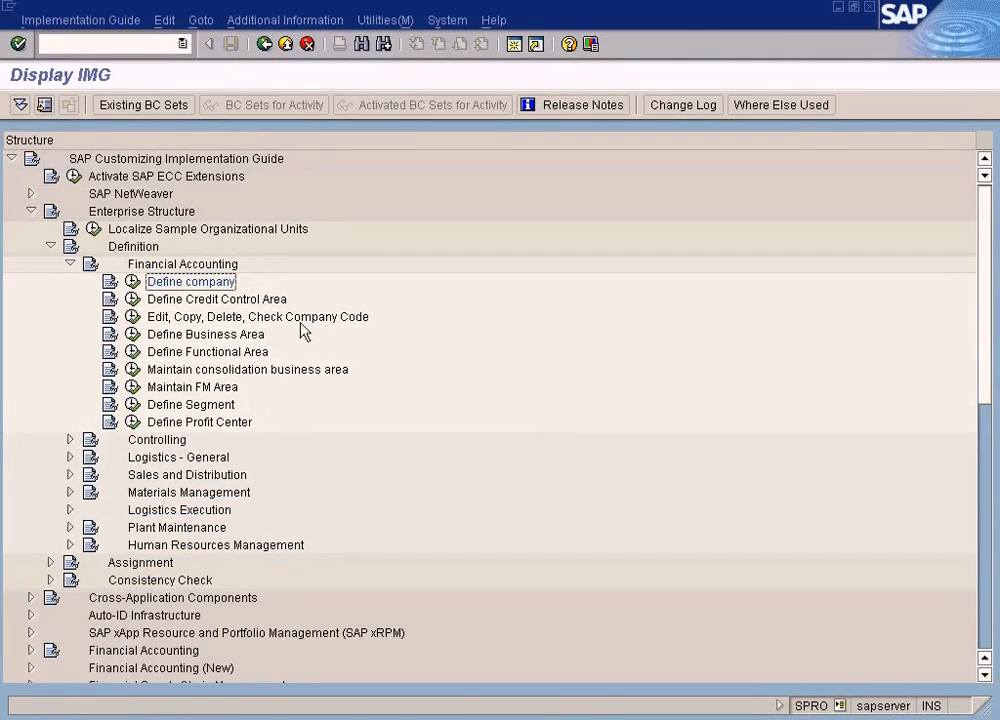
{"action": "left_click", "coordinate": [257, 316]}
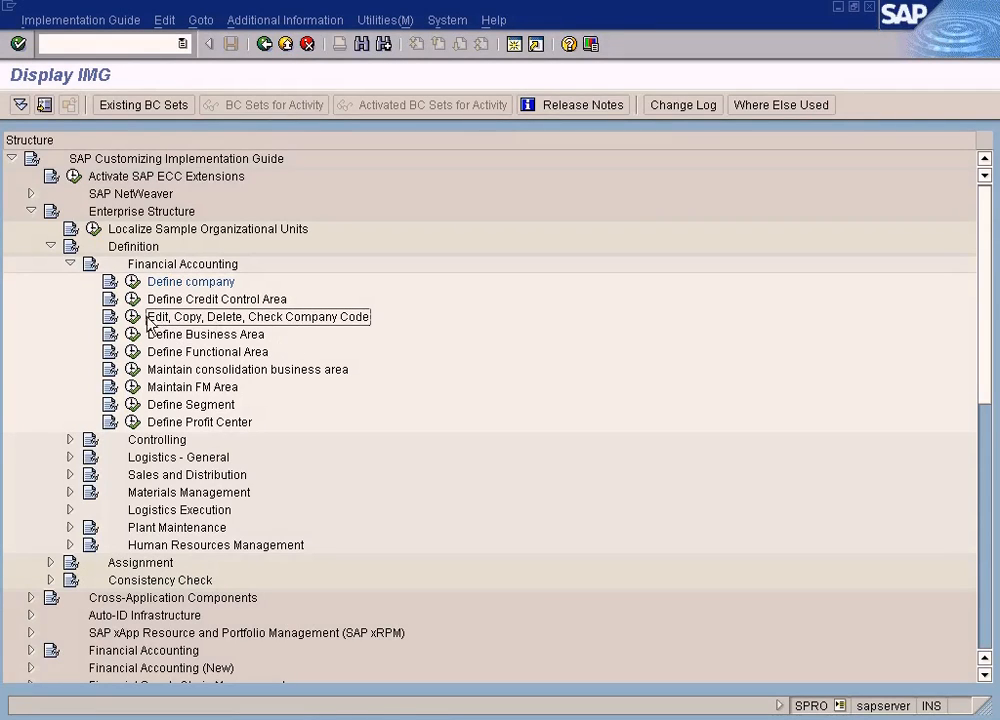
{"action": "mouse_move", "coordinate": [204, 291]}
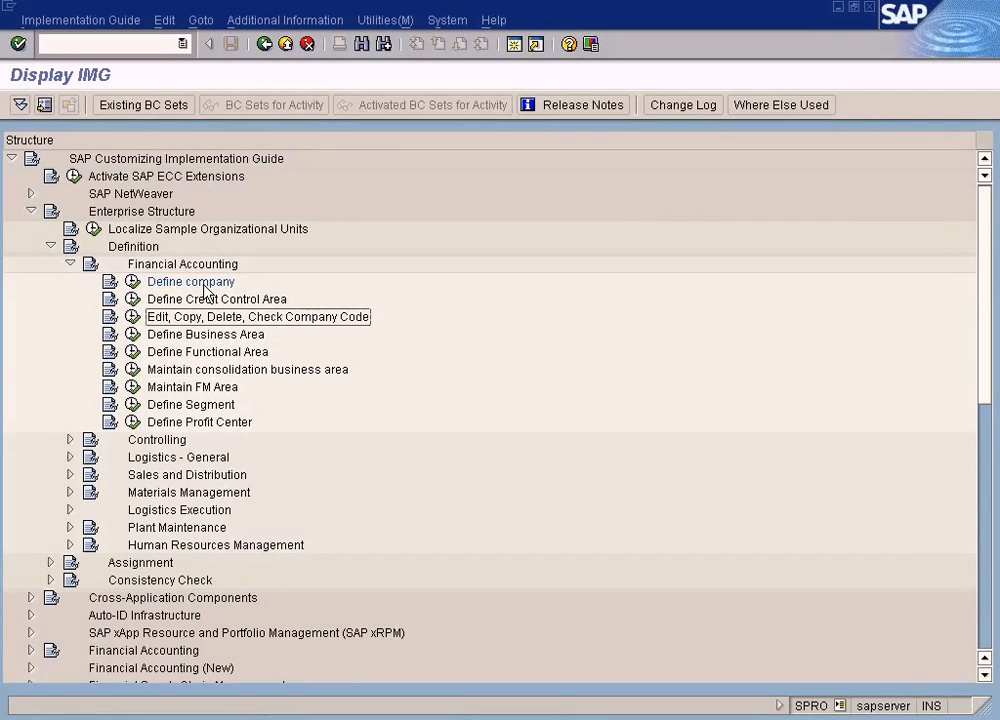